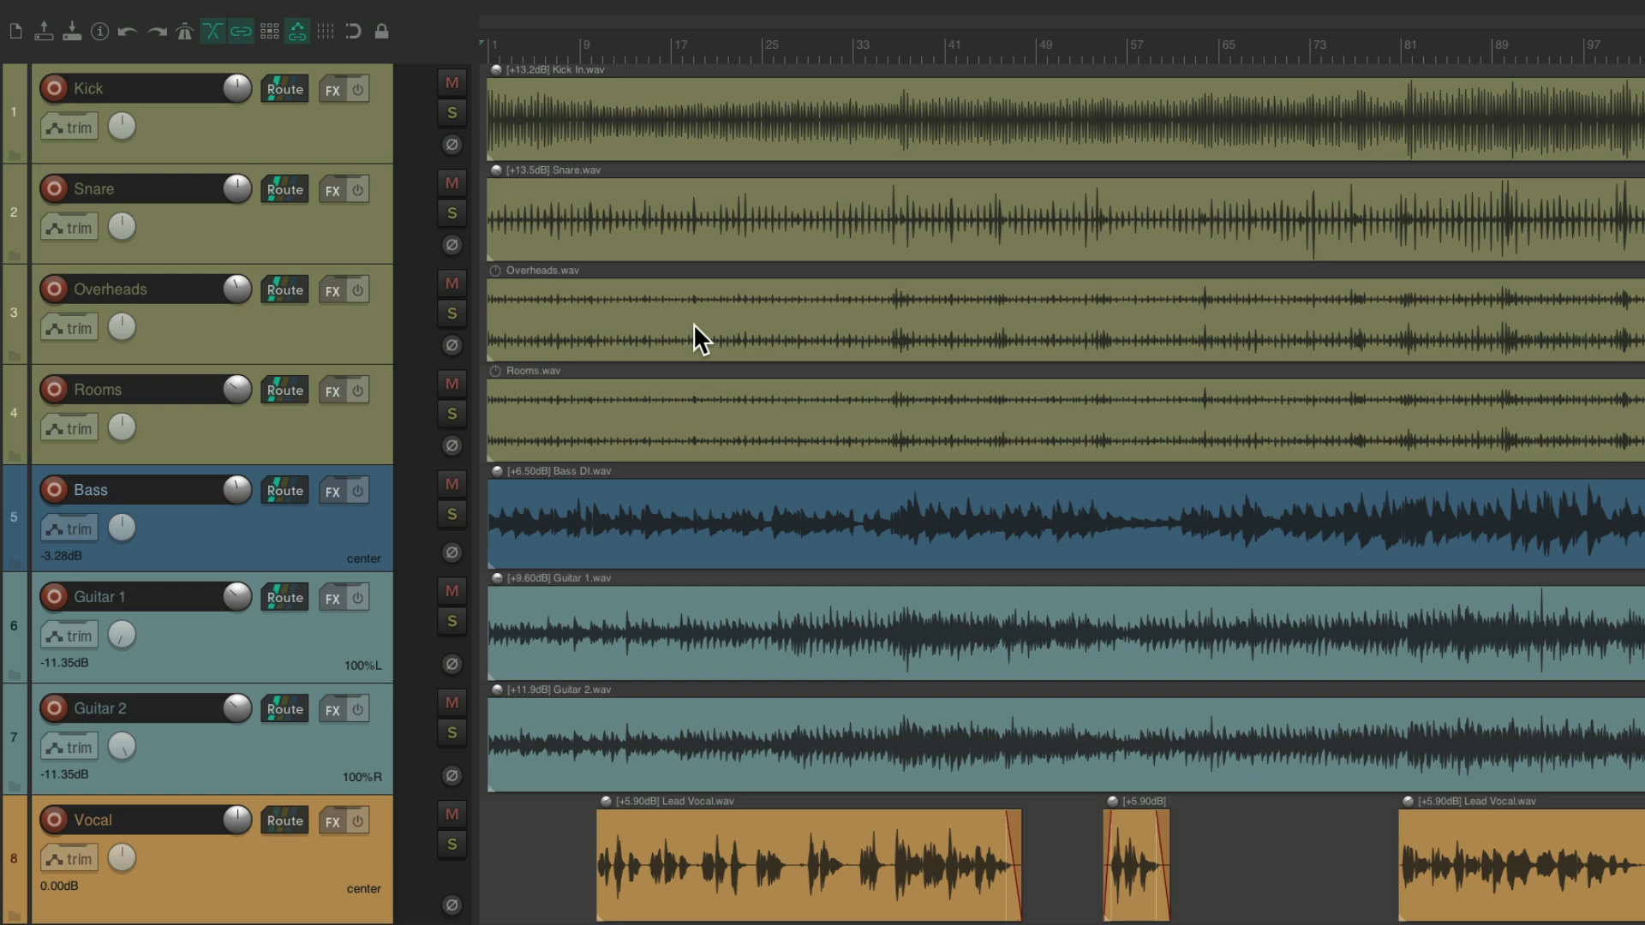
{"action": "mouse_move", "coordinate": [633, 305]}
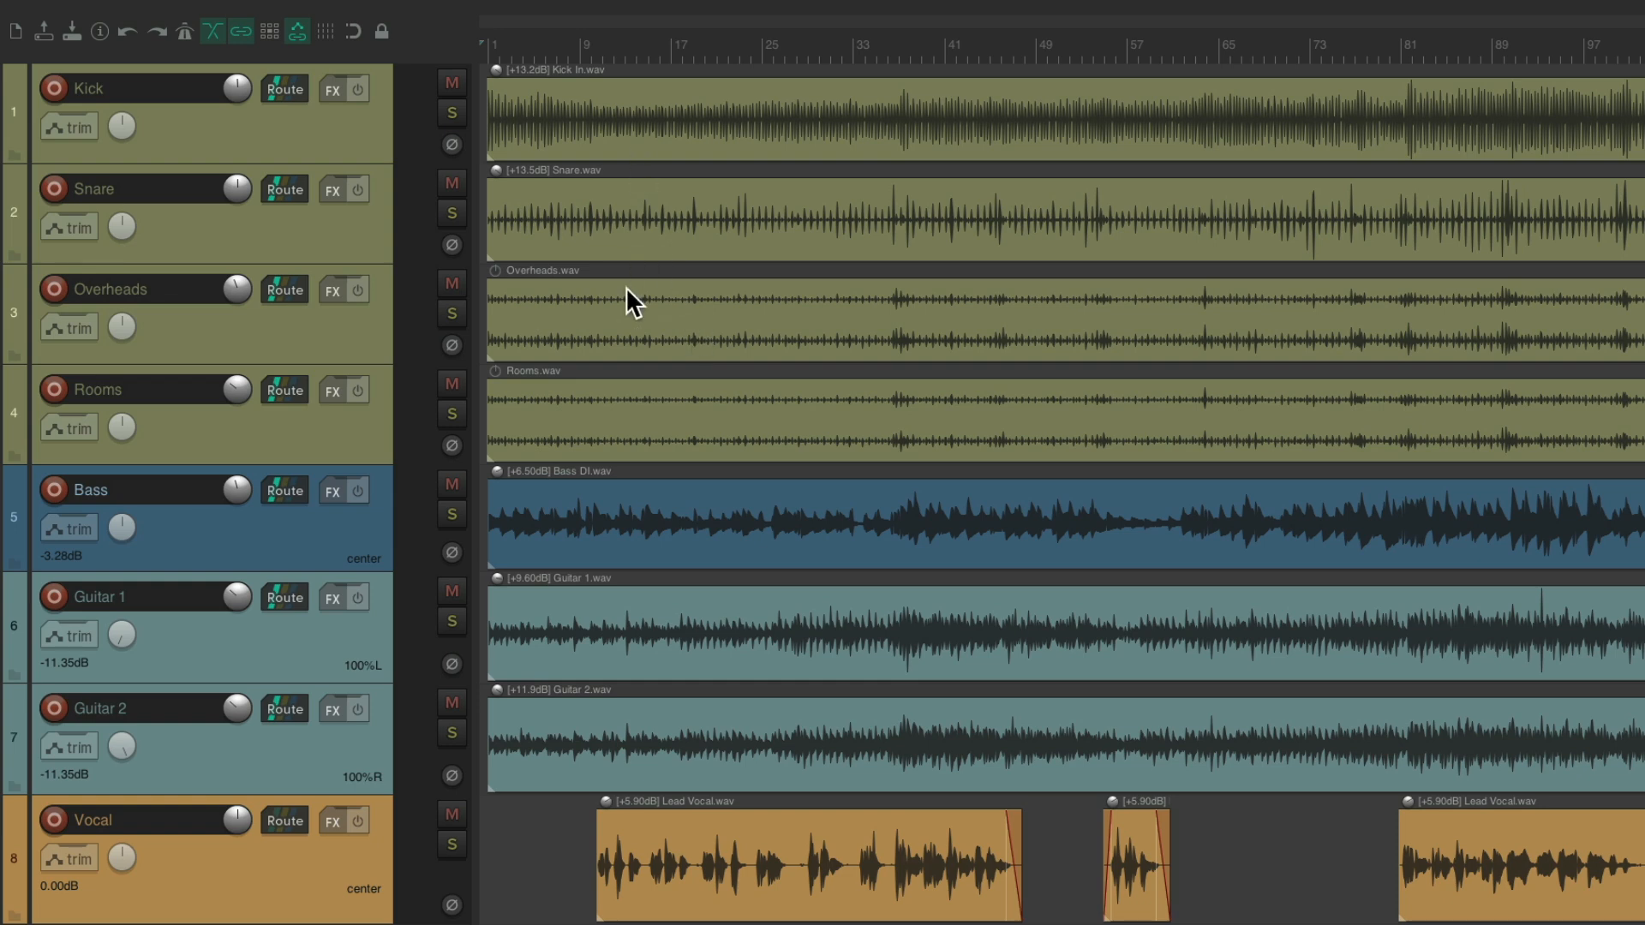
{"action": "mouse_move", "coordinate": [697, 723]}
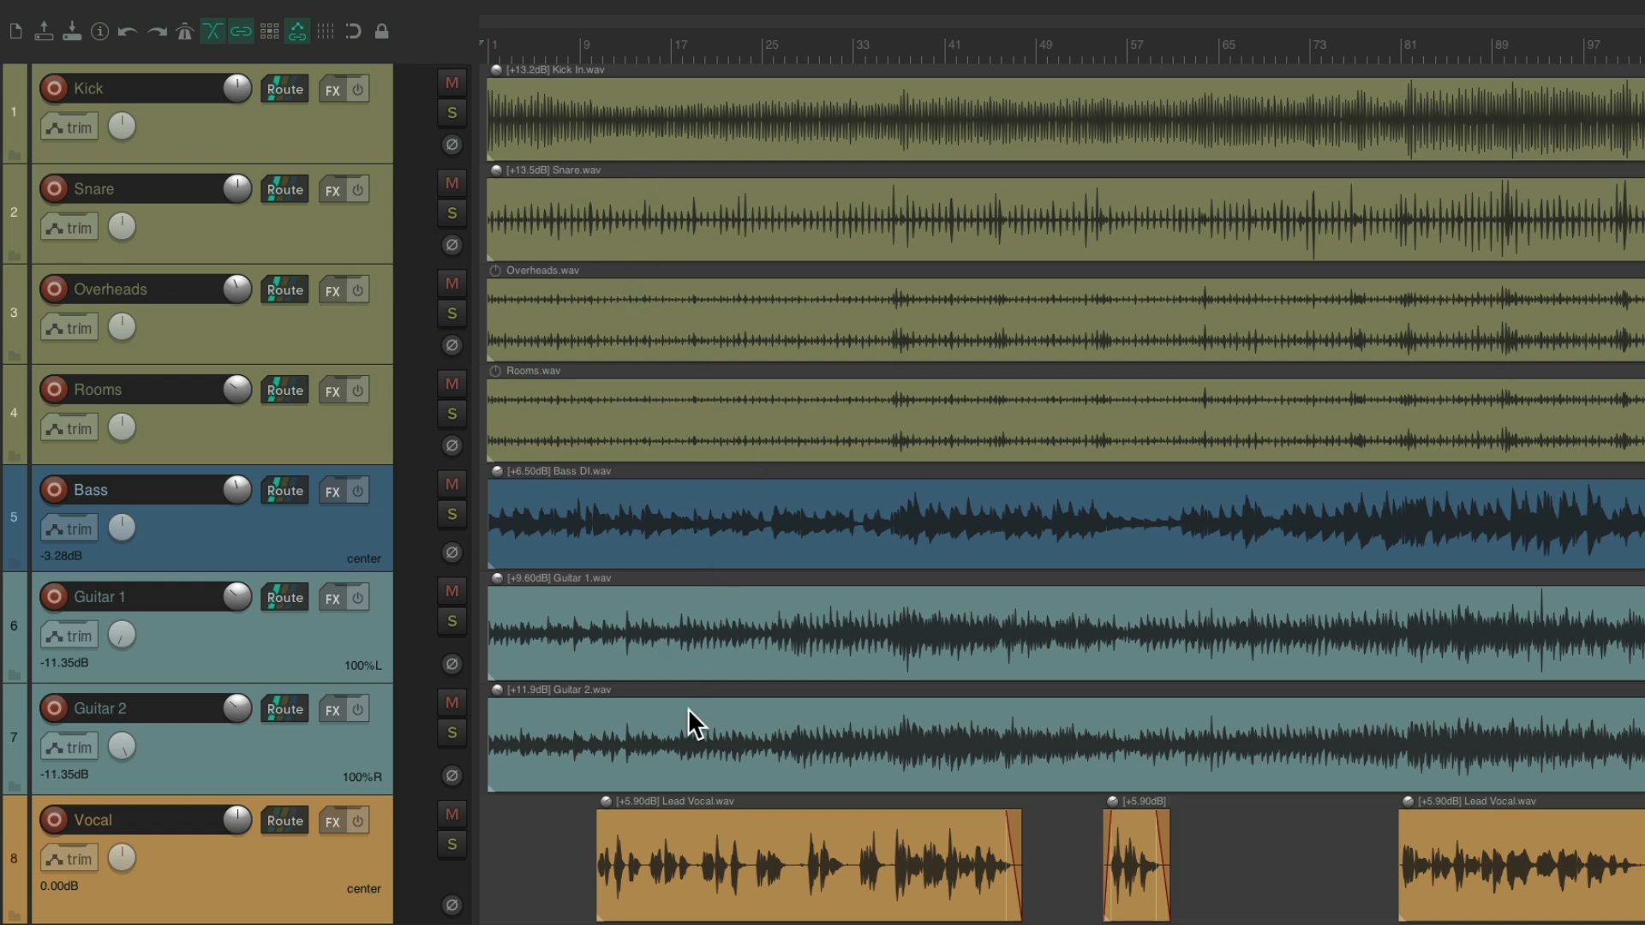
{"action": "mouse_move", "coordinate": [745, 824]}
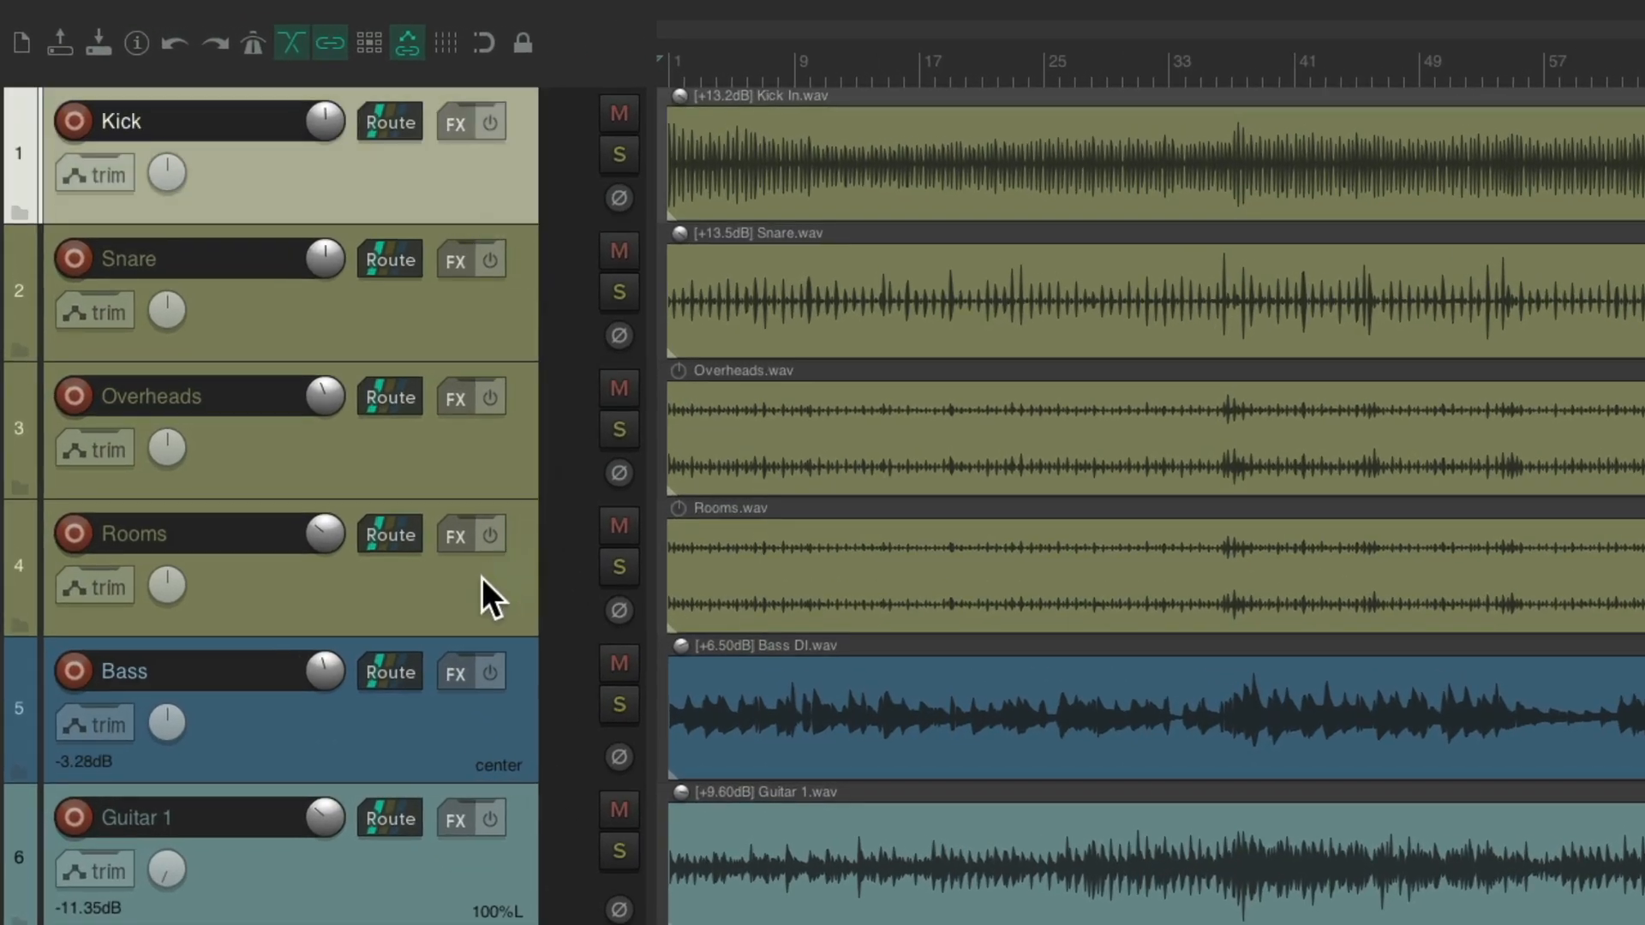
- Link Kick, Snare, Overheads and Rooms as Group 1 with all lead and follow options
{"action": "key", "text": "shift+g"}
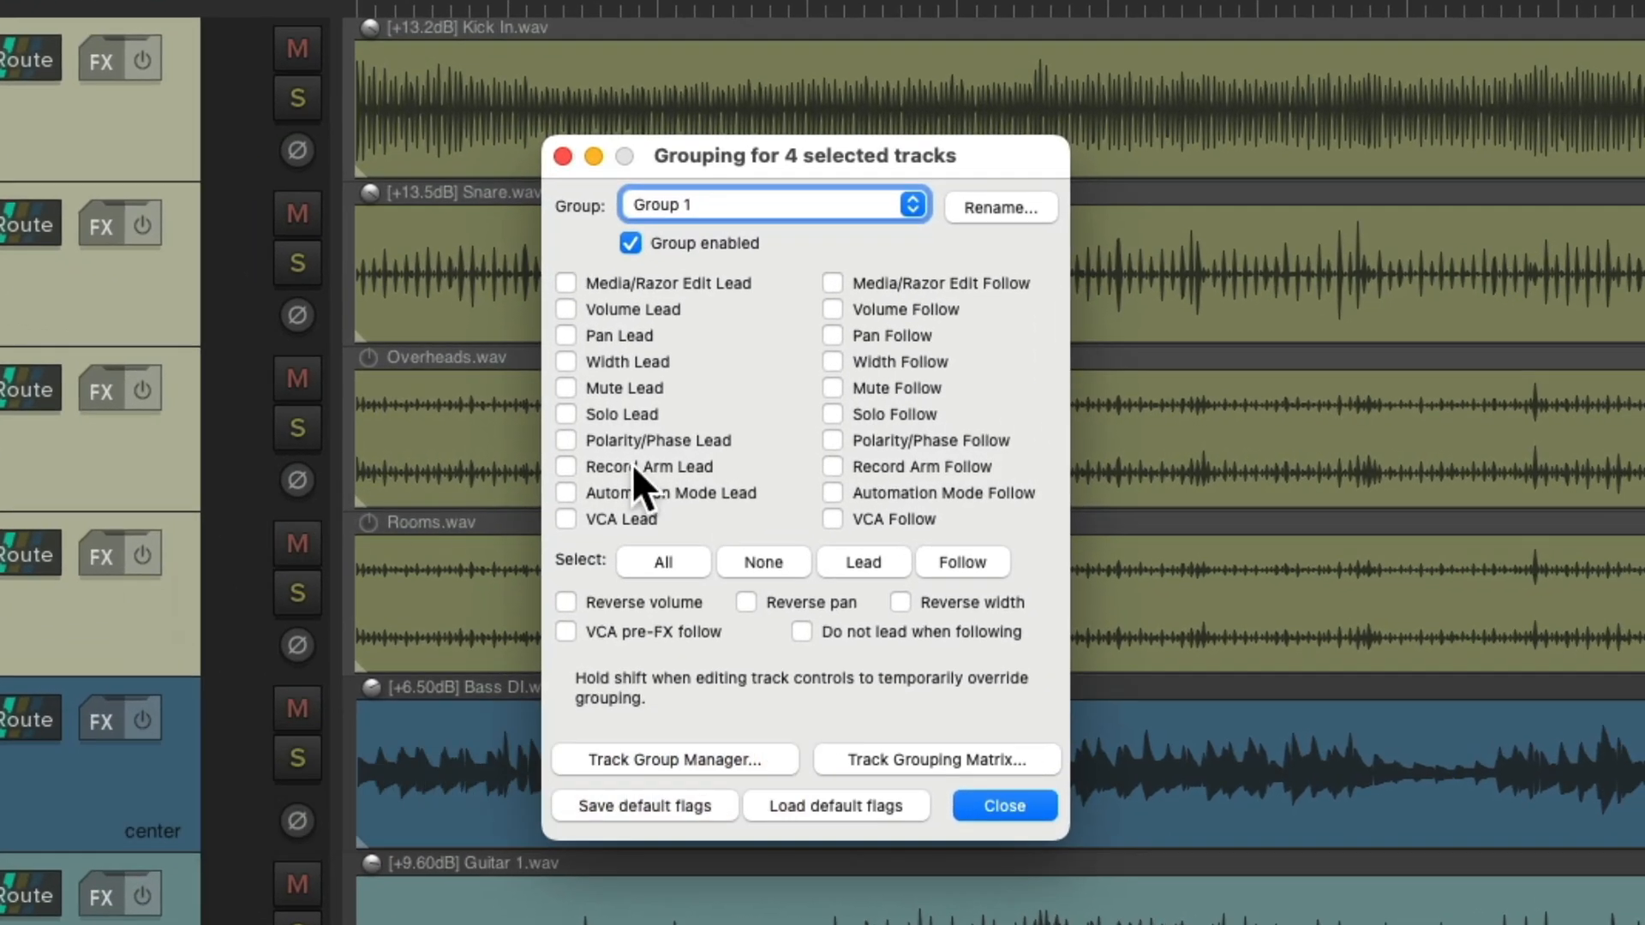
{"action": "left_click", "coordinate": [661, 562]}
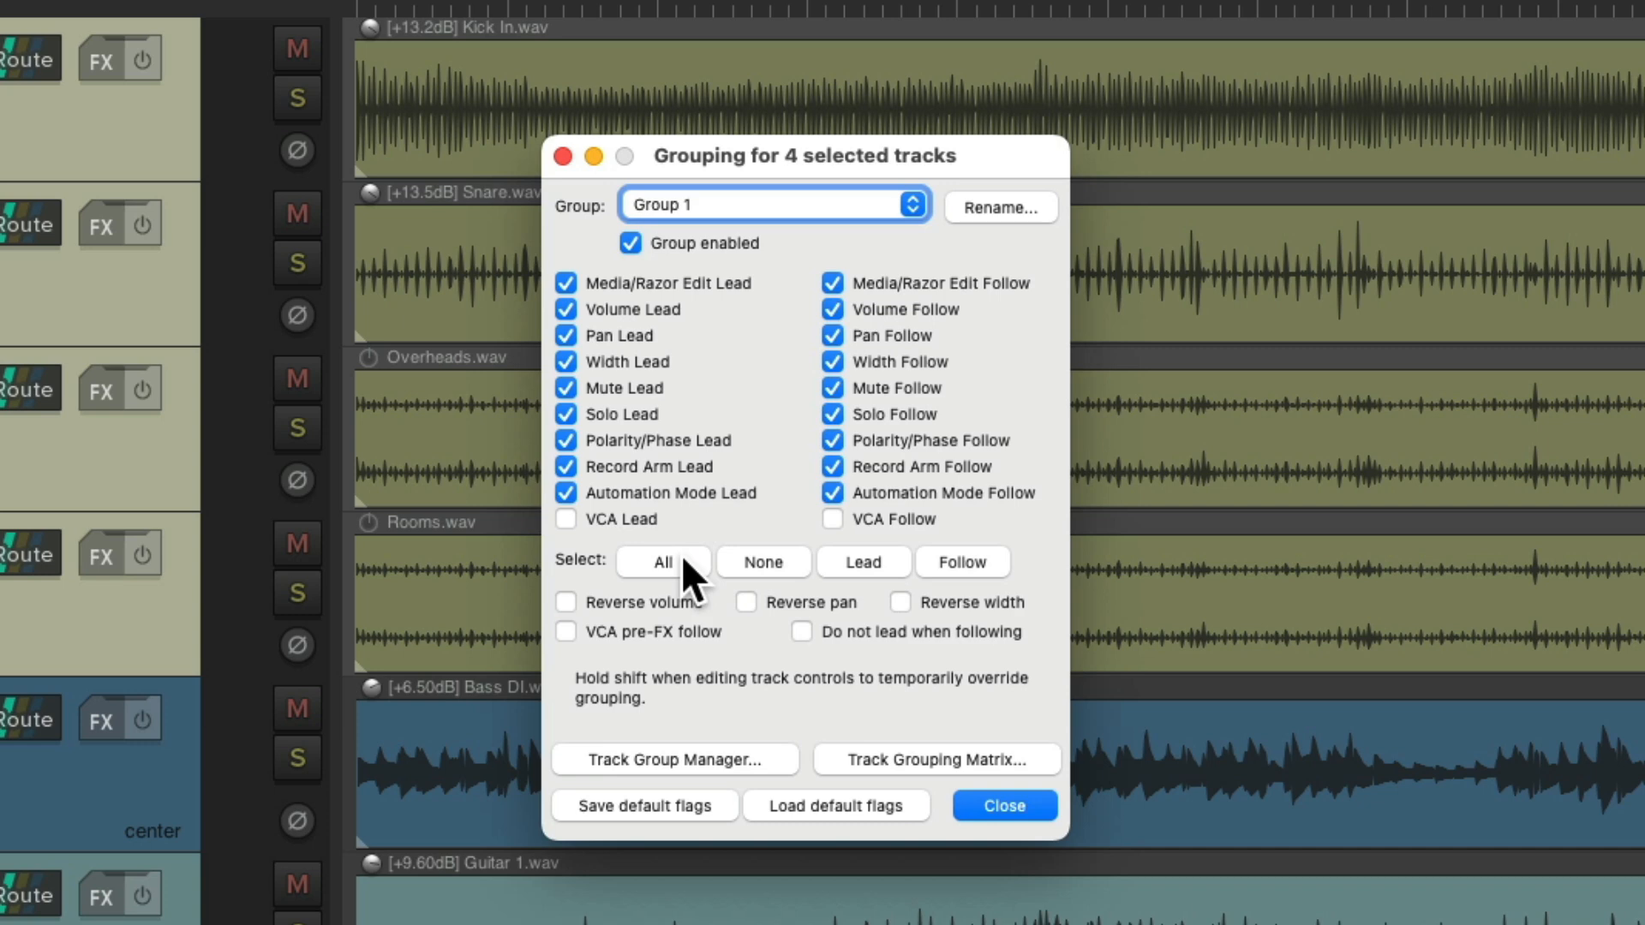
{"action": "left_click", "coordinate": [1002, 805]}
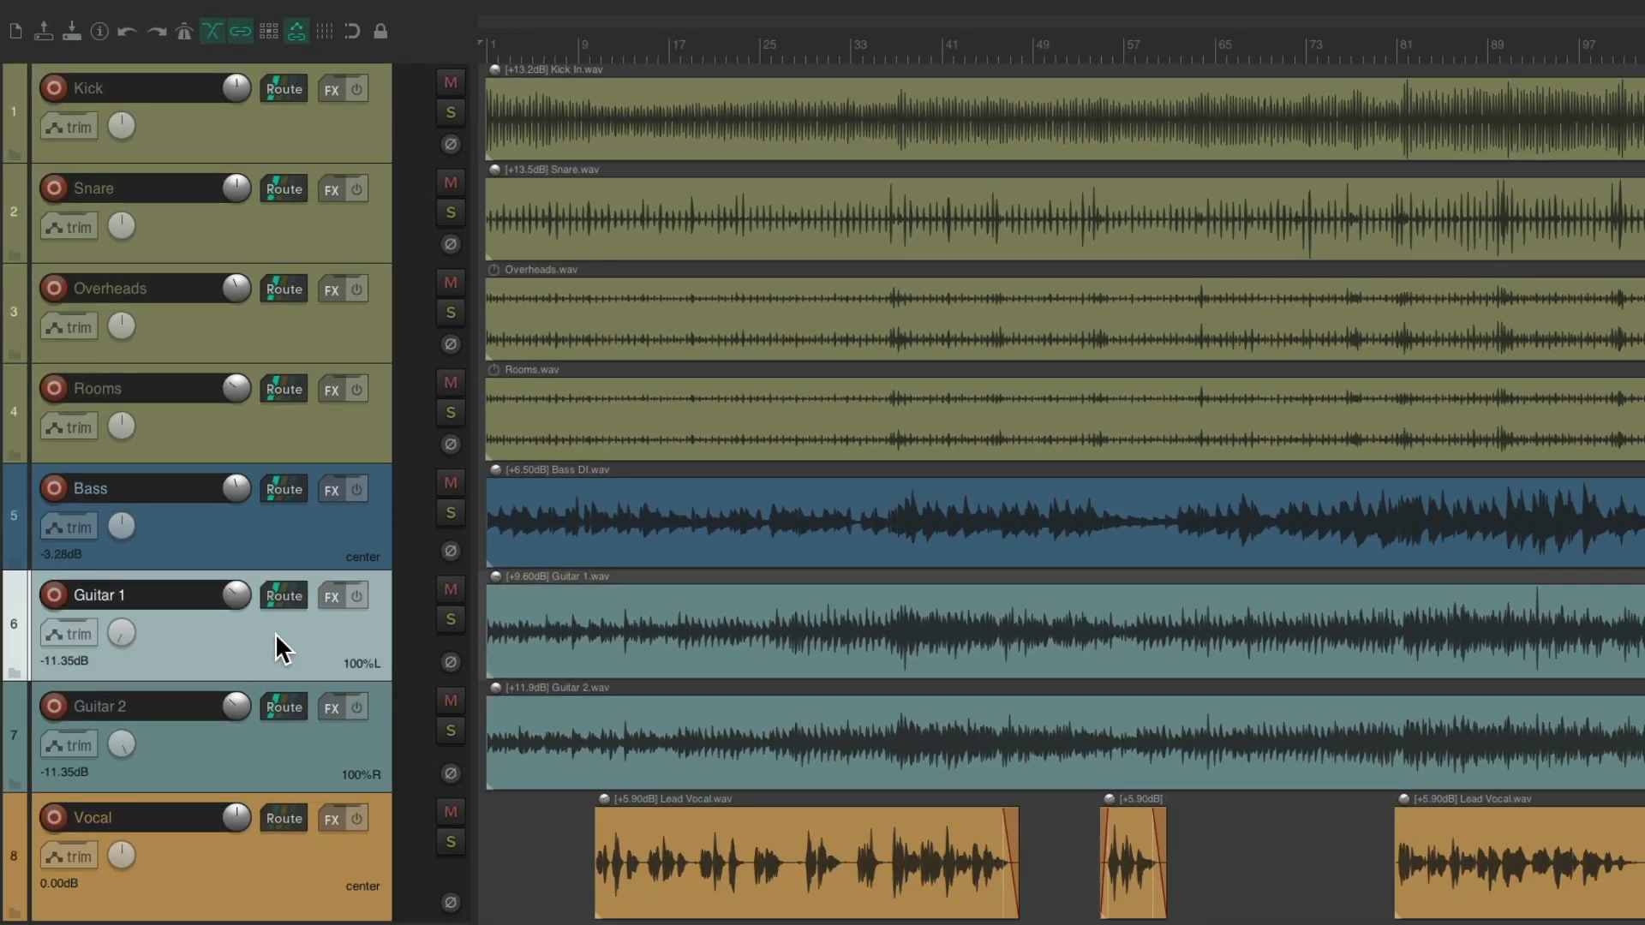
- Link Guitar 1 and Guitar 2 as Group 2 with all lead and follow options
{"action": "key", "text": "shift+g"}
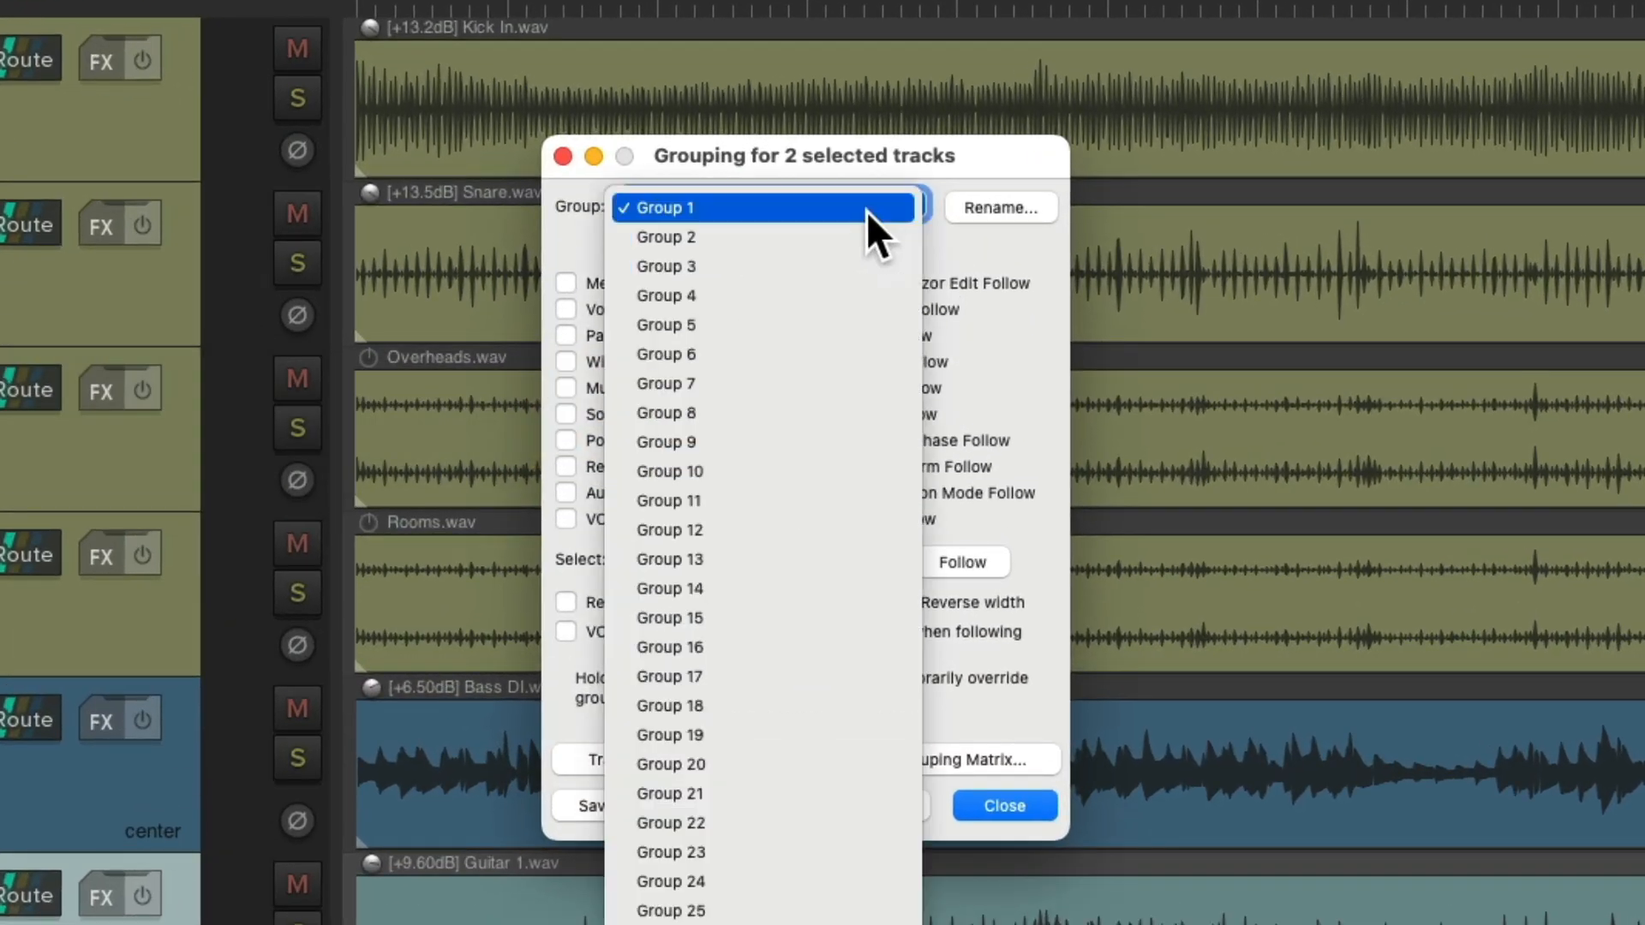
{"action": "left_click", "coordinate": [667, 236]}
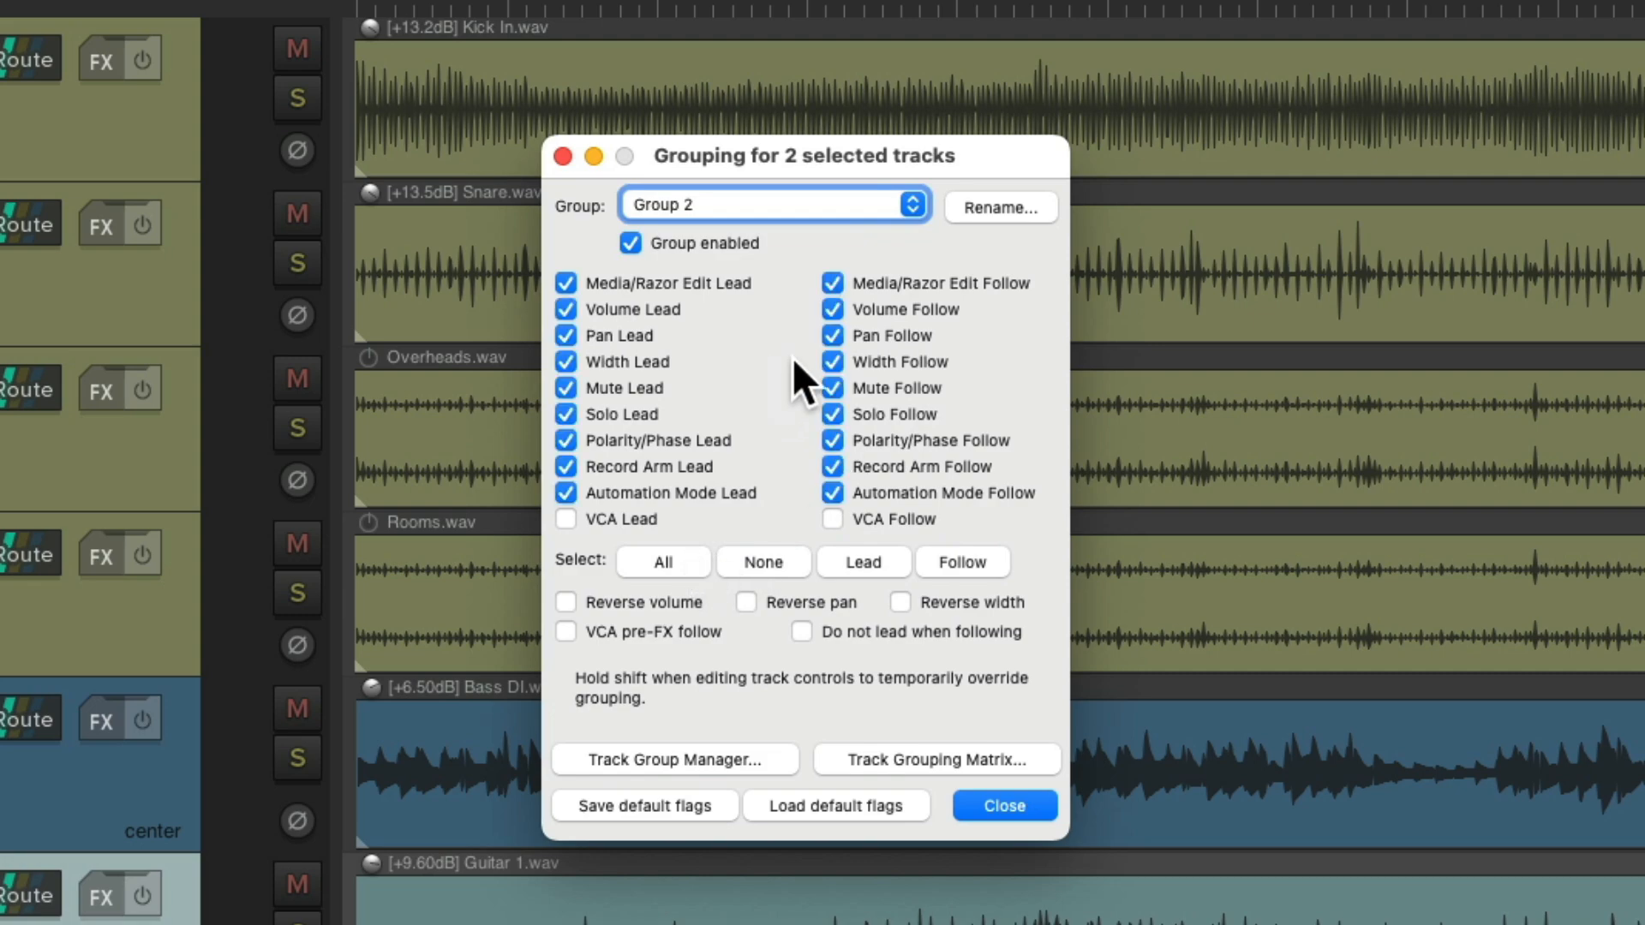
{"action": "mouse_move", "coordinate": [778, 478]}
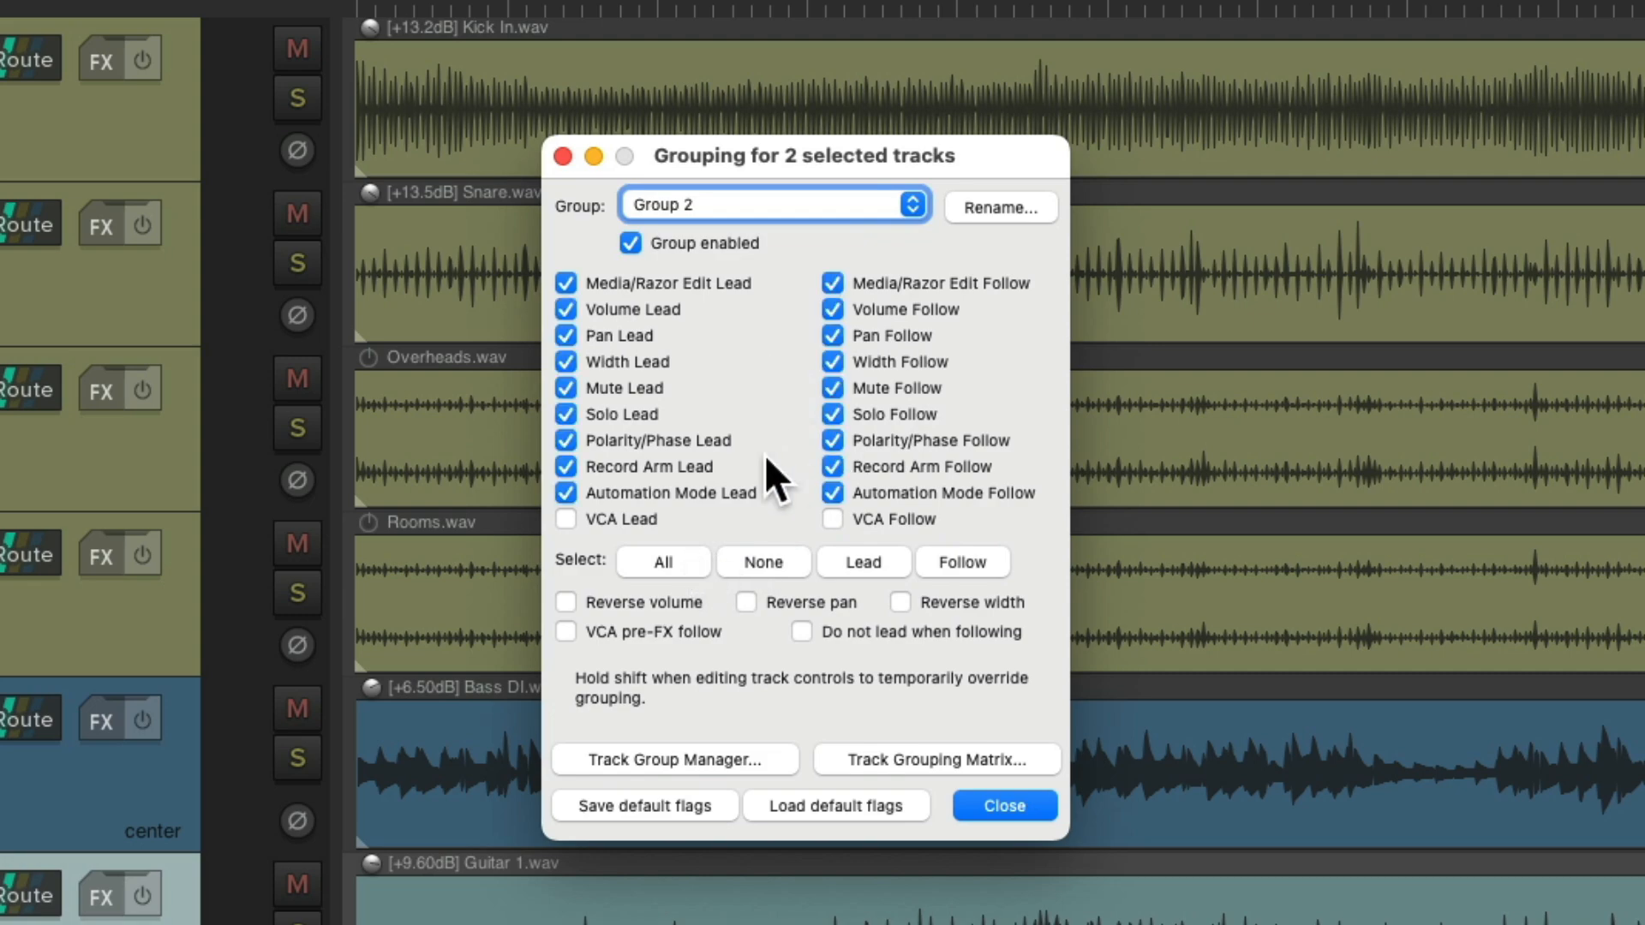
{"action": "left_click", "coordinate": [1002, 806]}
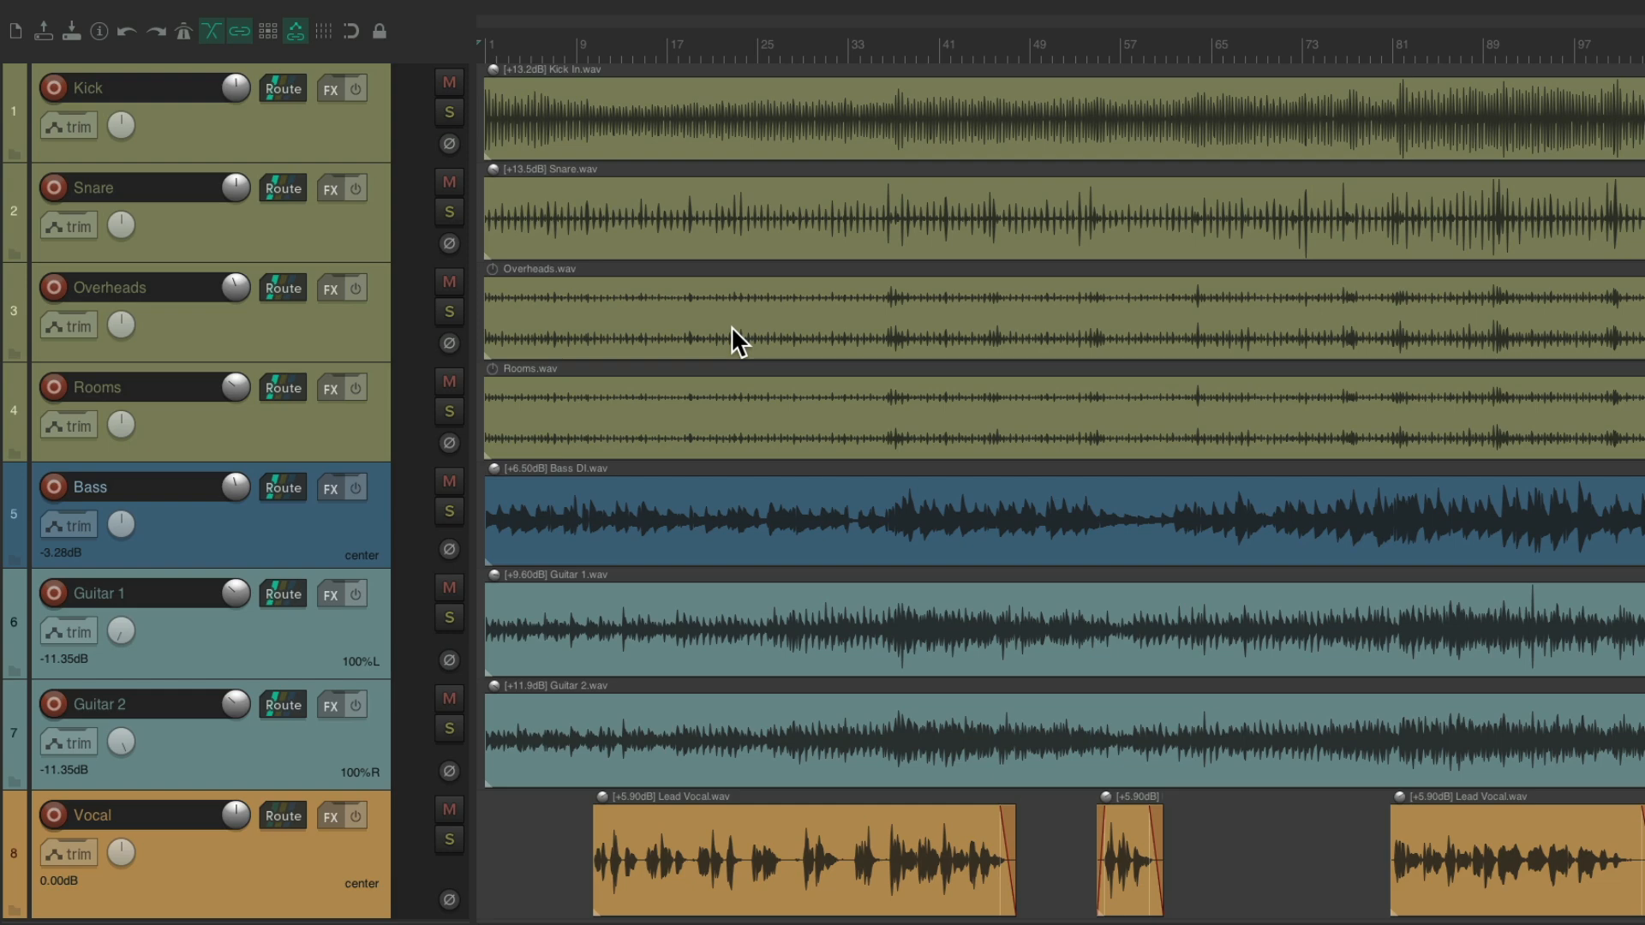
- Show the Track Manager from the View menu, listing every track and its group
{"action": "left_click", "coordinate": [283, 16]}
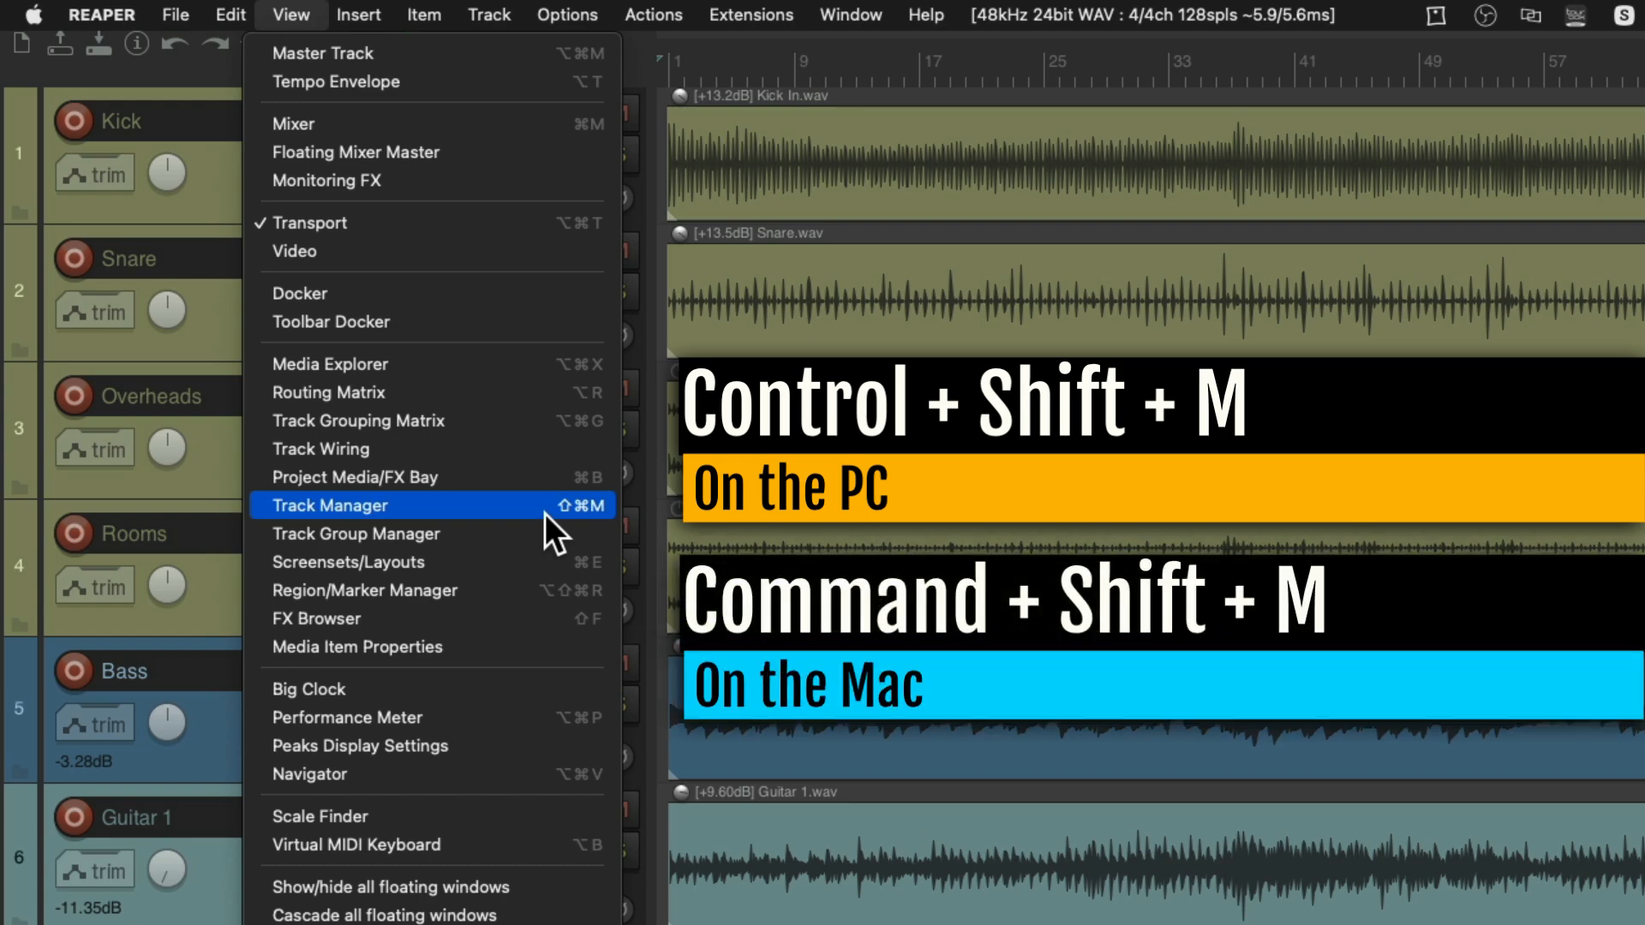
{"action": "left_click", "coordinate": [330, 503]}
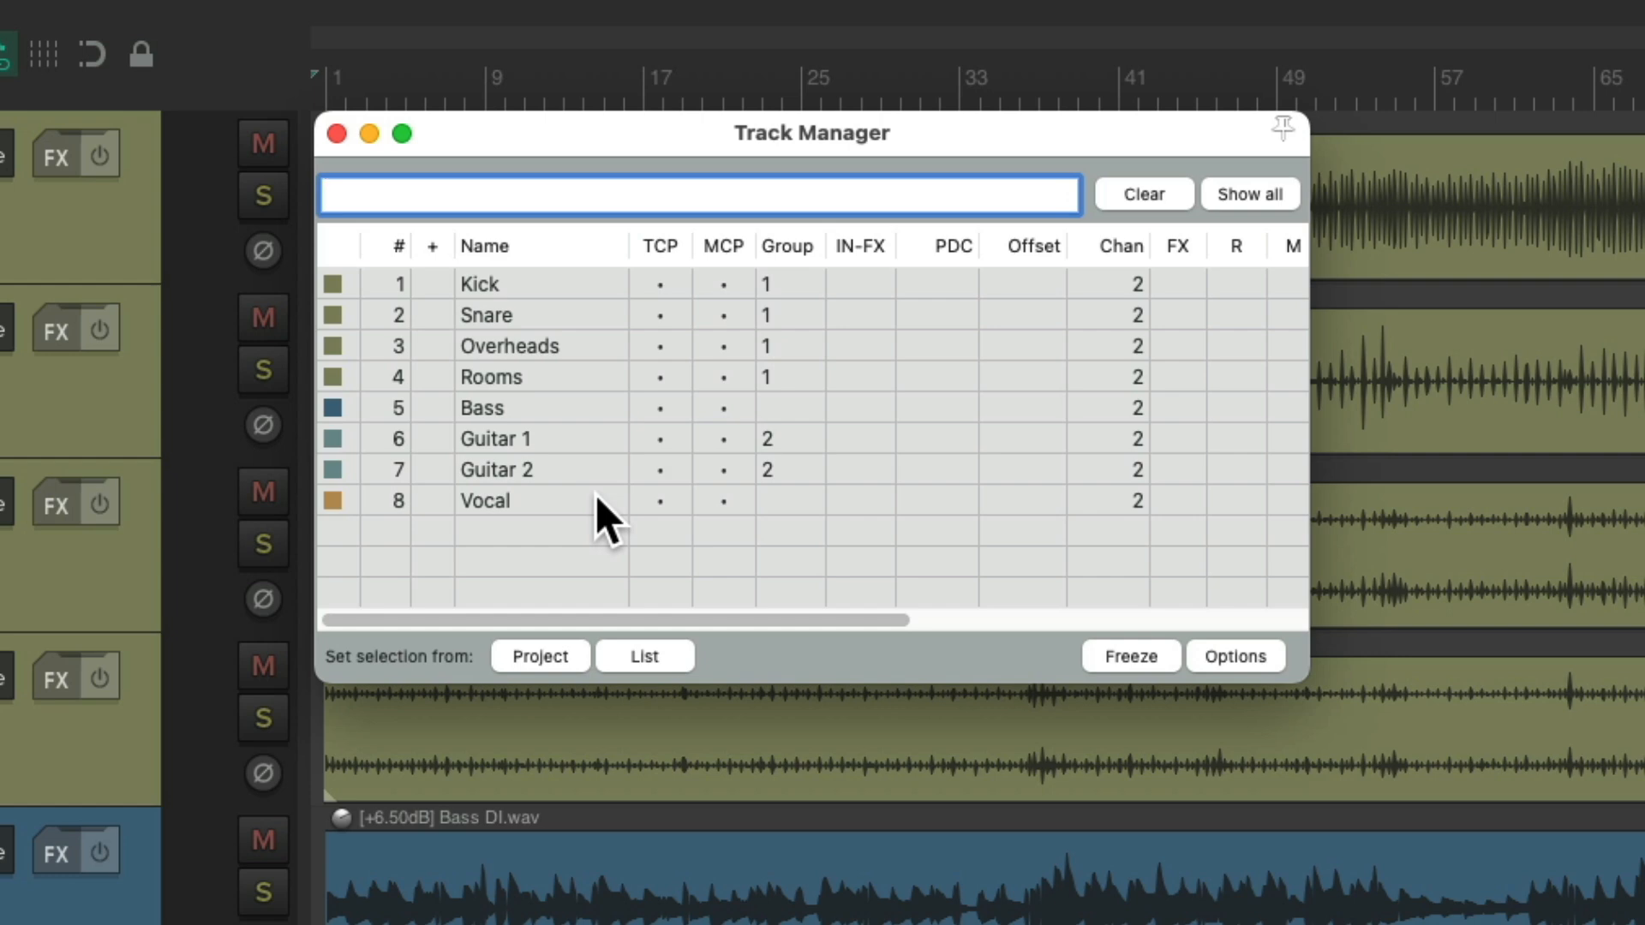
{"action": "mouse_move", "coordinate": [572, 460]}
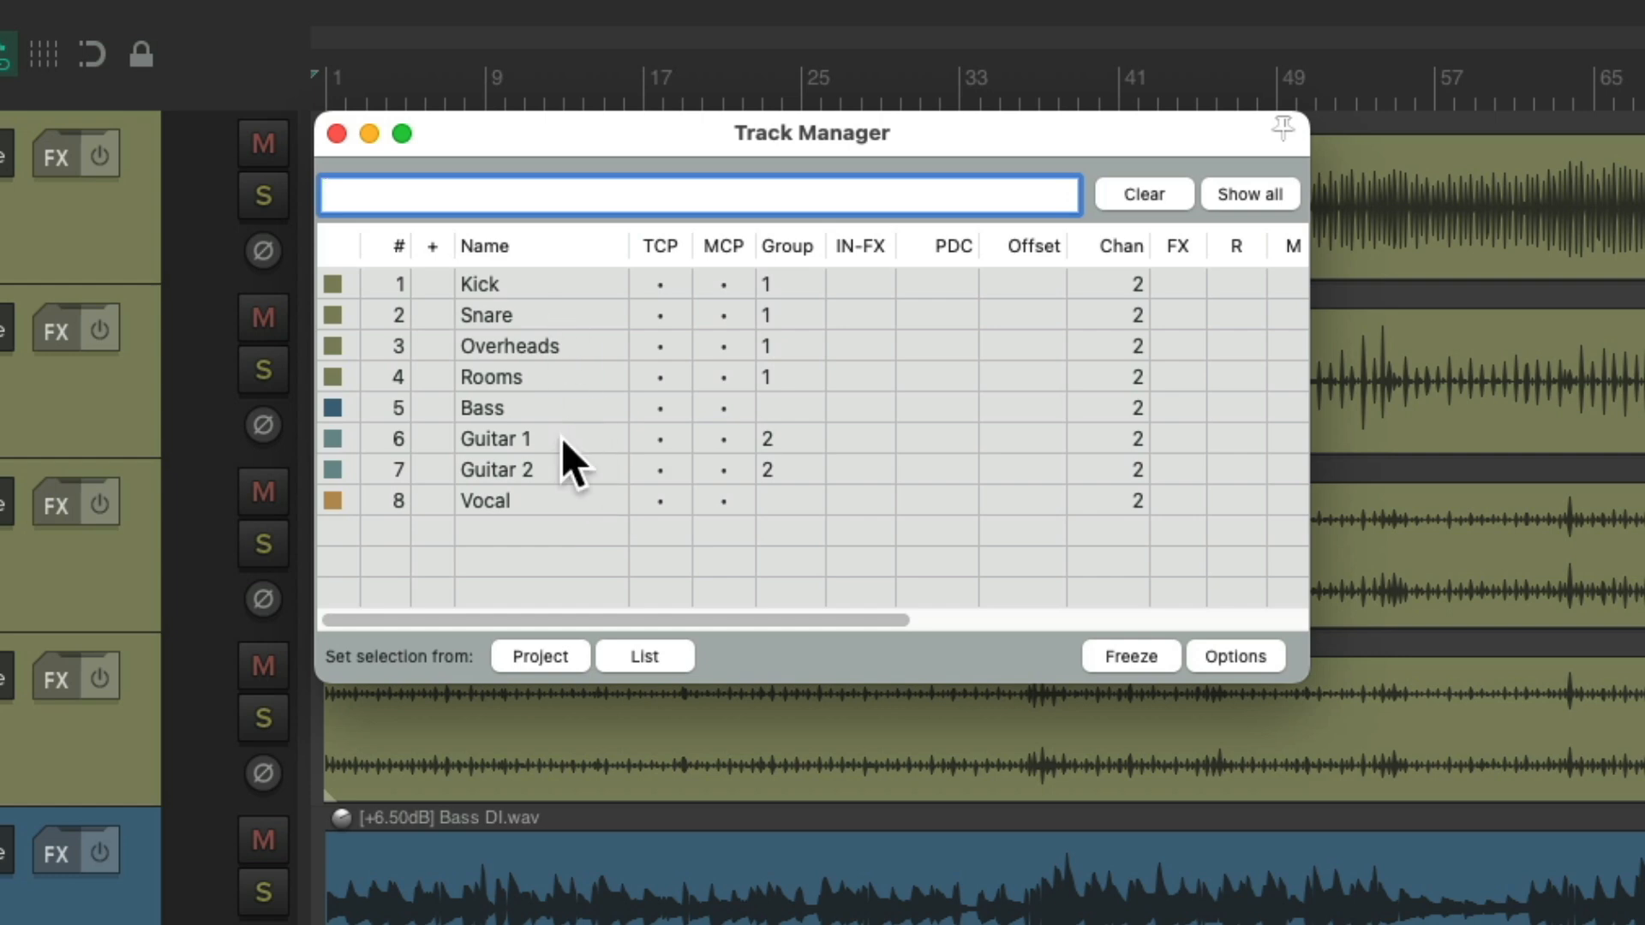
{"action": "mouse_move", "coordinate": [405, 341]}
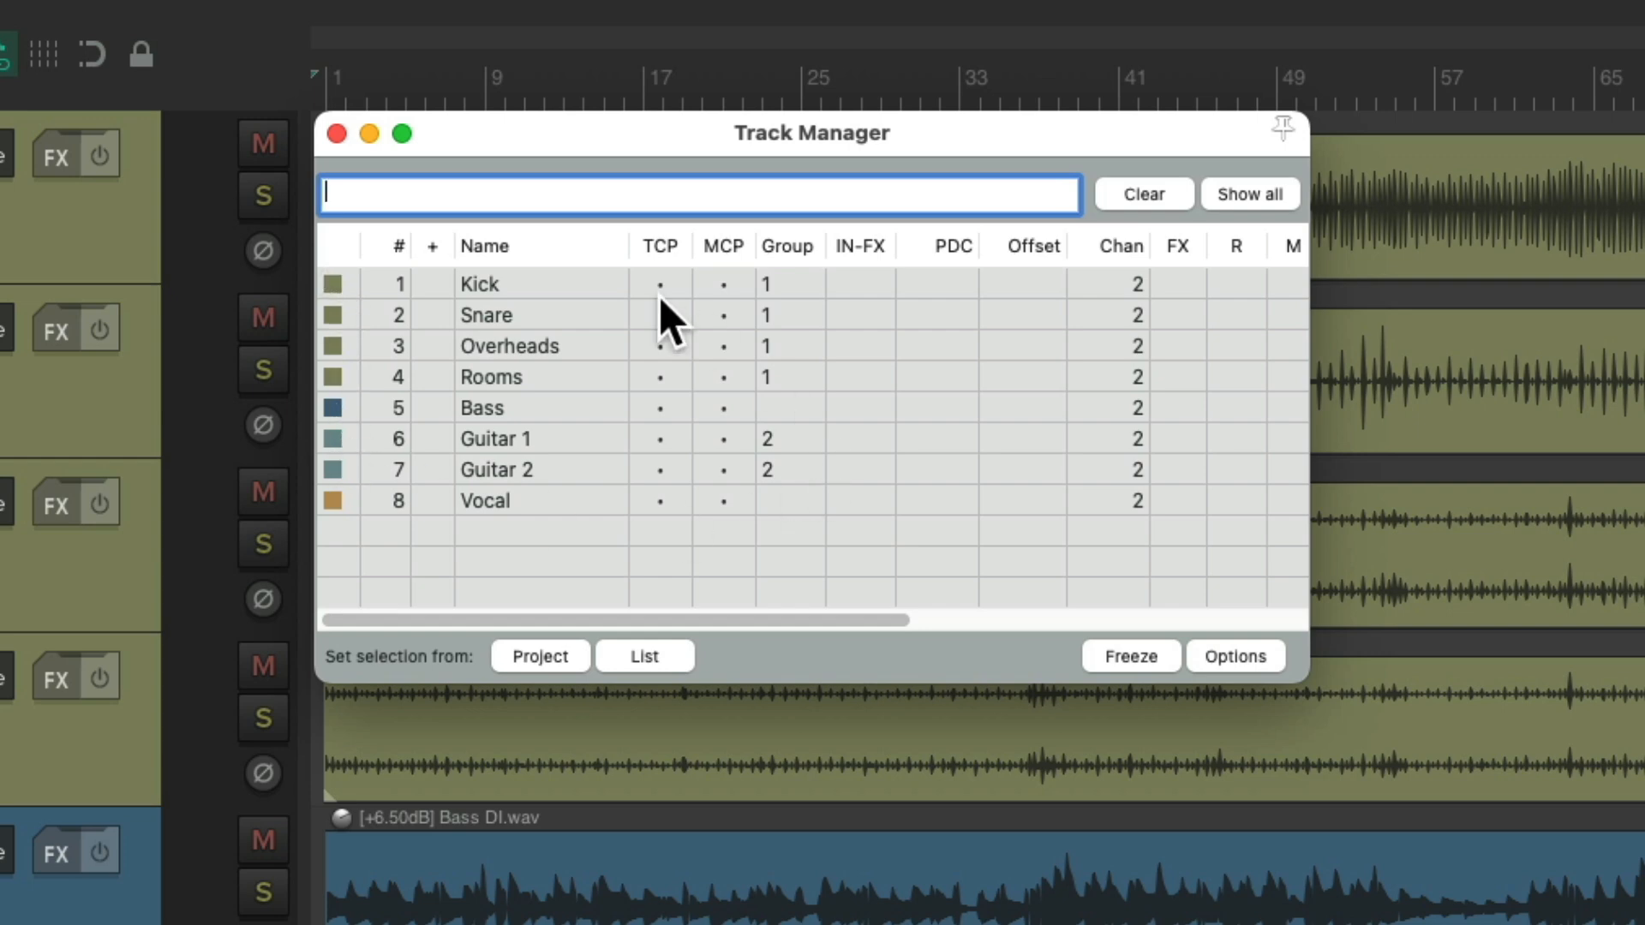
{"action": "mouse_move", "coordinate": [684, 264]}
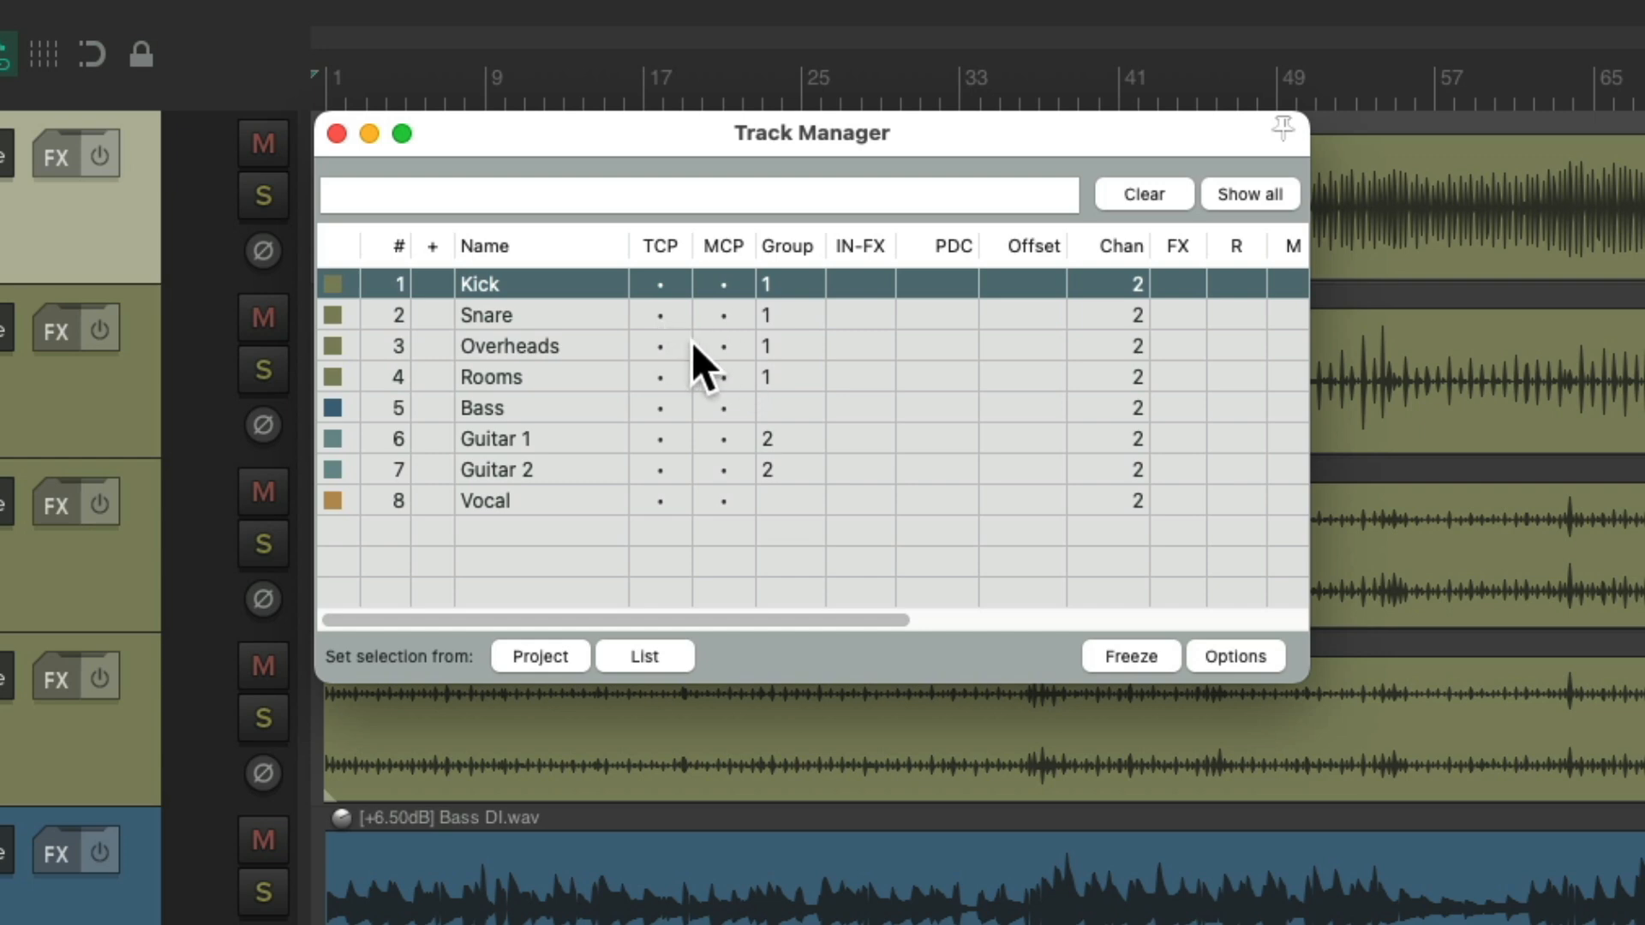
{"action": "mouse_move", "coordinate": [802, 330]}
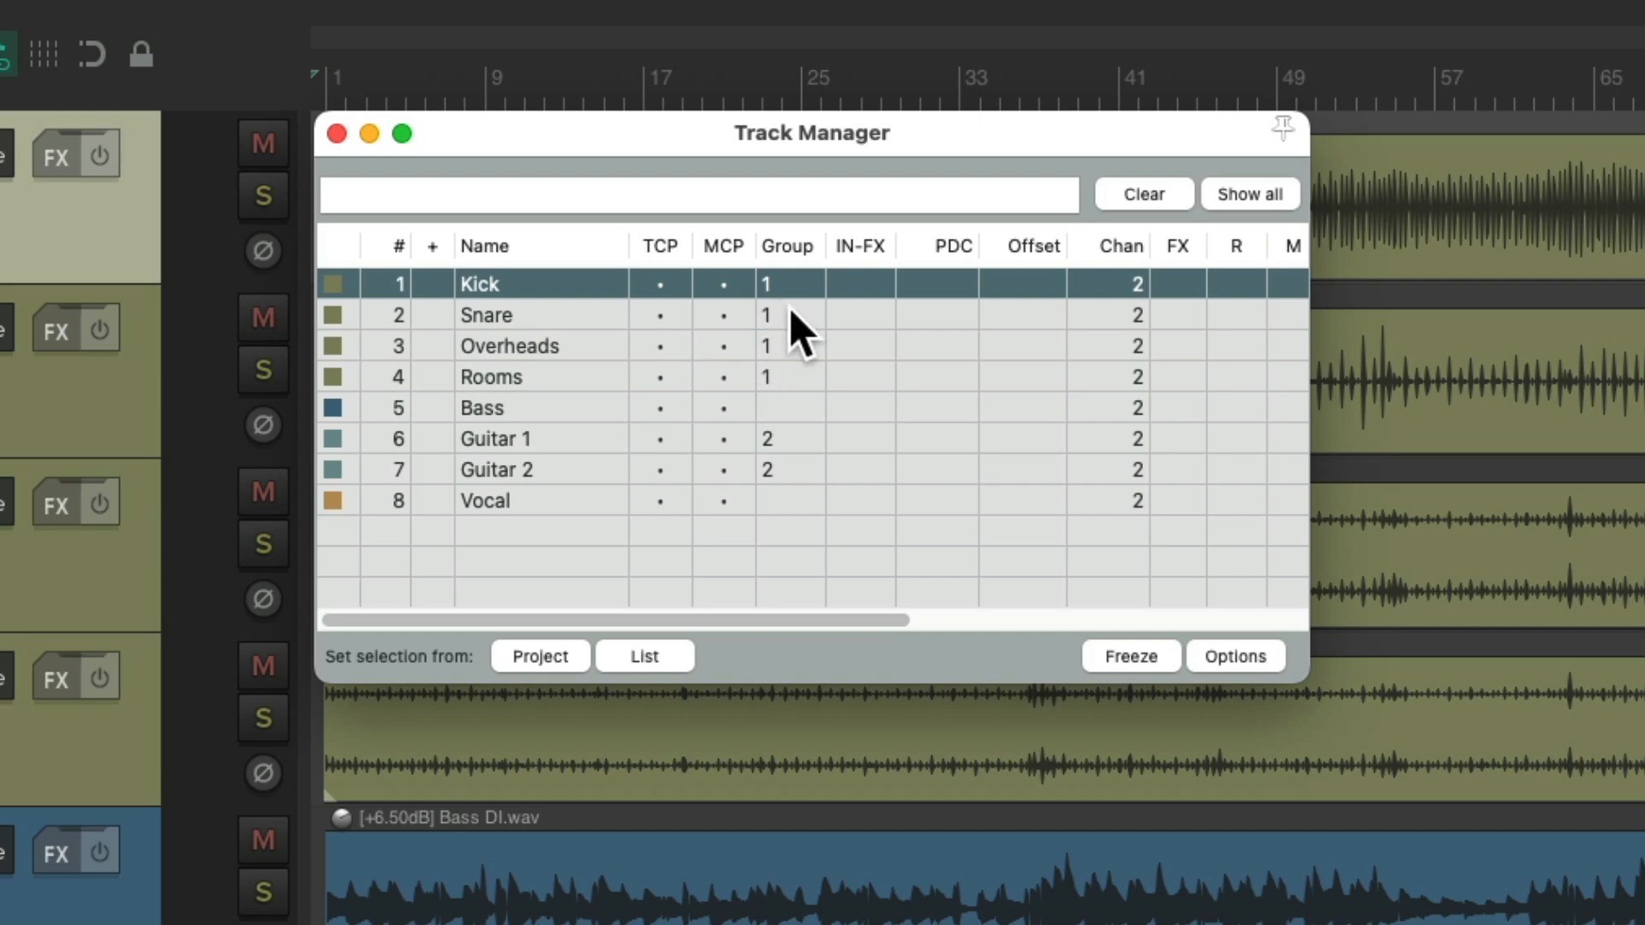
{"action": "mouse_move", "coordinate": [812, 305]}
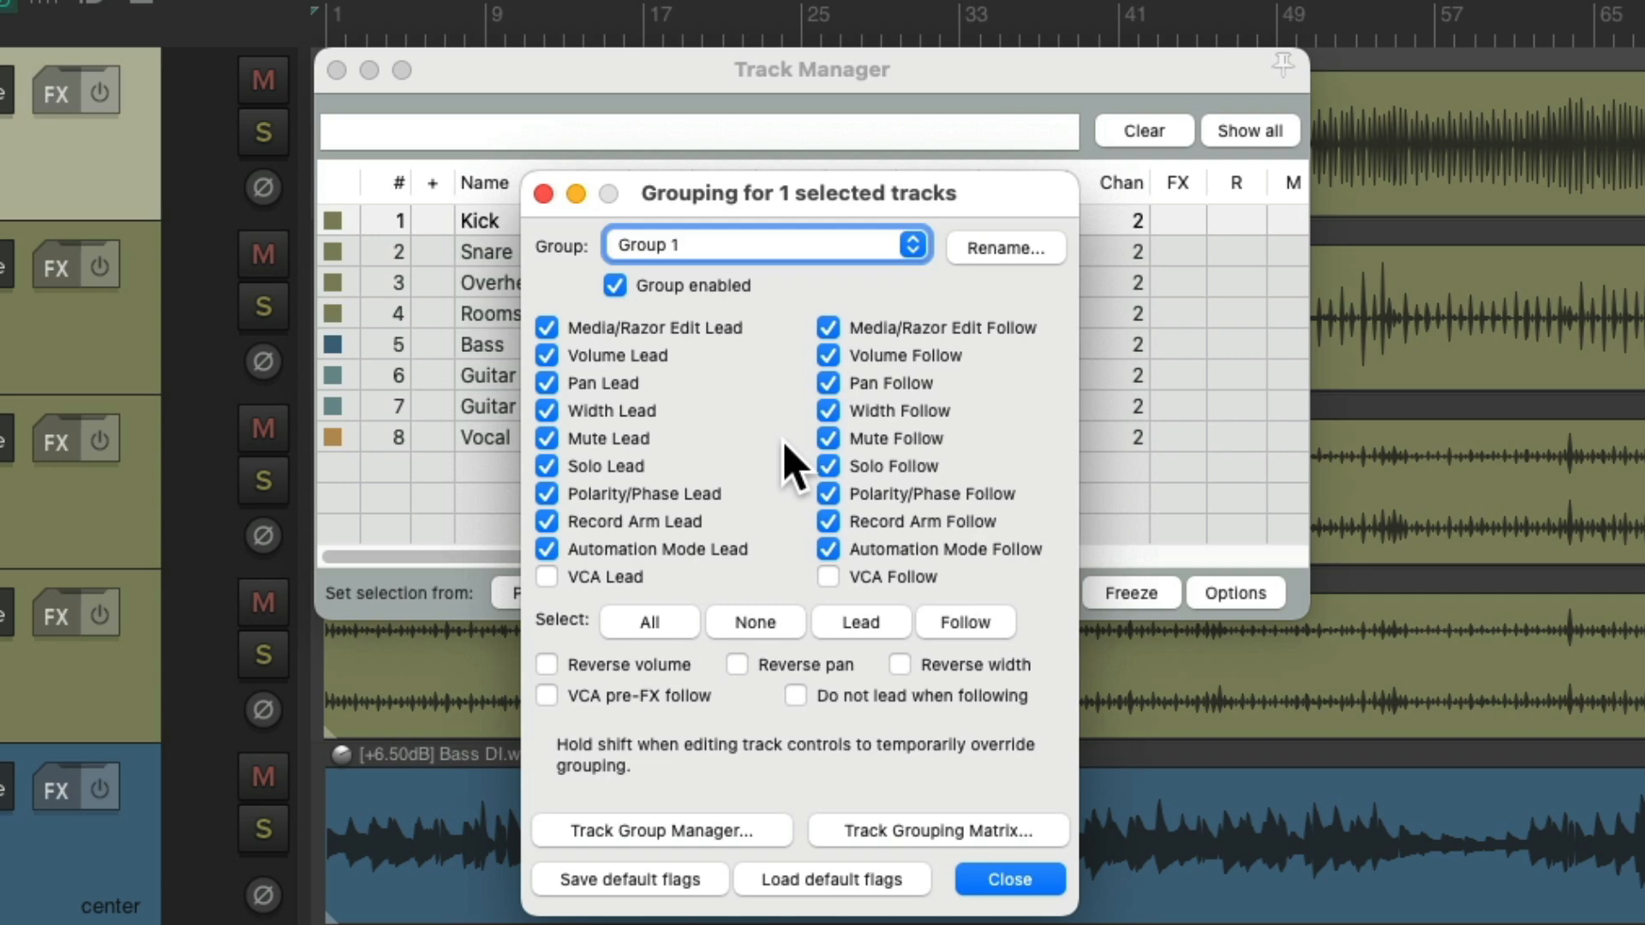
{"action": "left_click", "coordinate": [1008, 879]}
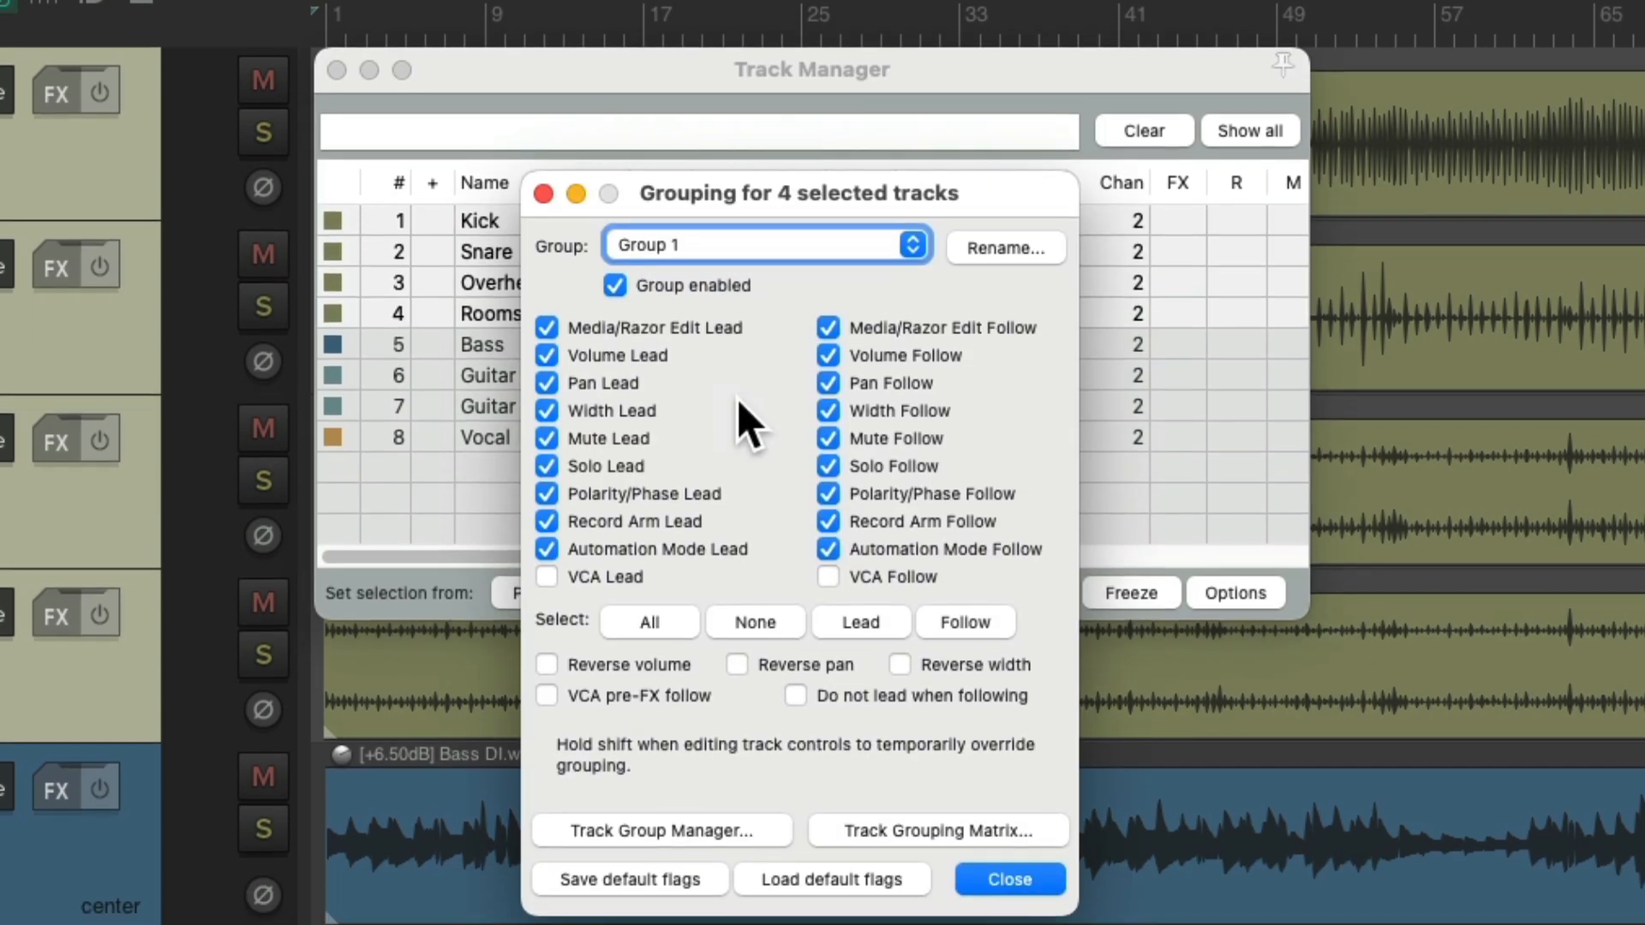
{"action": "mouse_move", "coordinate": [730, 394]}
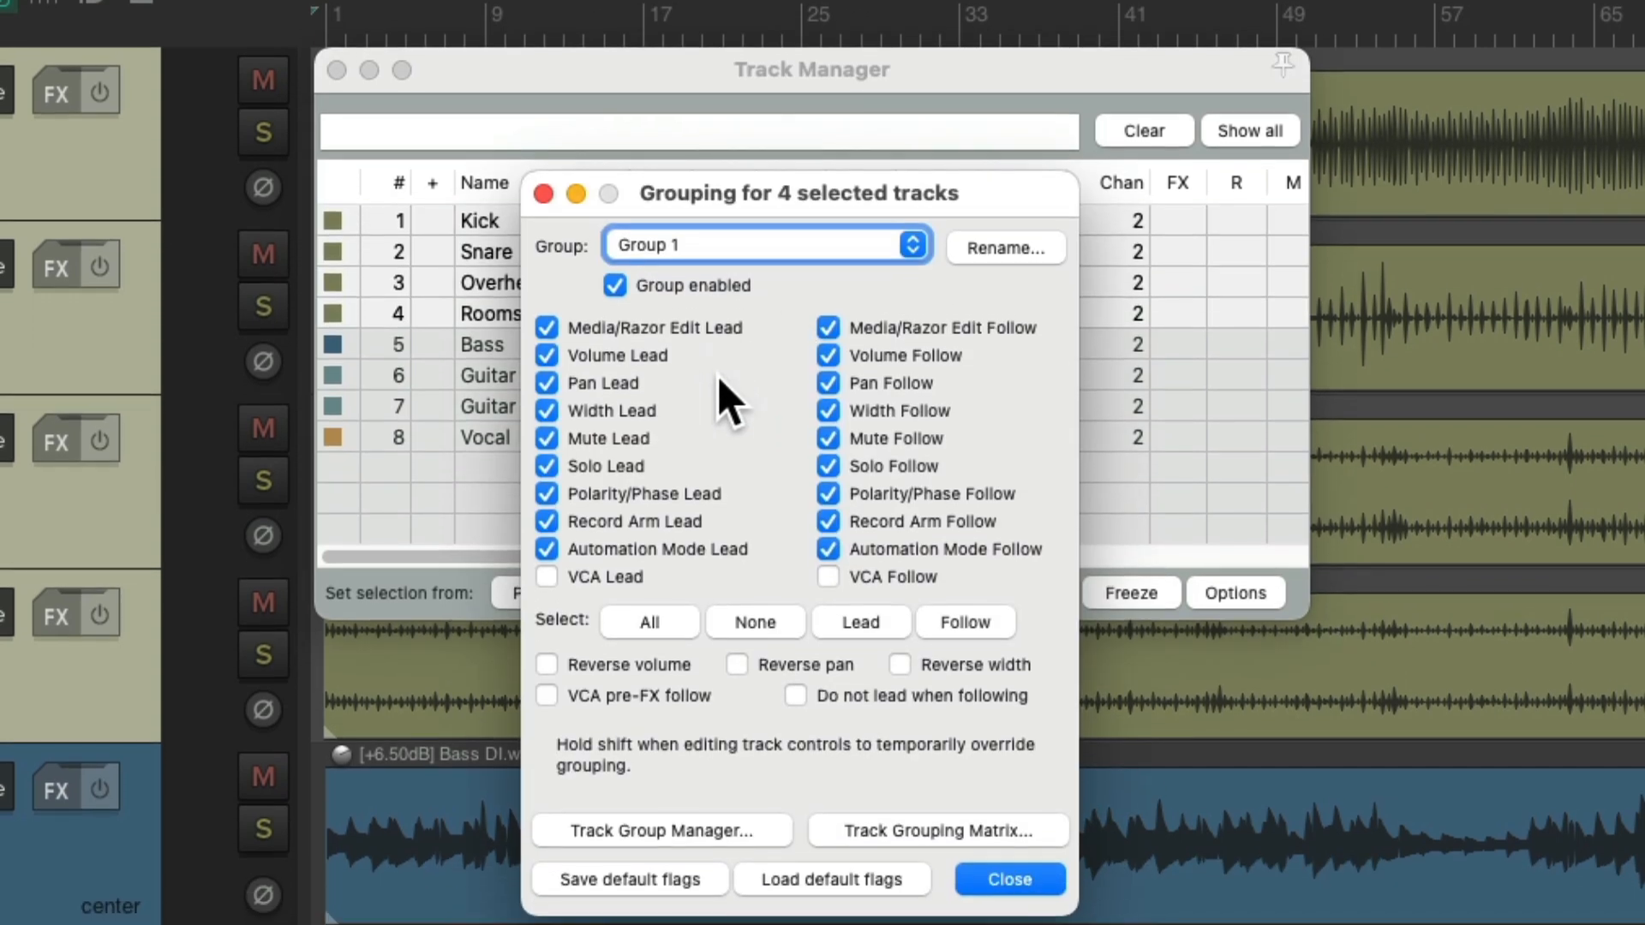
{"action": "left_click", "coordinate": [1007, 879]}
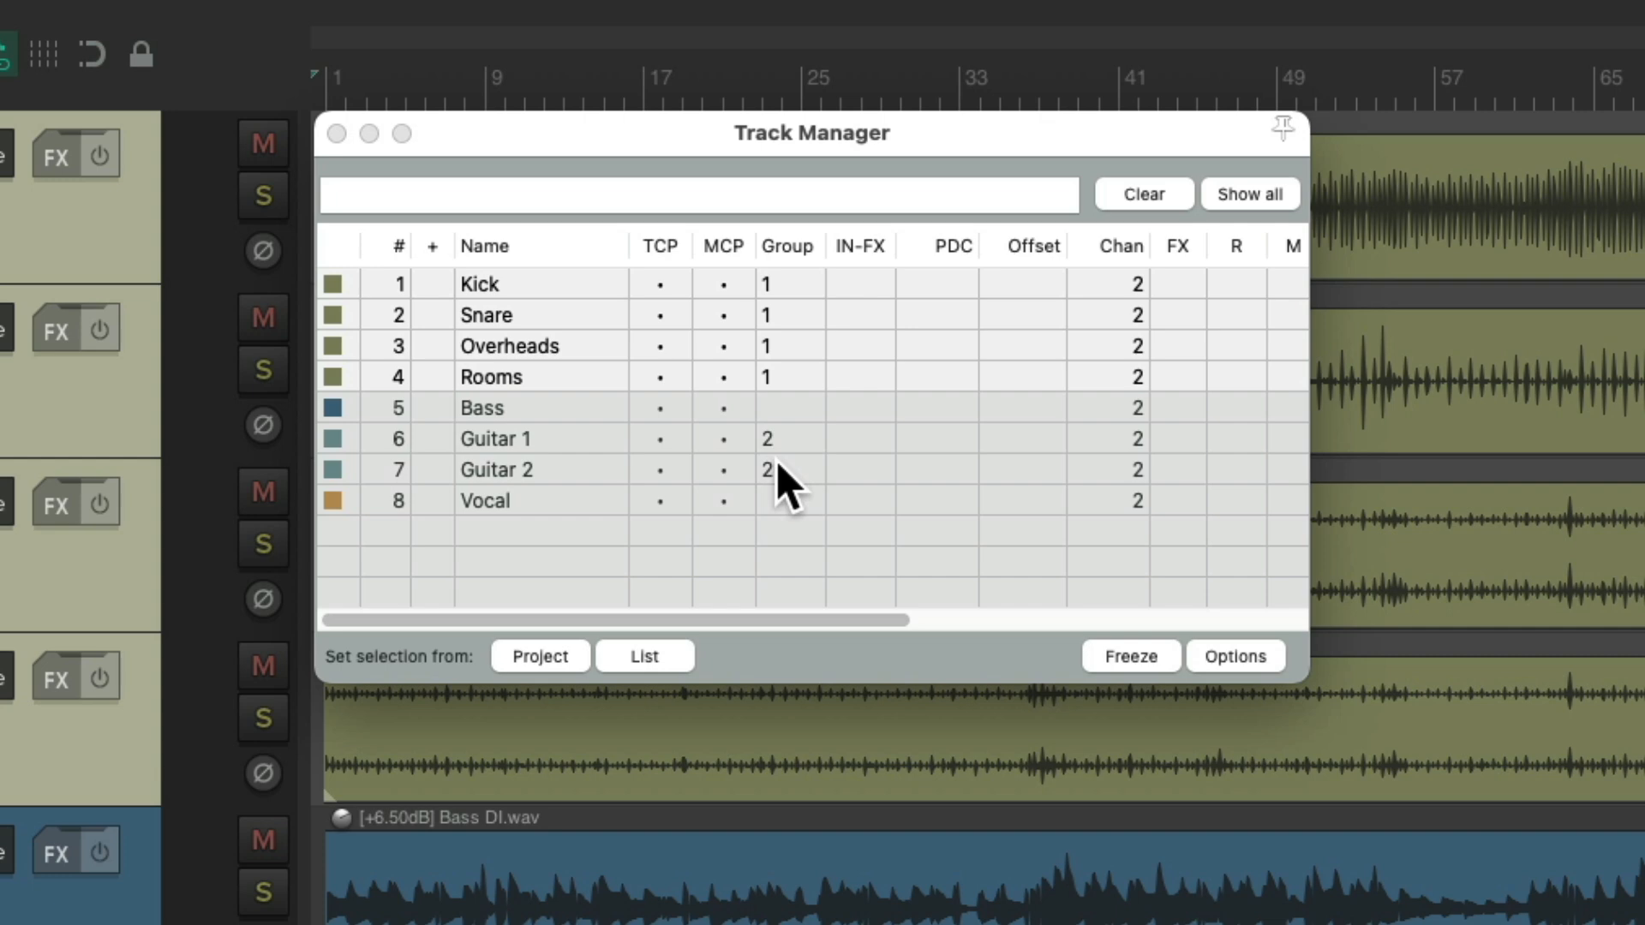
- Replace the Track Manager with the Track Group Manager from the View menu
{"action": "left_click", "coordinate": [336, 134]}
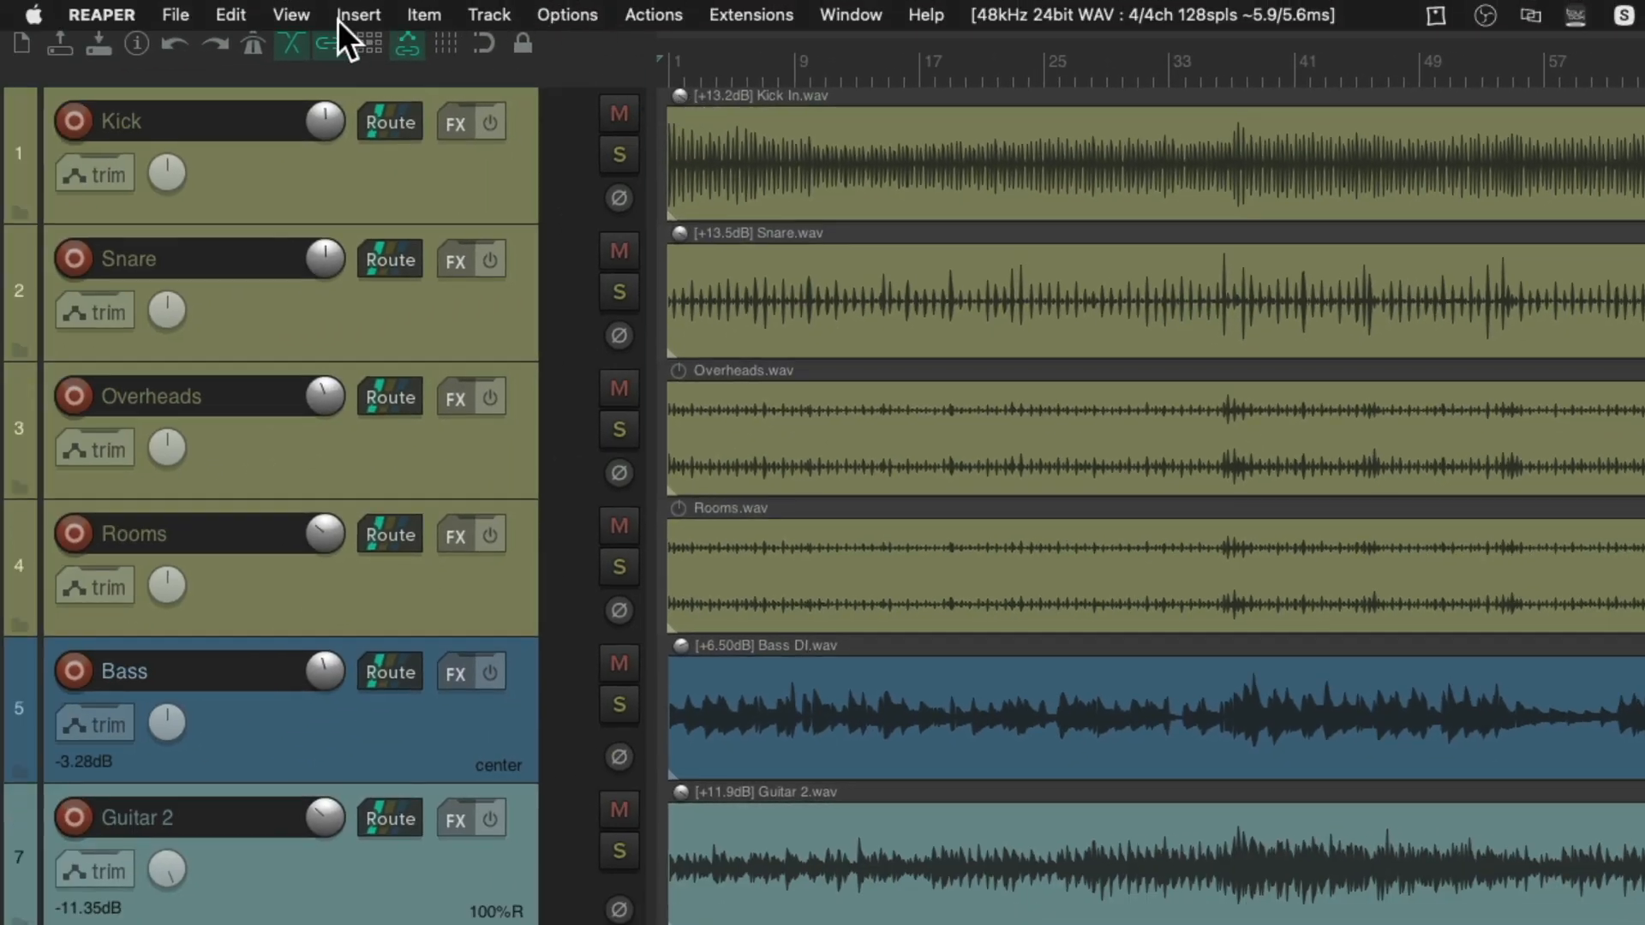
{"action": "left_click", "coordinate": [292, 13]}
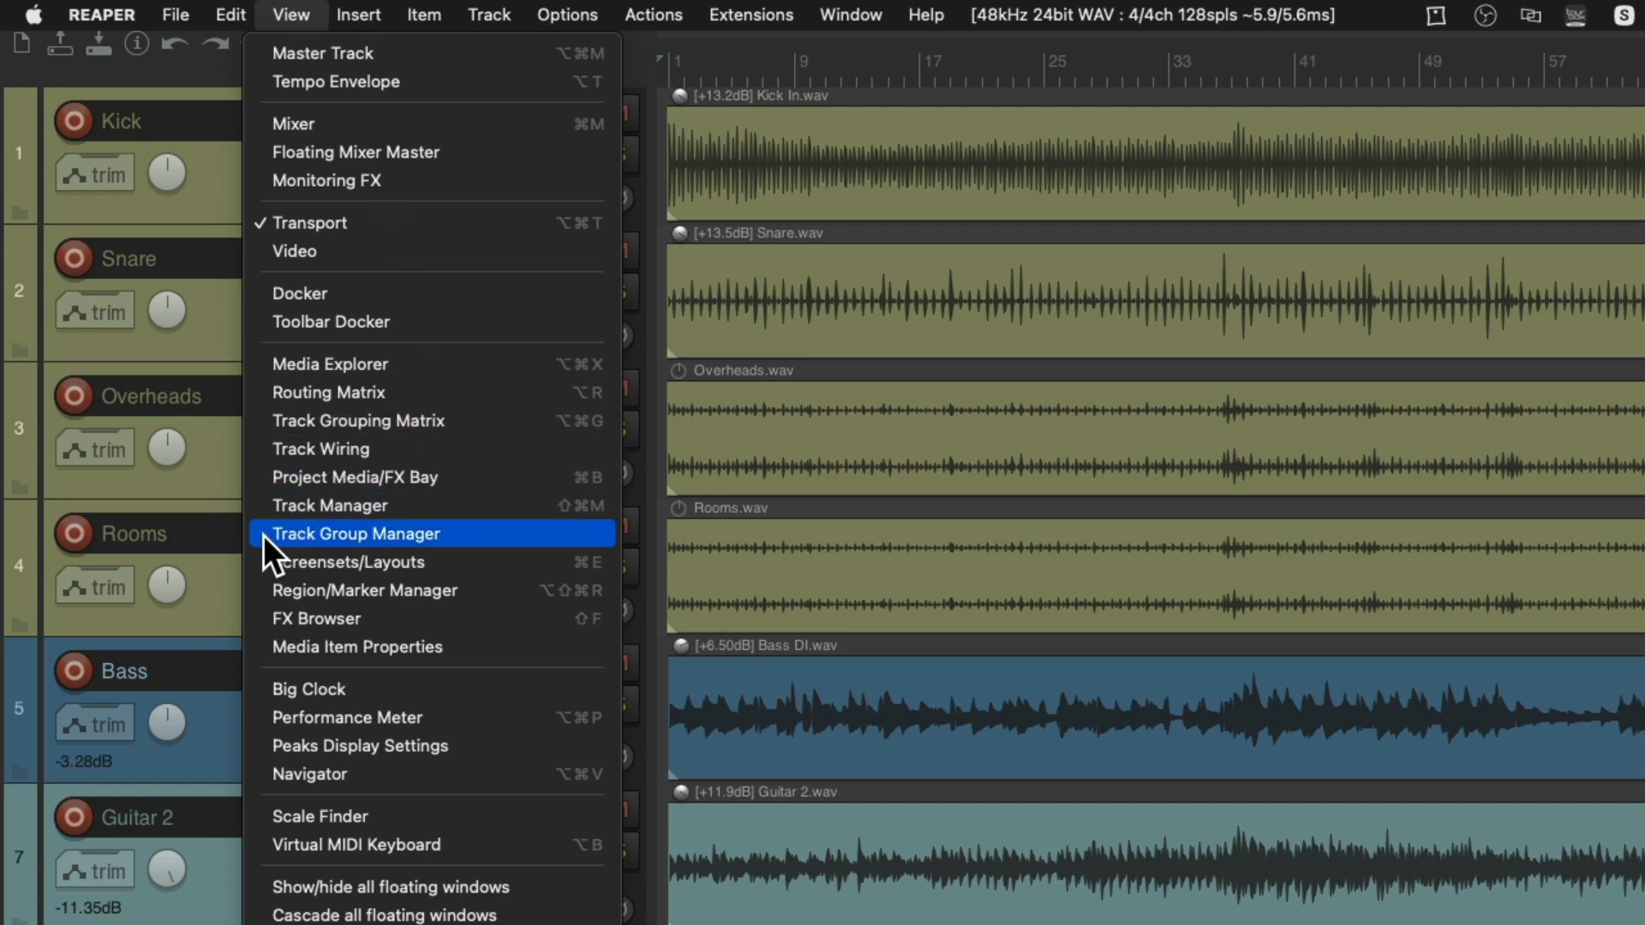
{"action": "left_click", "coordinate": [355, 533]}
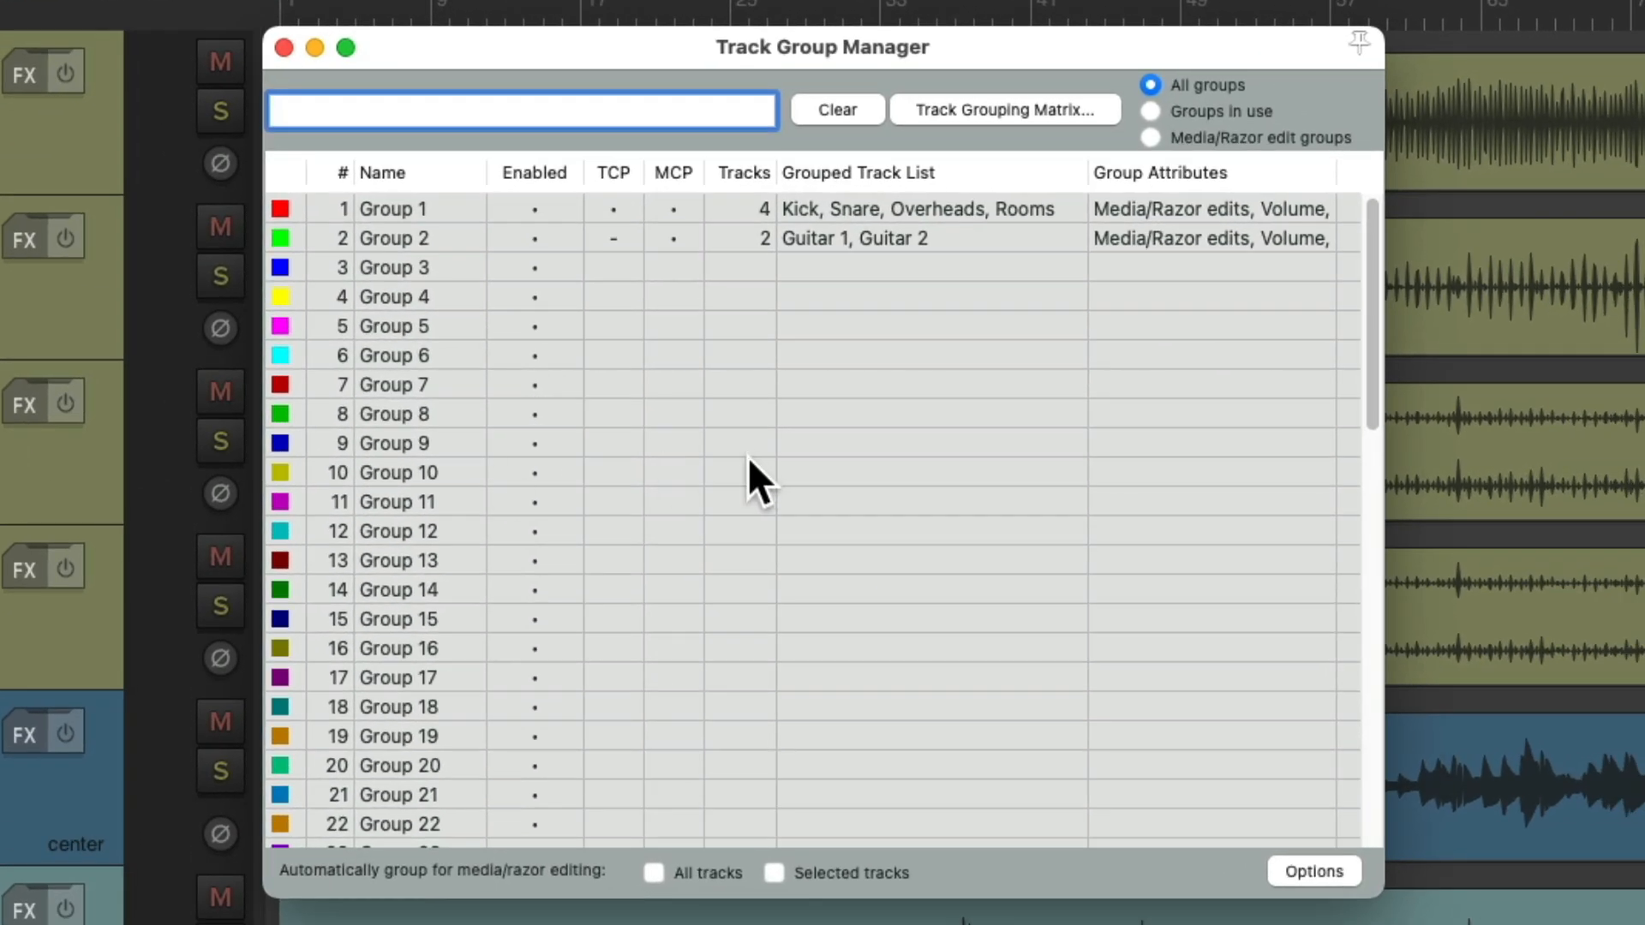
- Name Group 1 'Drums' and Group 2 'Guitars' in the Track Group Manager
{"action": "scroll", "scroll_direction": "down", "scroll_amount": 3}
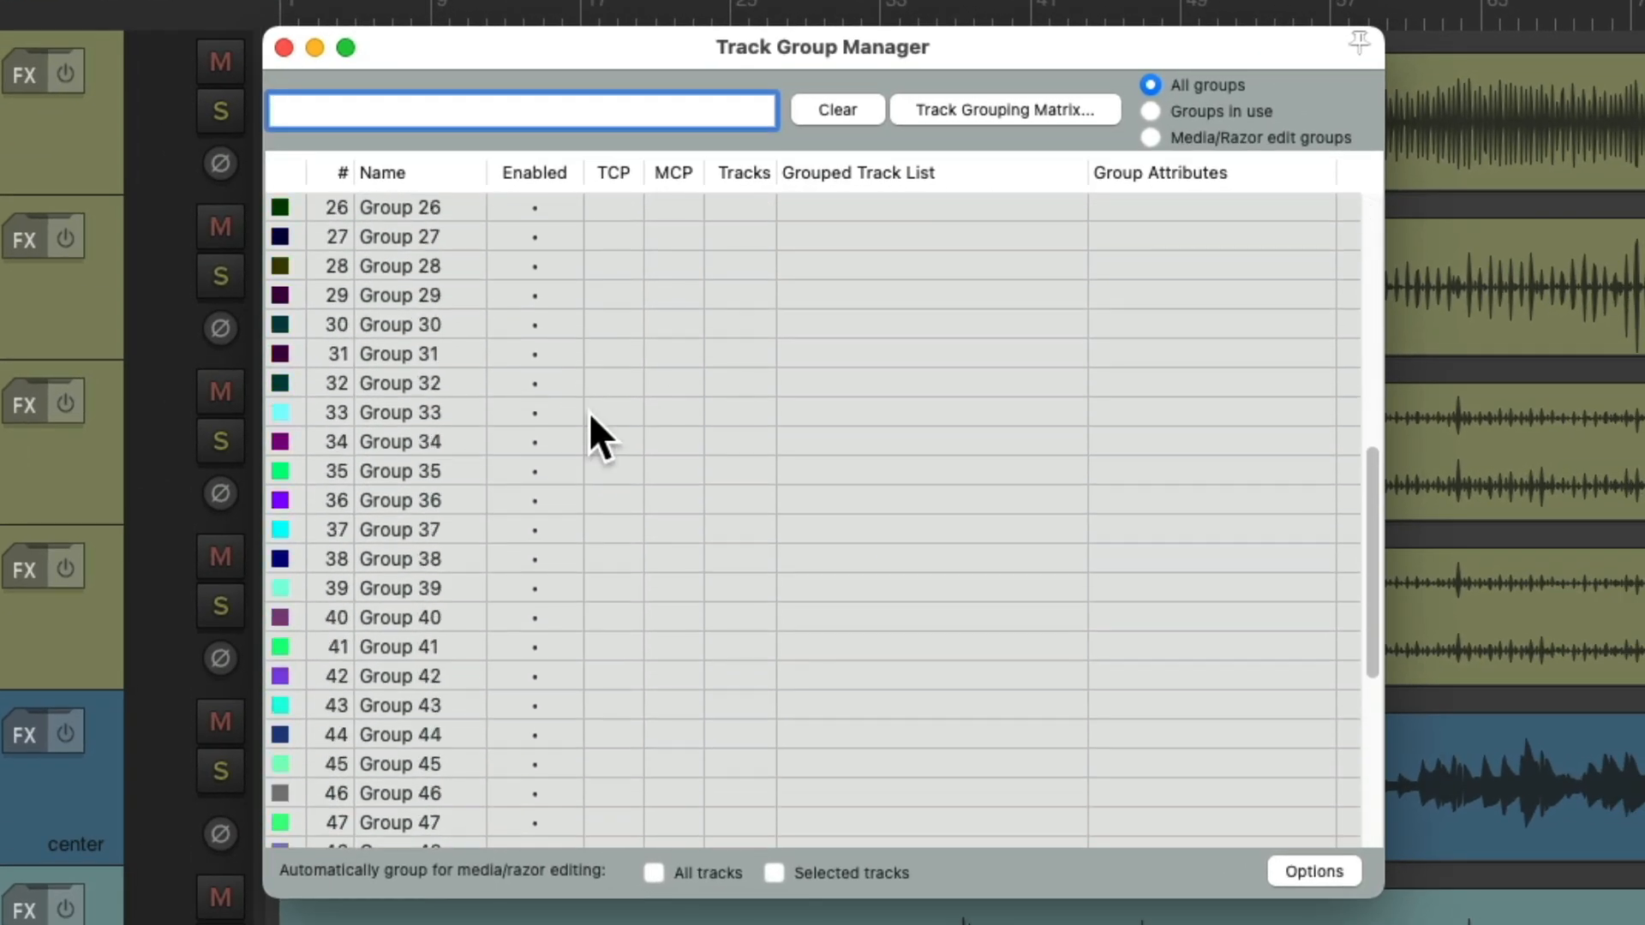
{"action": "scroll", "scroll_direction": "down", "scroll_amount": 3}
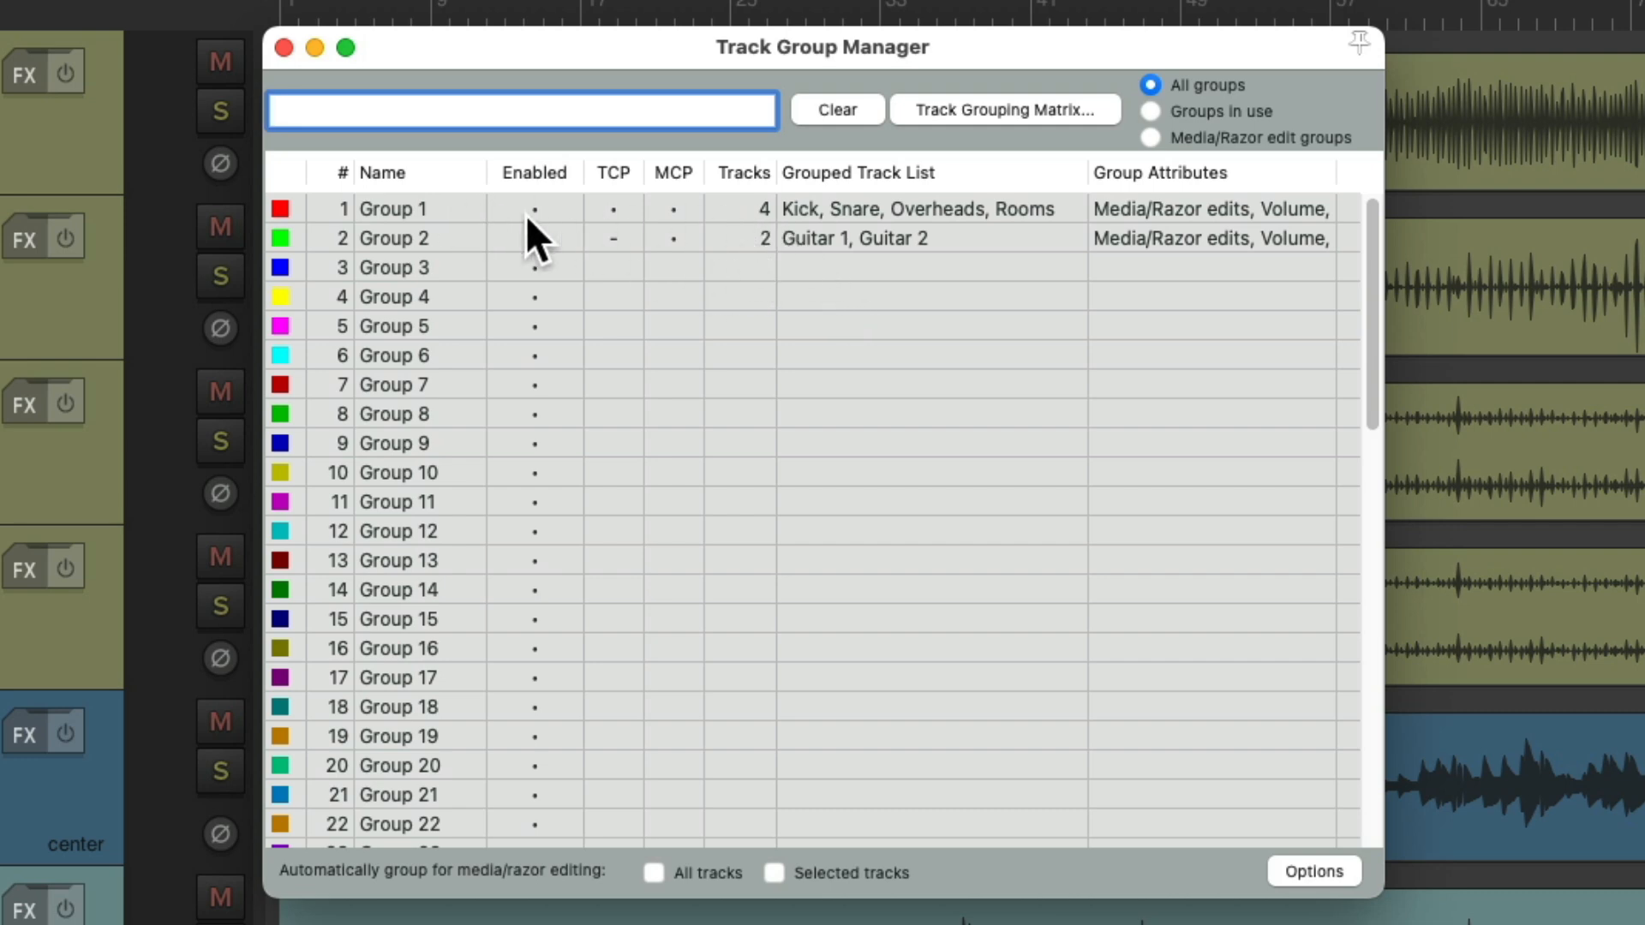
{"action": "mouse_move", "coordinate": [1023, 247]}
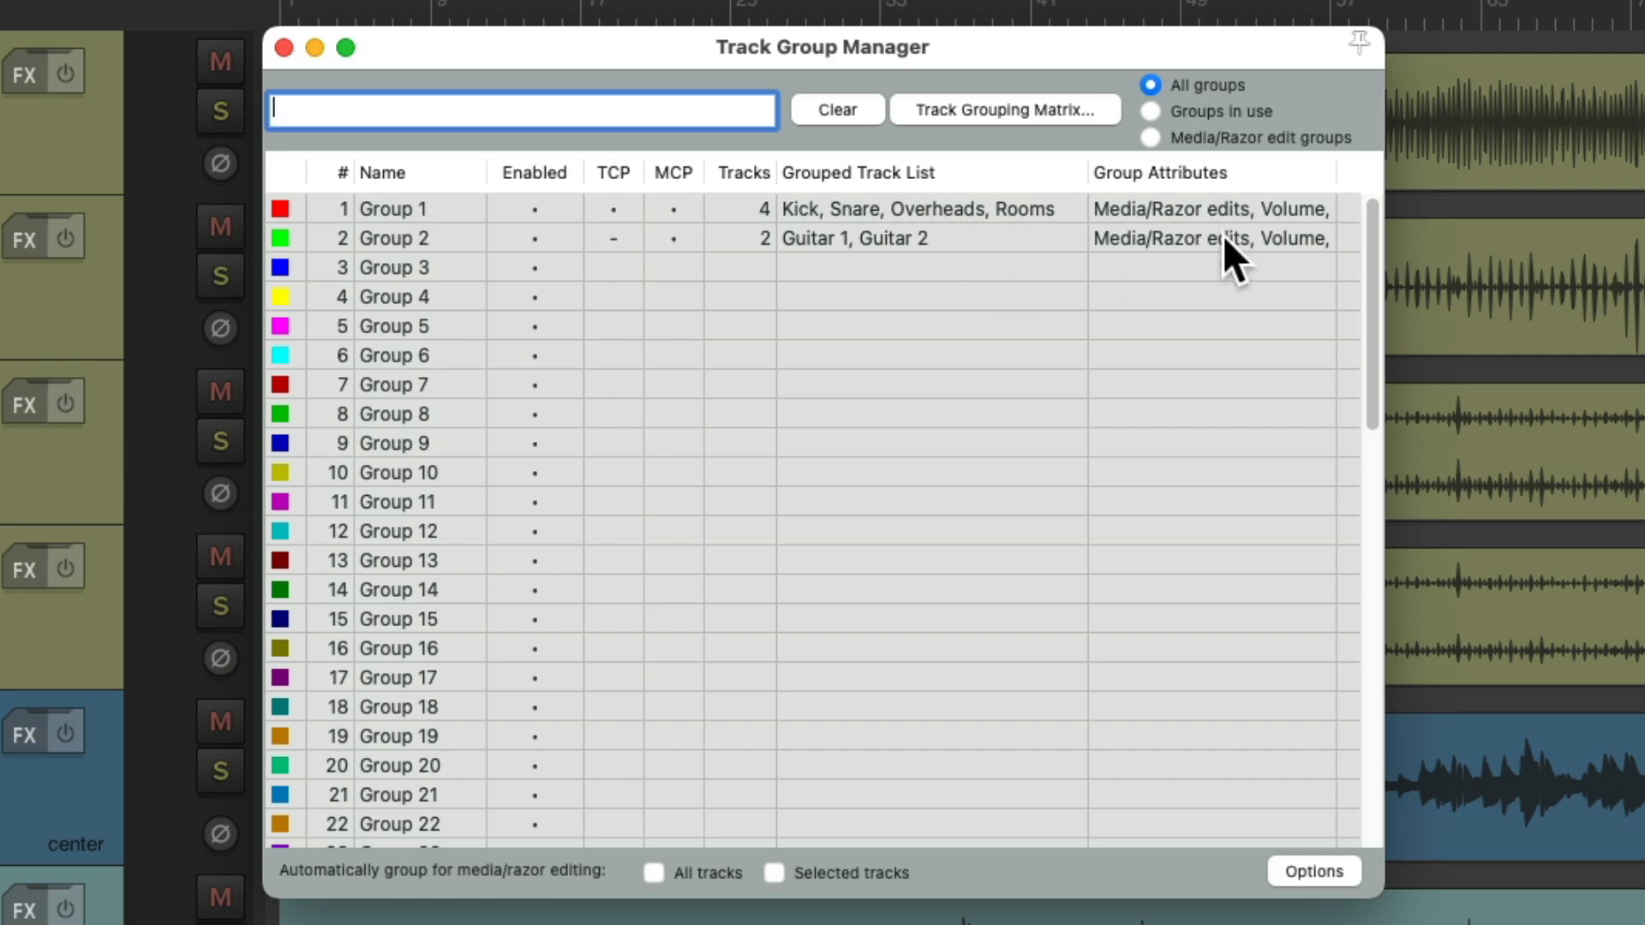
{"action": "double_click", "coordinate": [395, 209]}
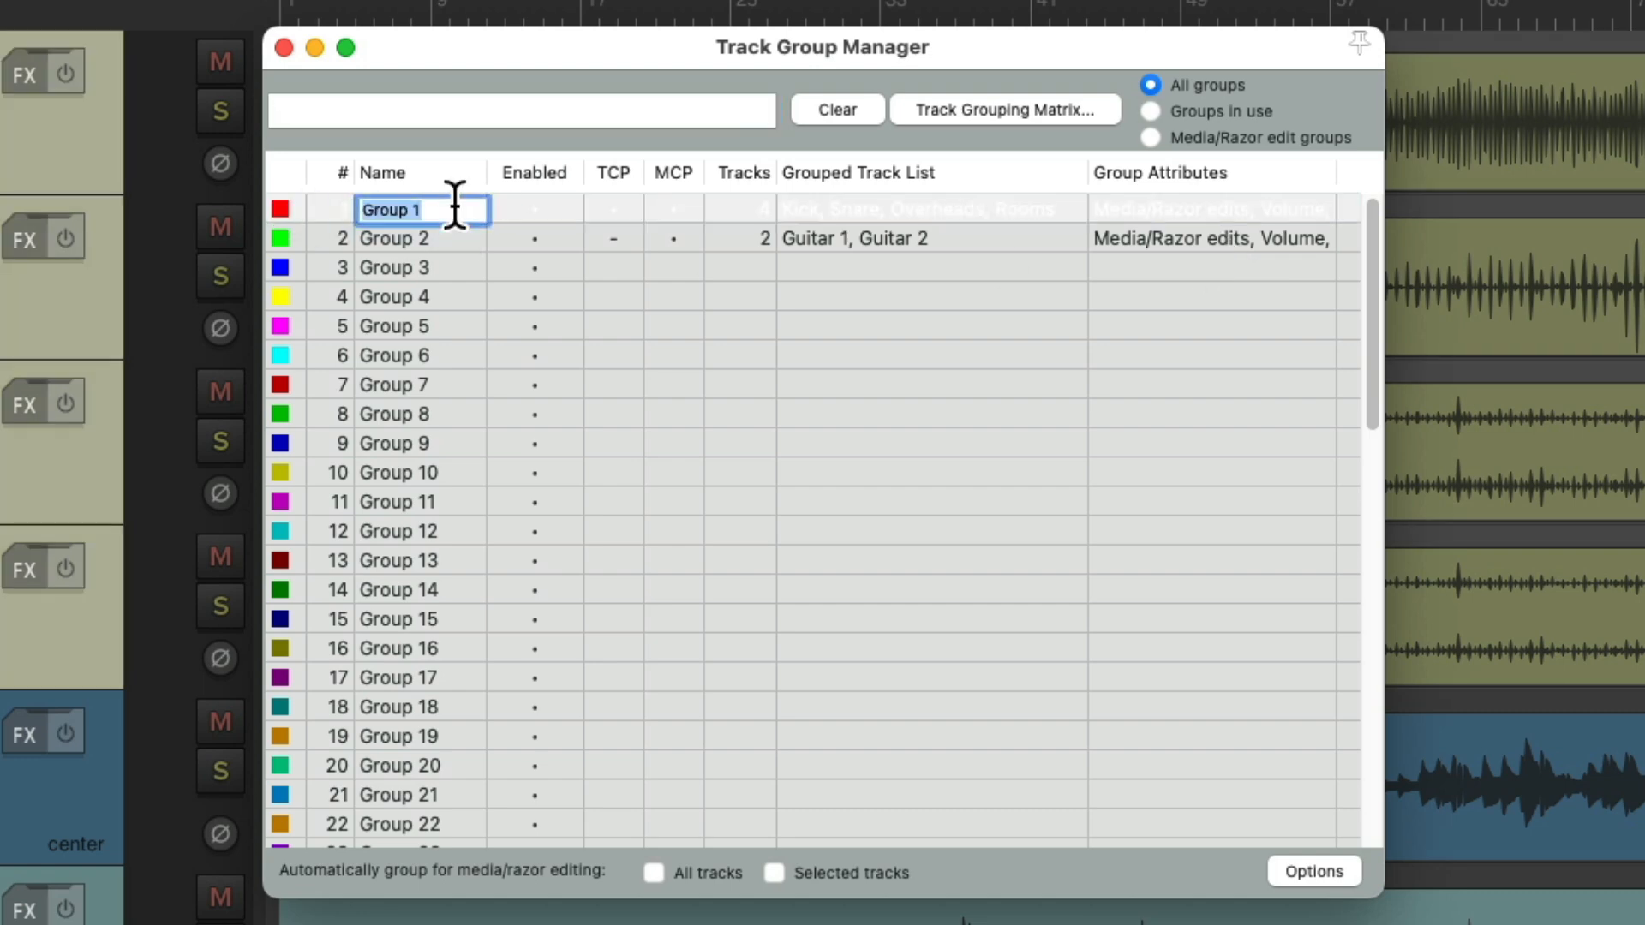
{"action": "type", "text": "Guitars"}
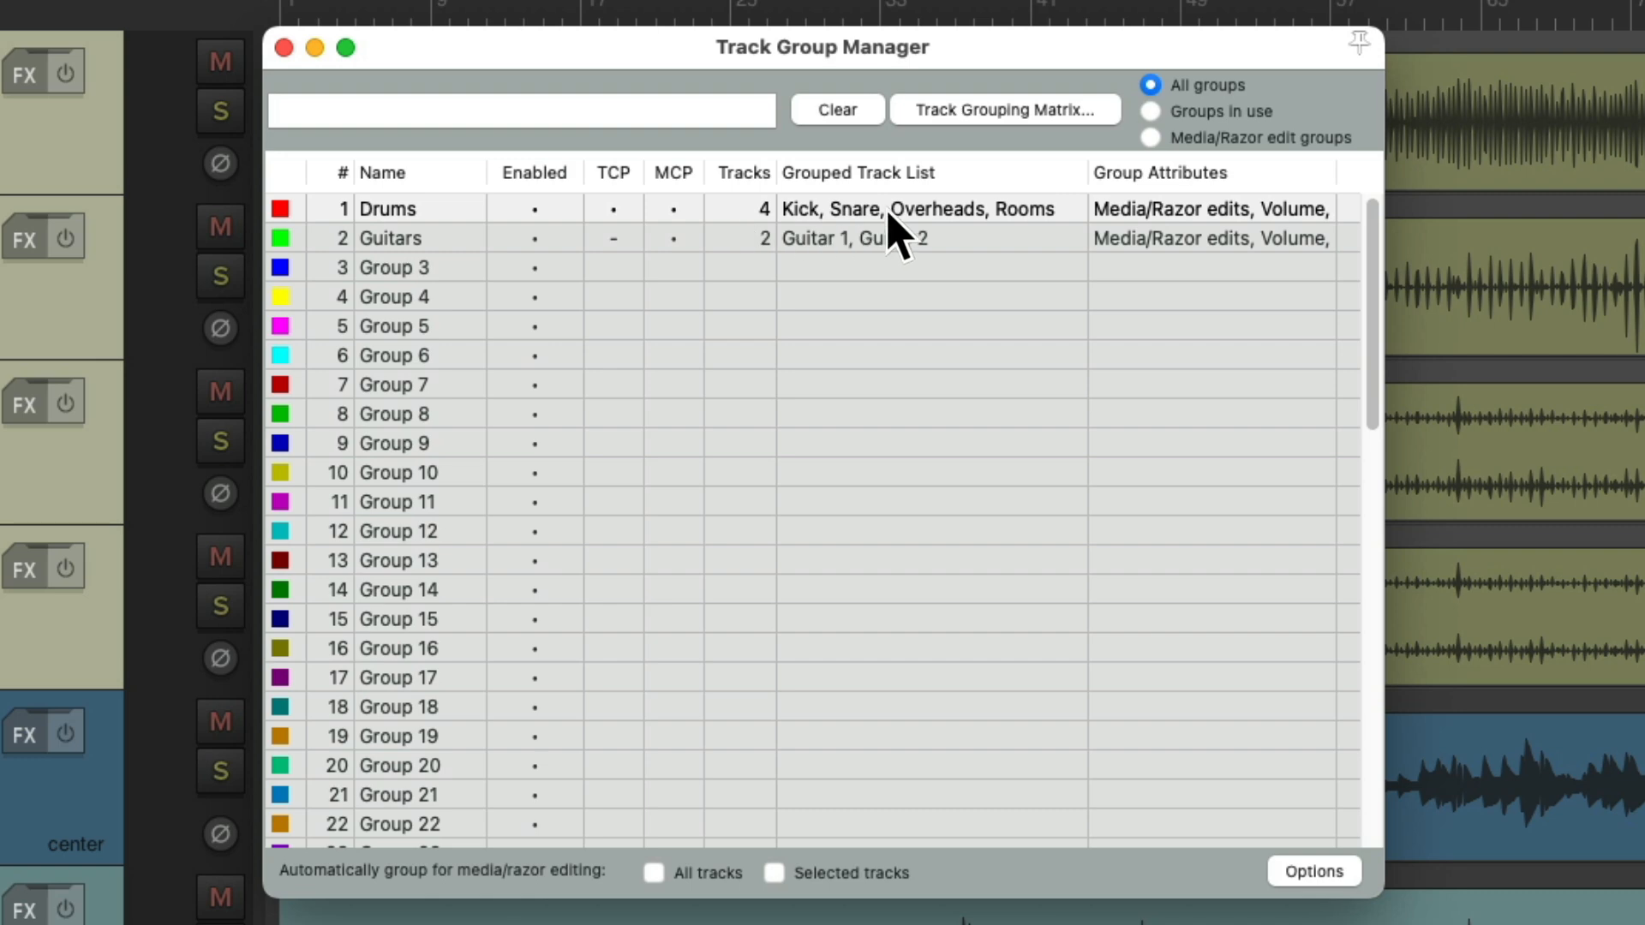
{"action": "right_click", "coordinate": [913, 209]}
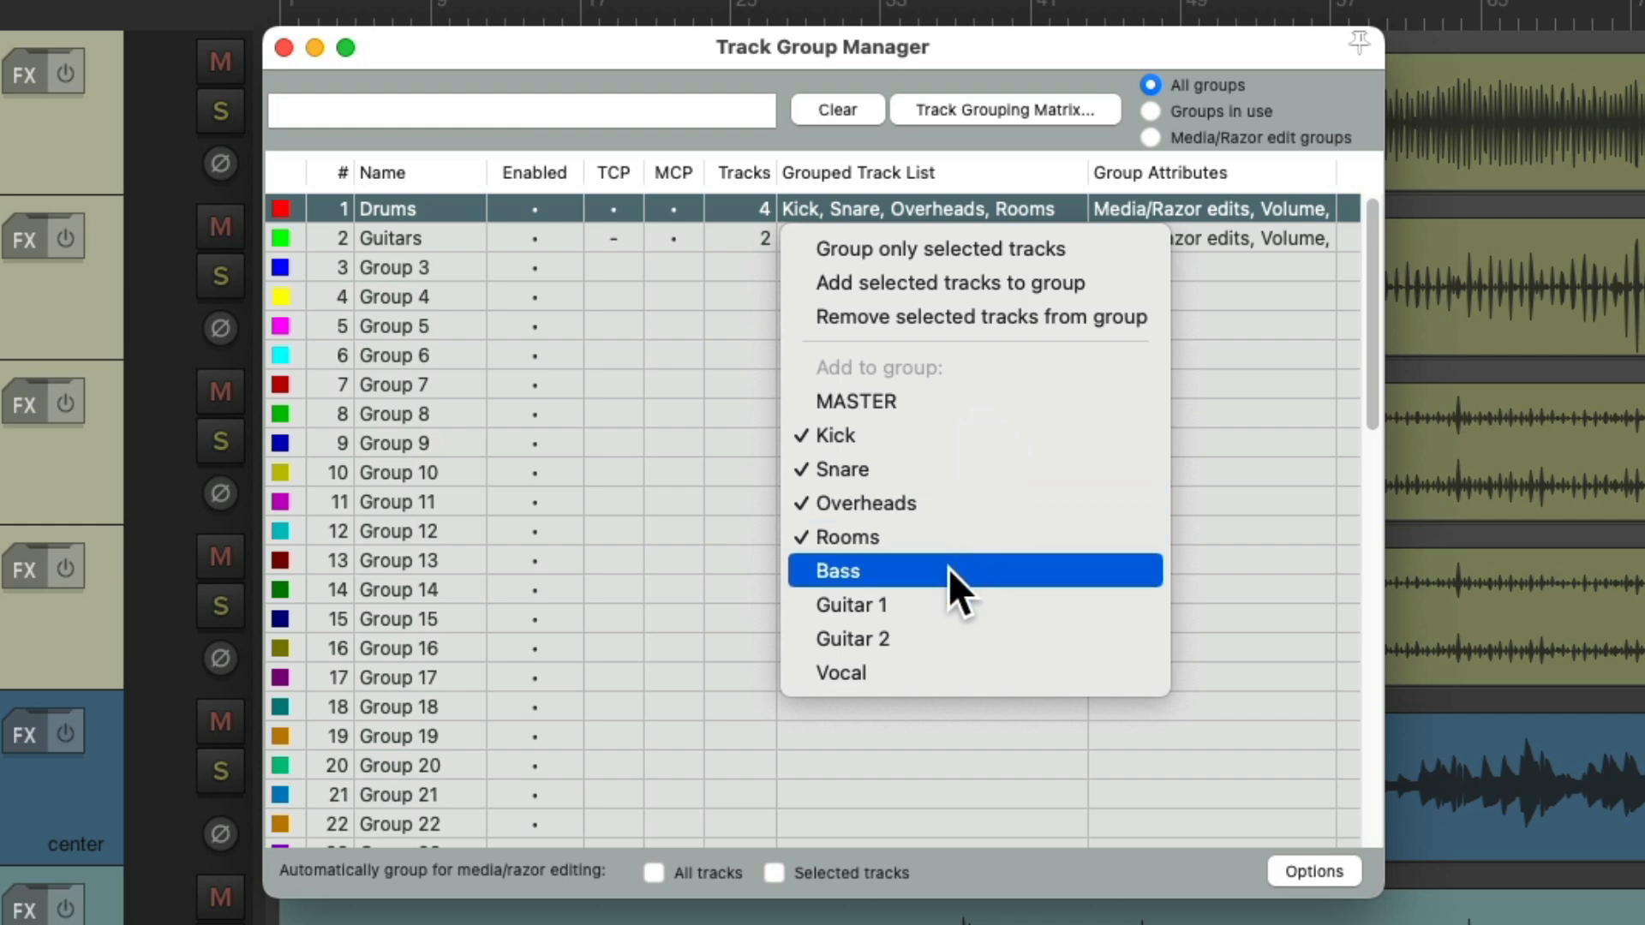
{"action": "left_click", "coordinate": [836, 570]}
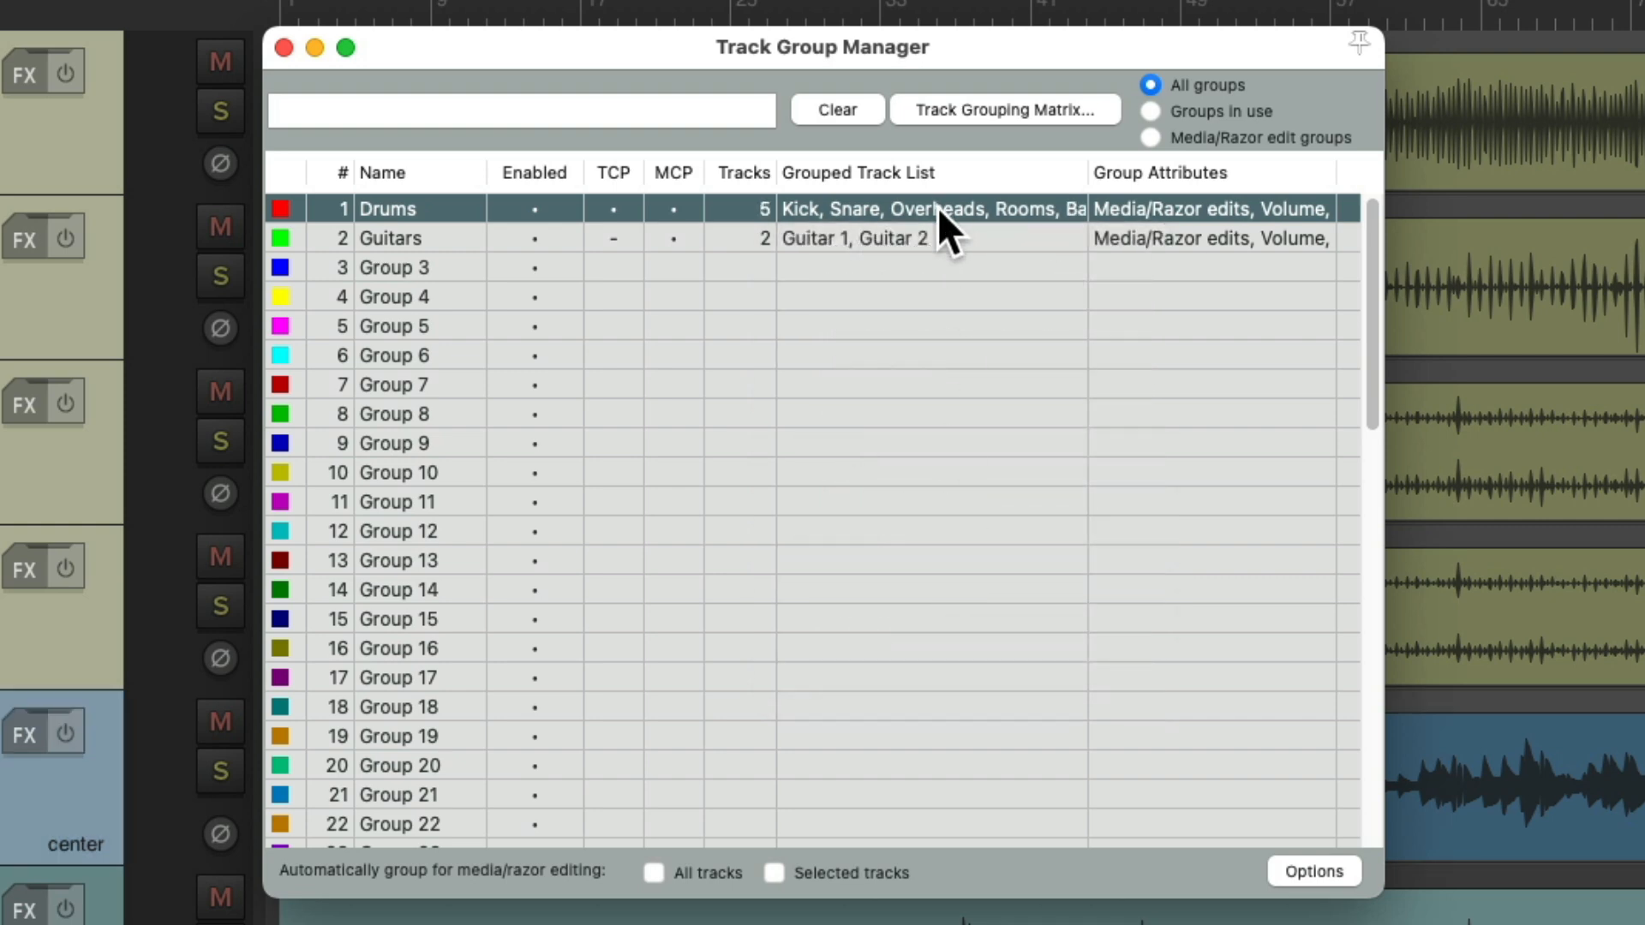
{"action": "right_click", "coordinate": [933, 209]}
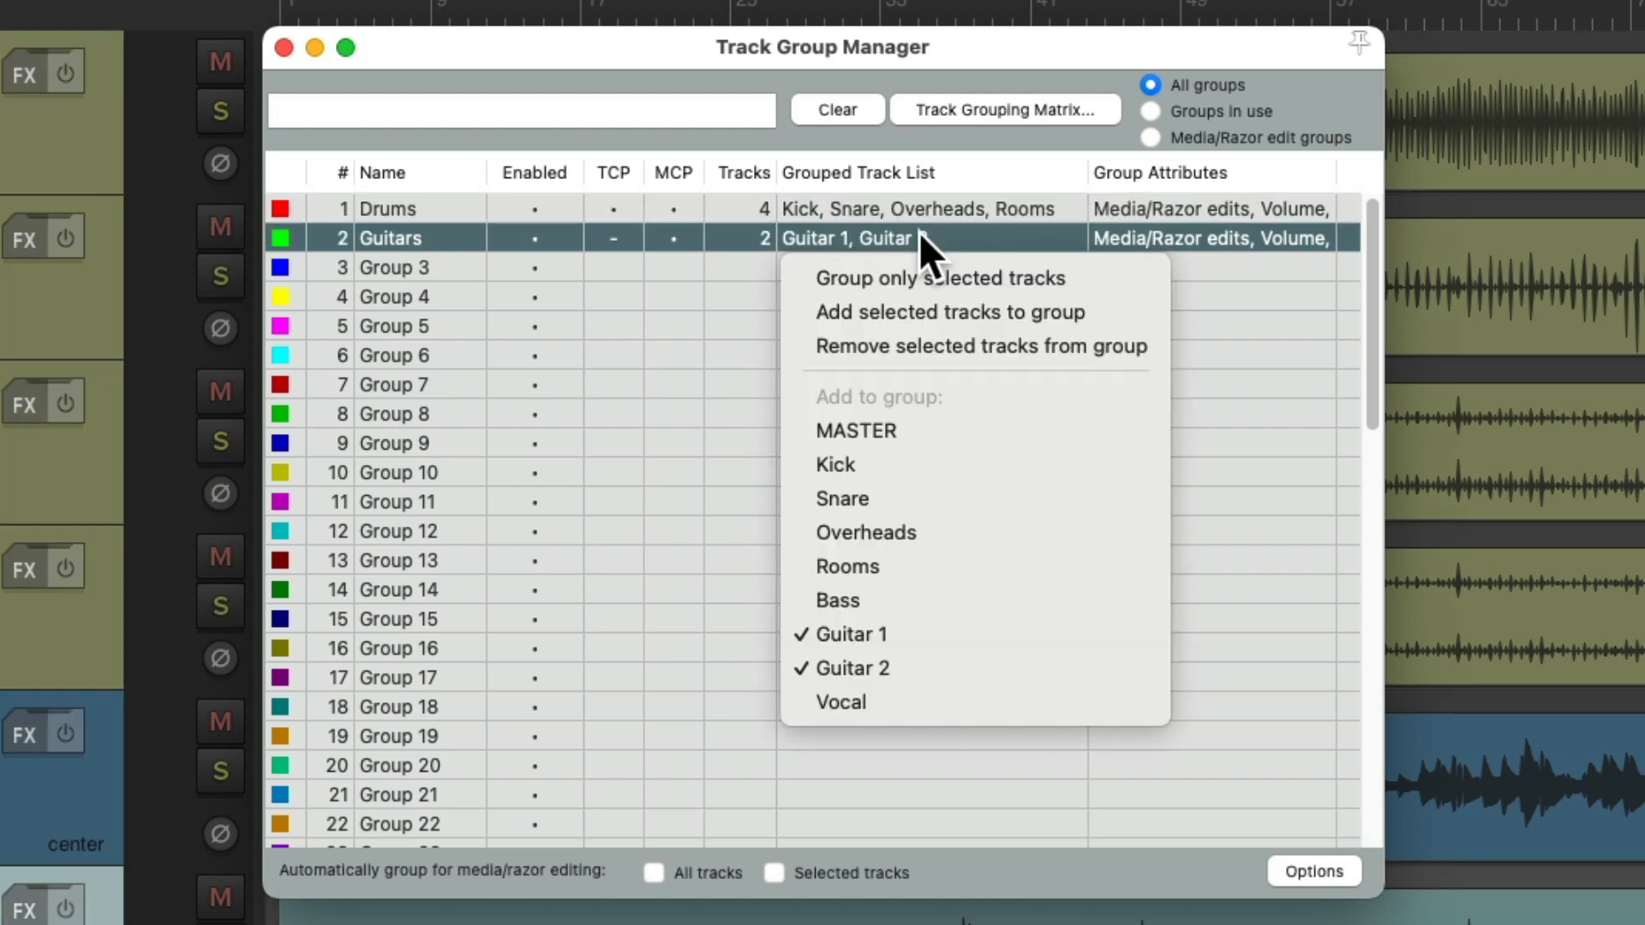
{"action": "mouse_move", "coordinate": [970, 735]}
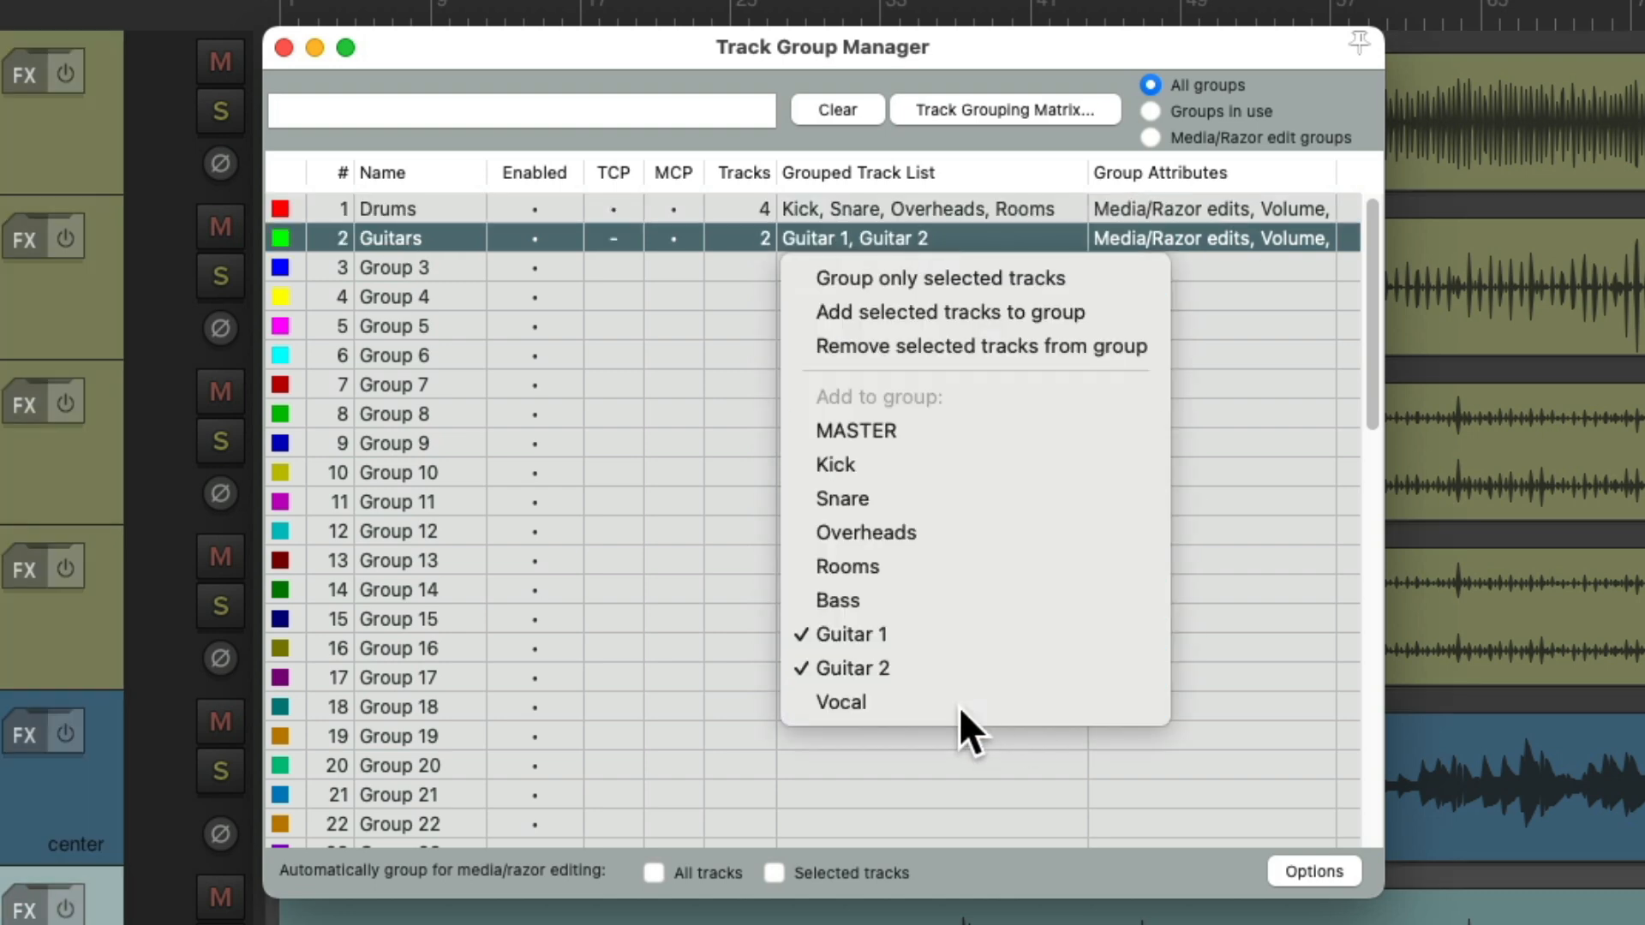
{"action": "left_click", "coordinate": [840, 703]}
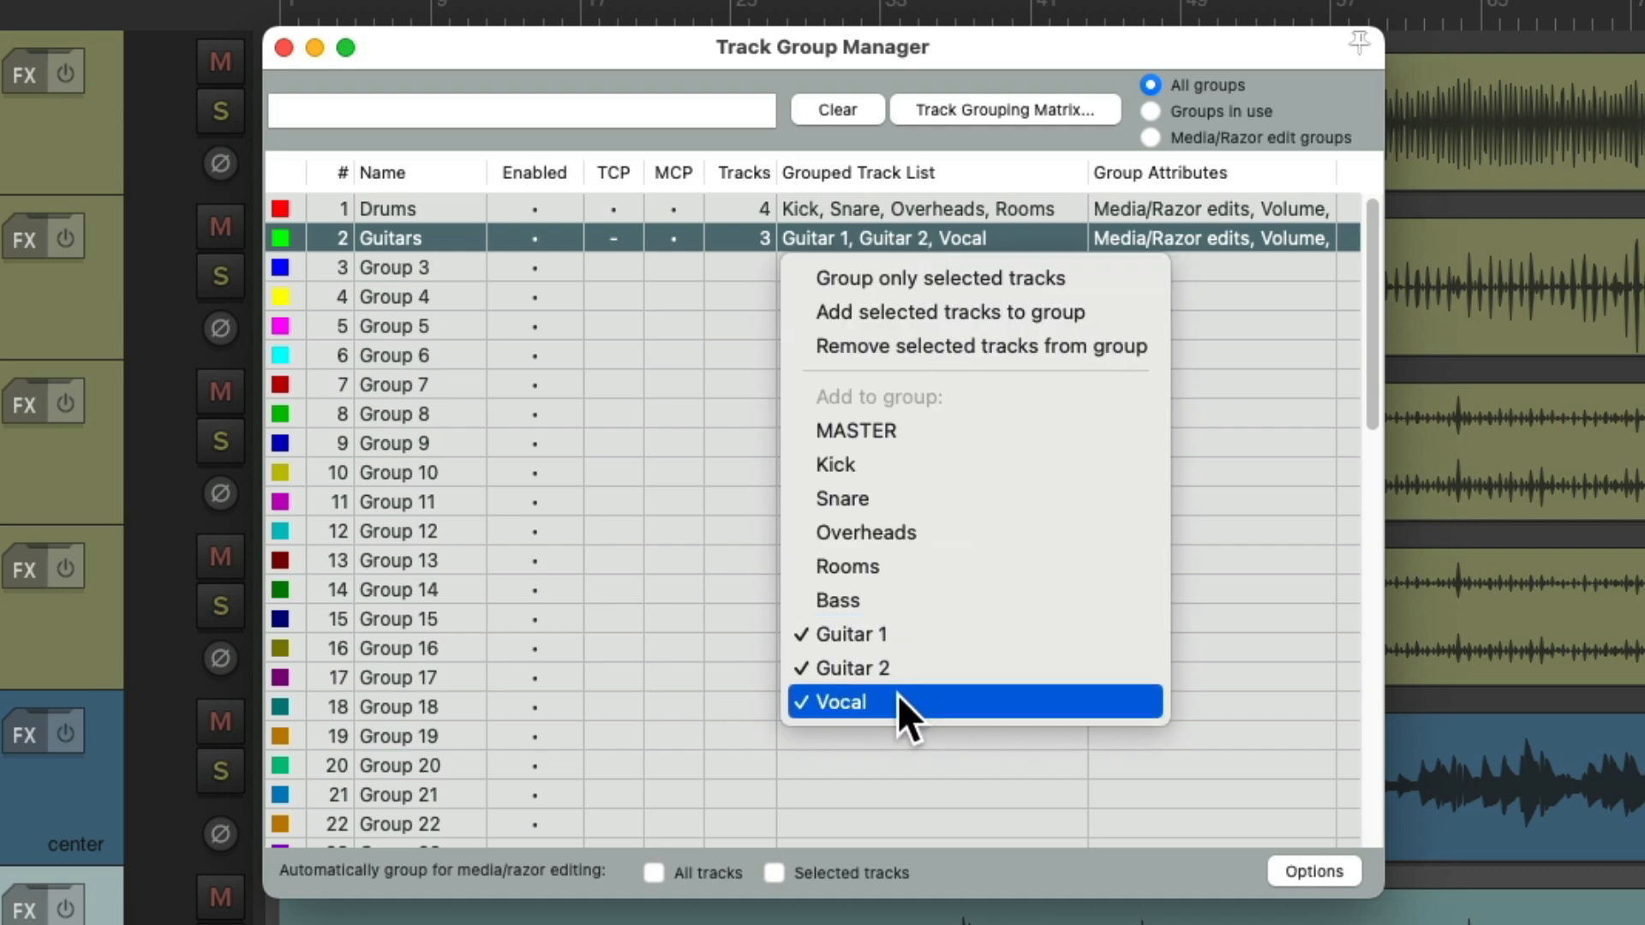
{"action": "left_click", "coordinate": [840, 702]}
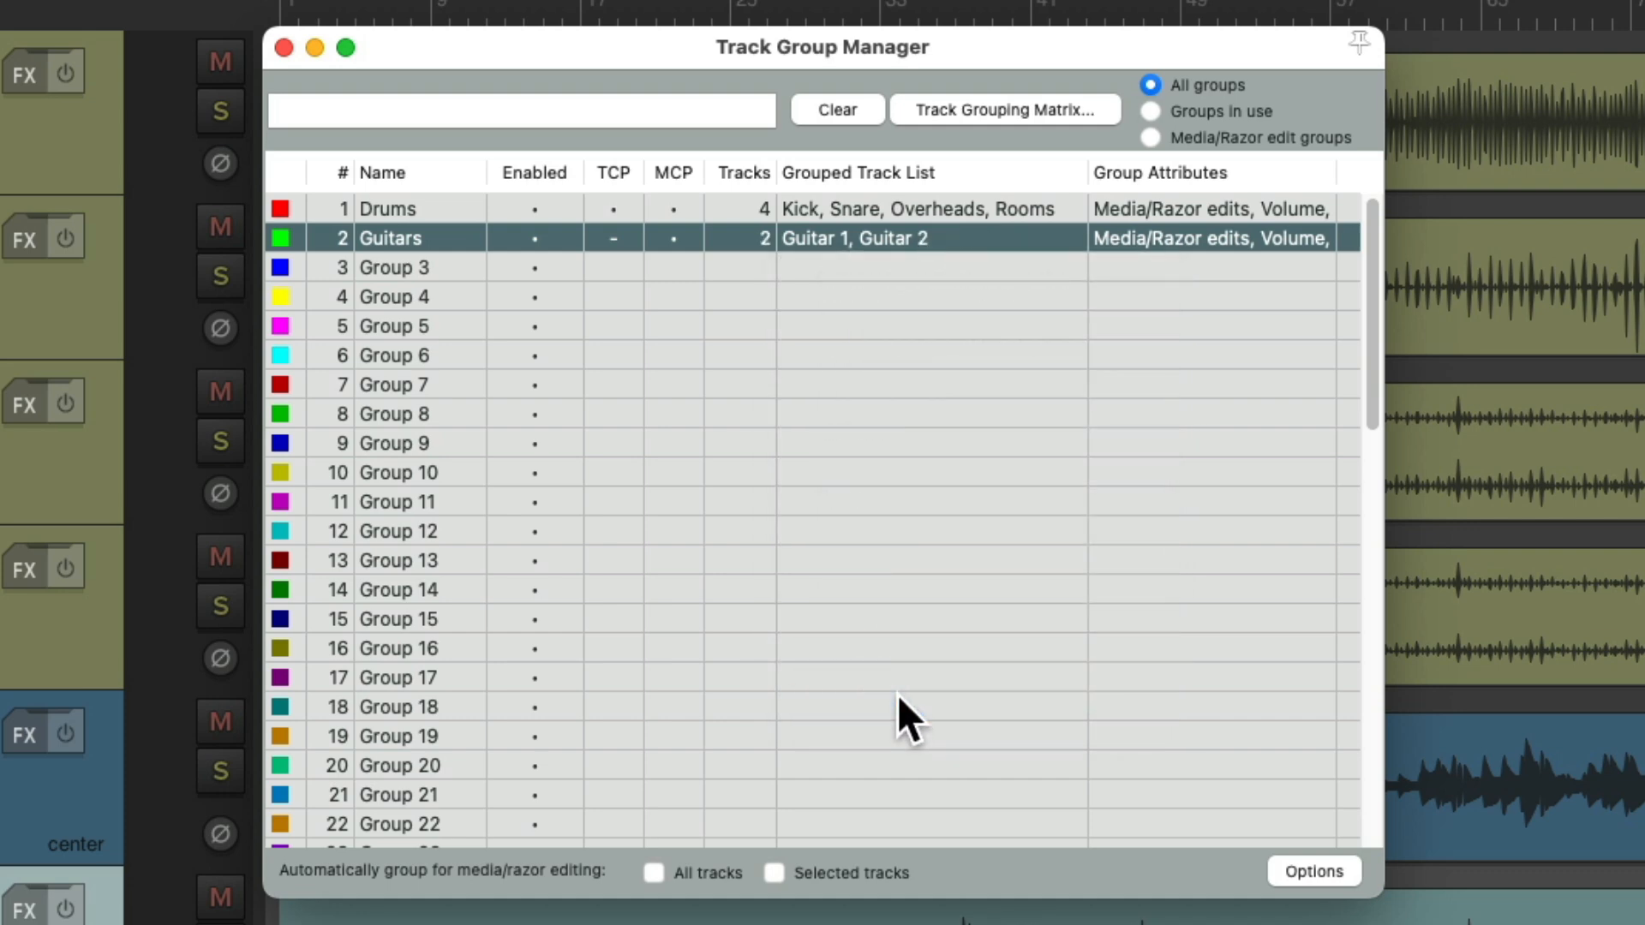
{"action": "mouse_move", "coordinate": [1191, 262]}
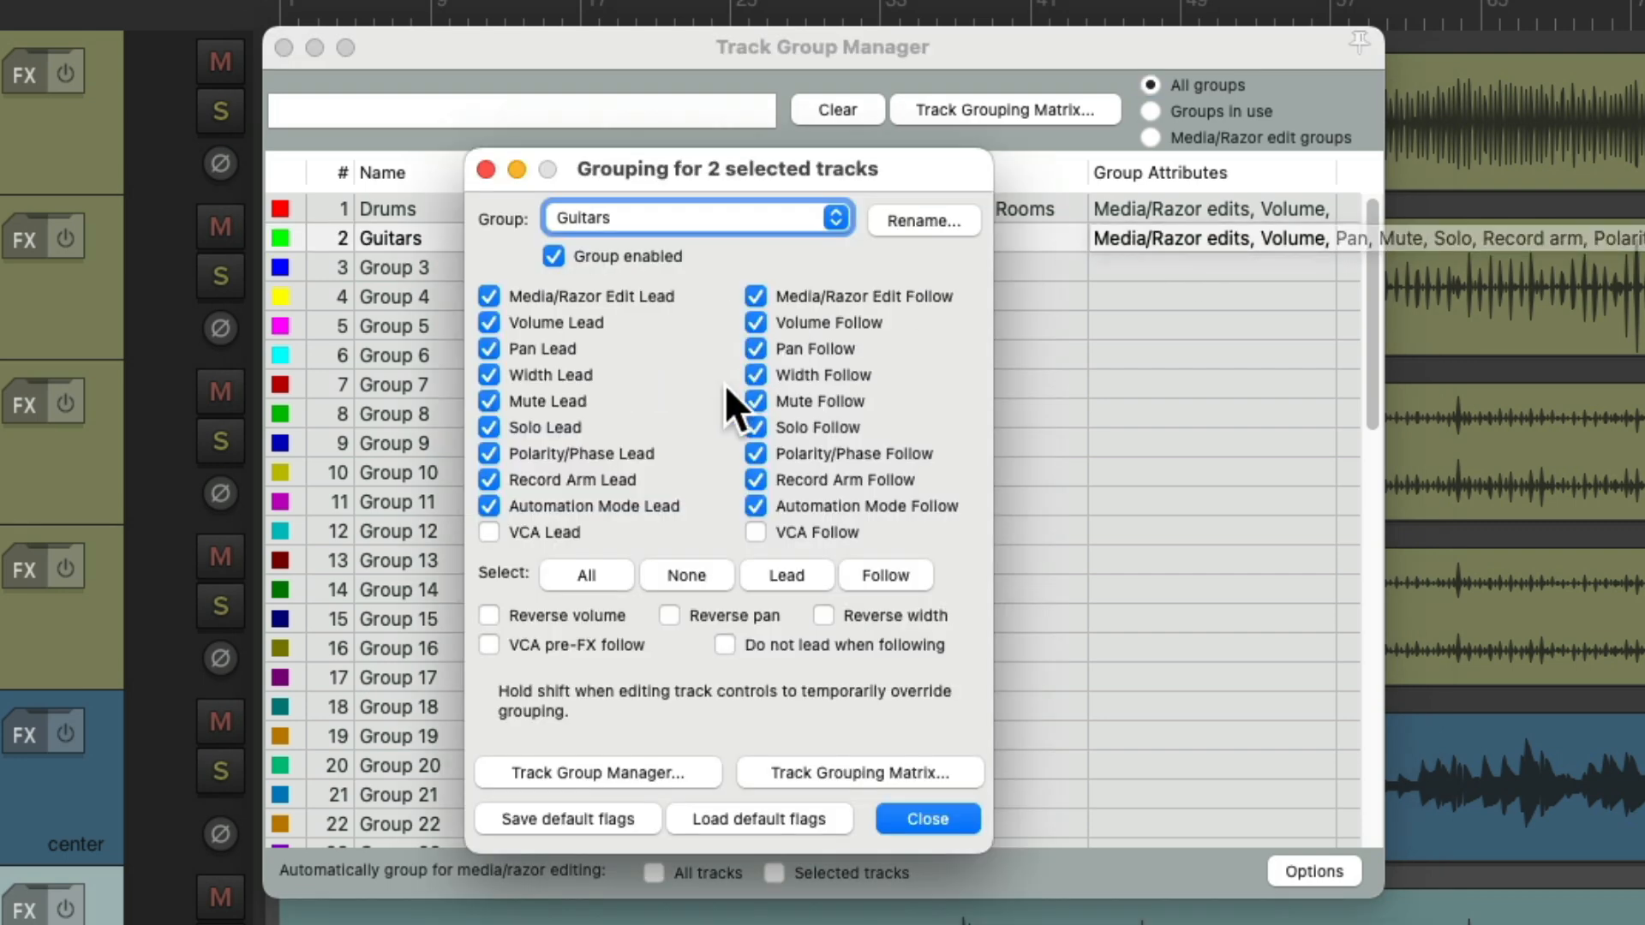
- Uncheck Media/Razor Edit lead and follow for Guitars, then Record Arm lead and follow for Drums
{"action": "left_click", "coordinate": [754, 296]}
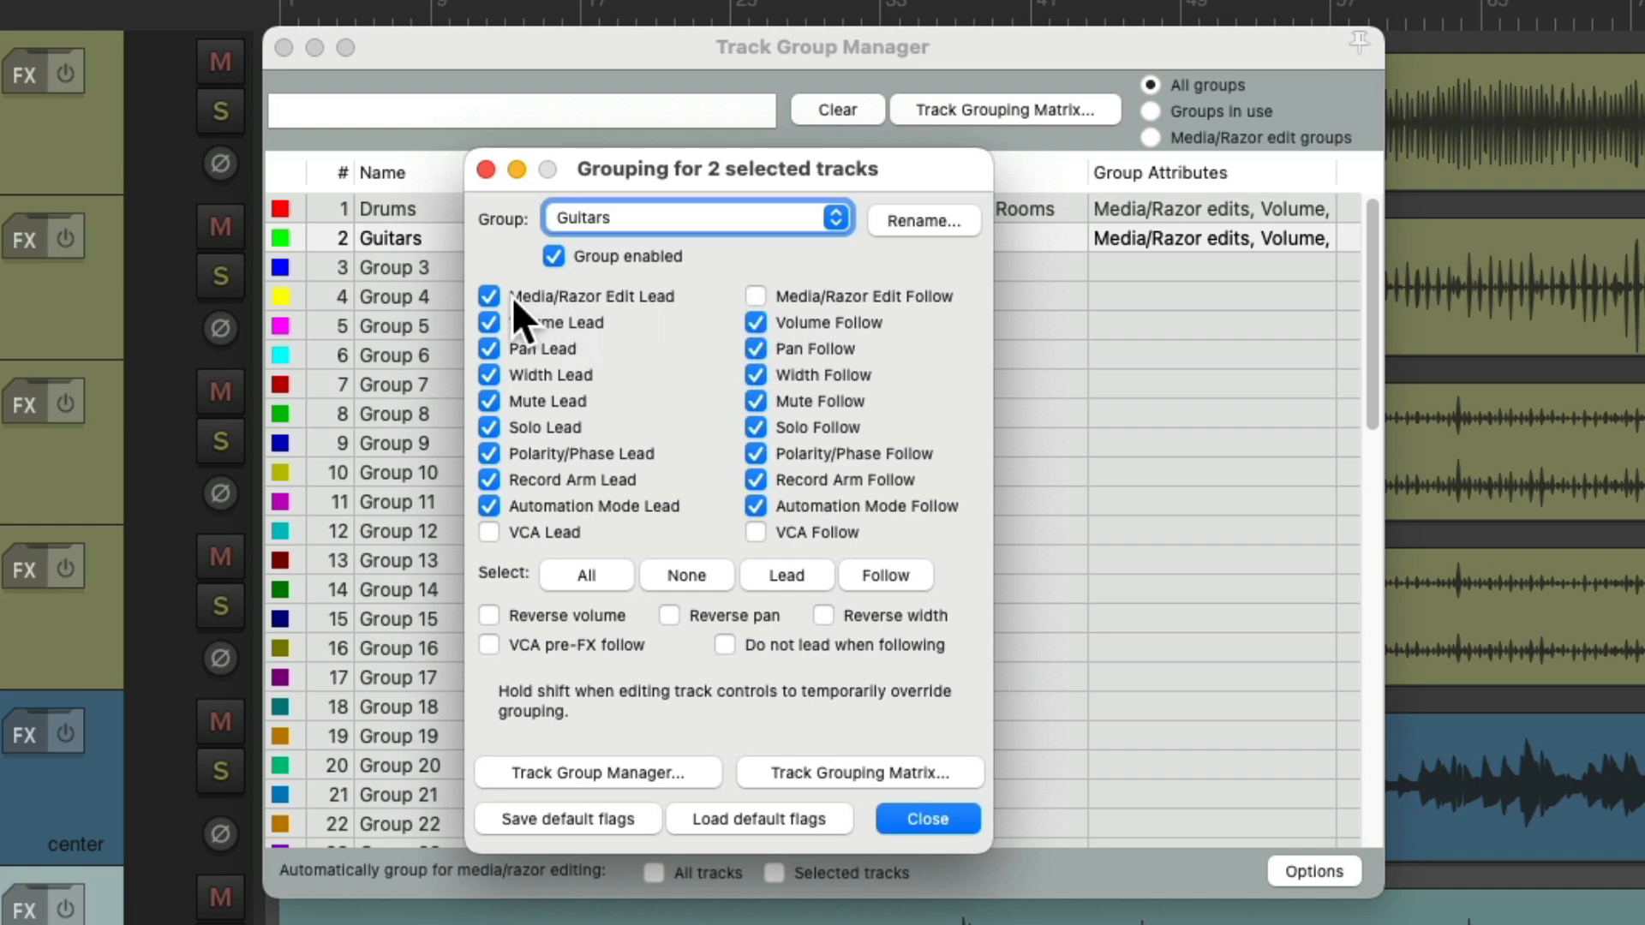
{"action": "left_click", "coordinate": [488, 296]}
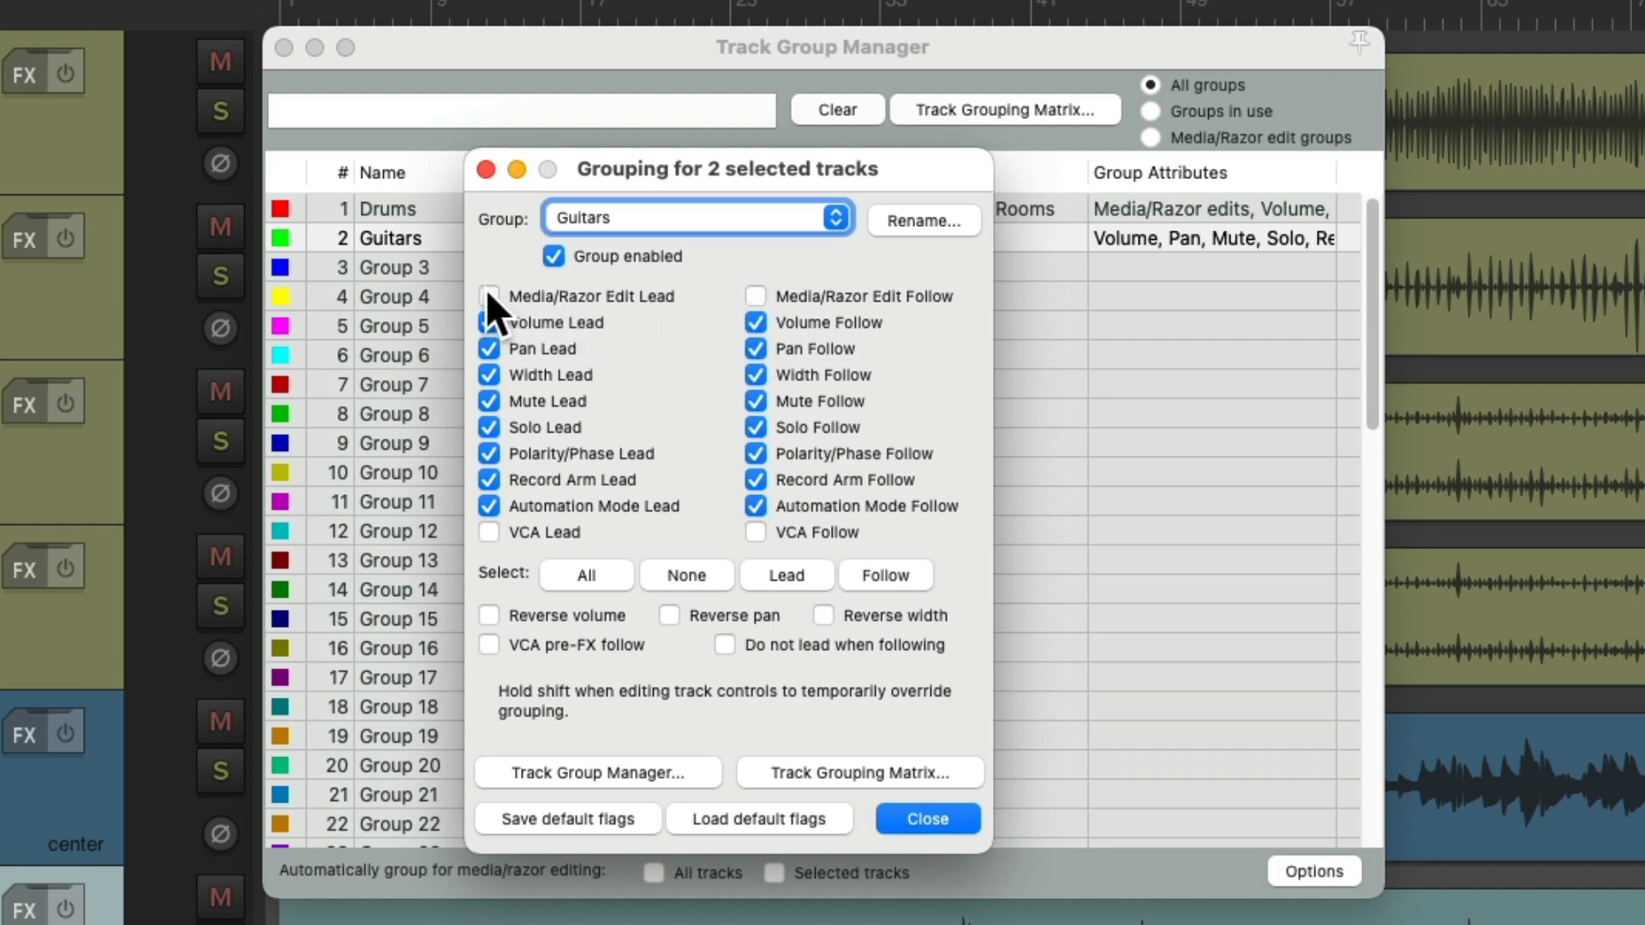
{"action": "left_click", "coordinate": [925, 820]}
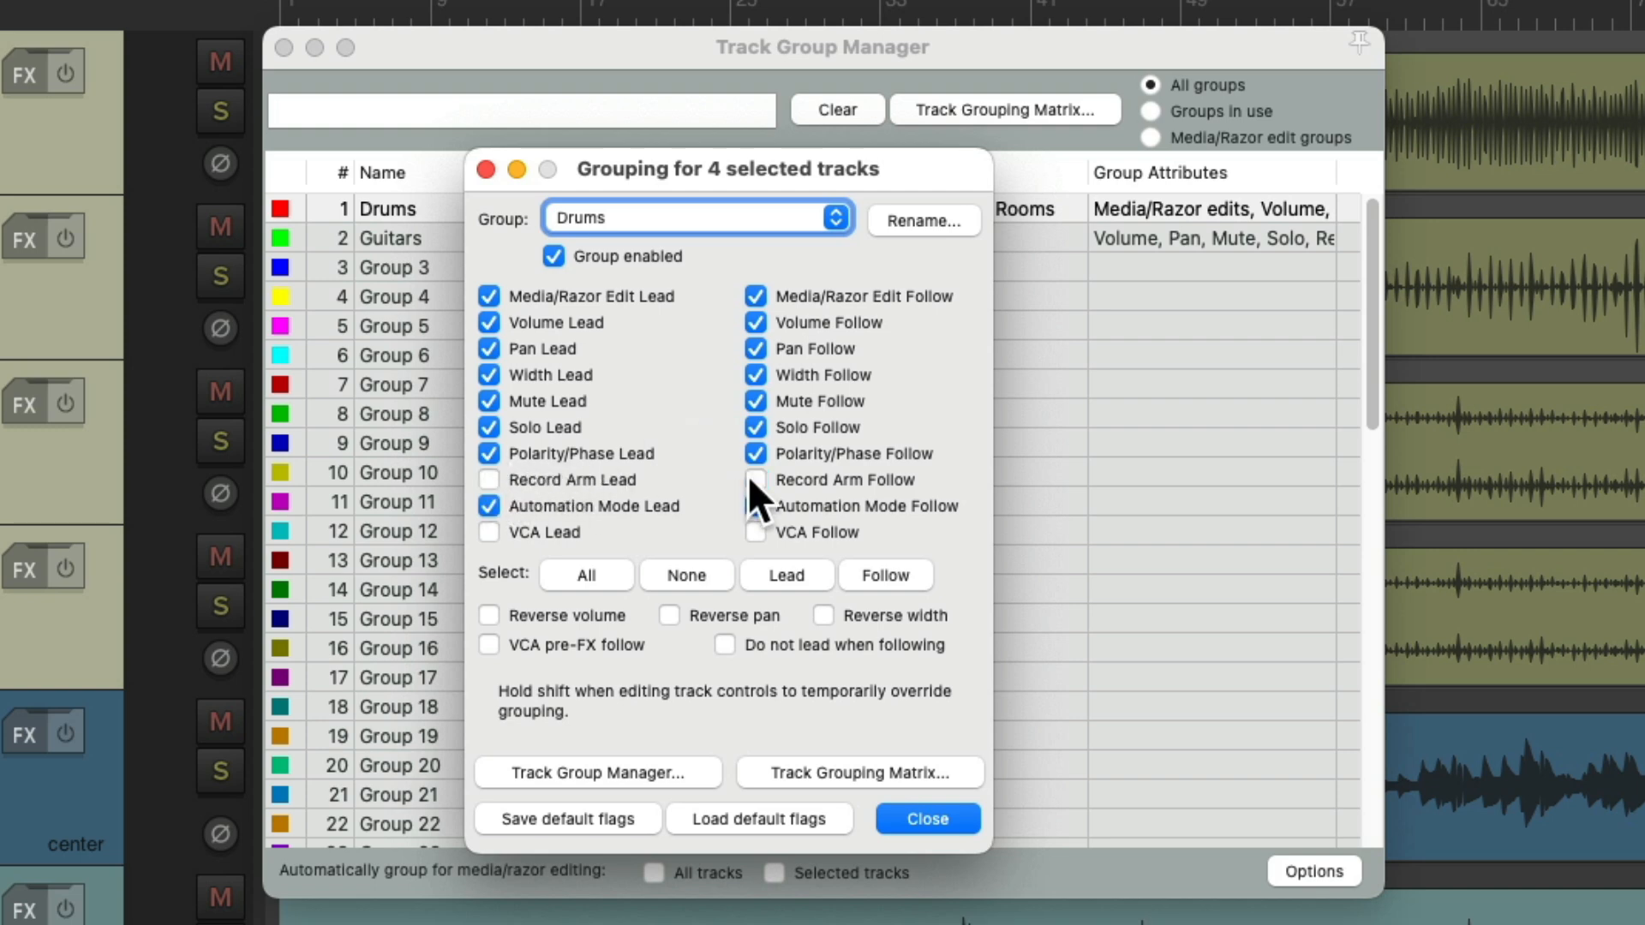
{"action": "left_click", "coordinate": [926, 819]}
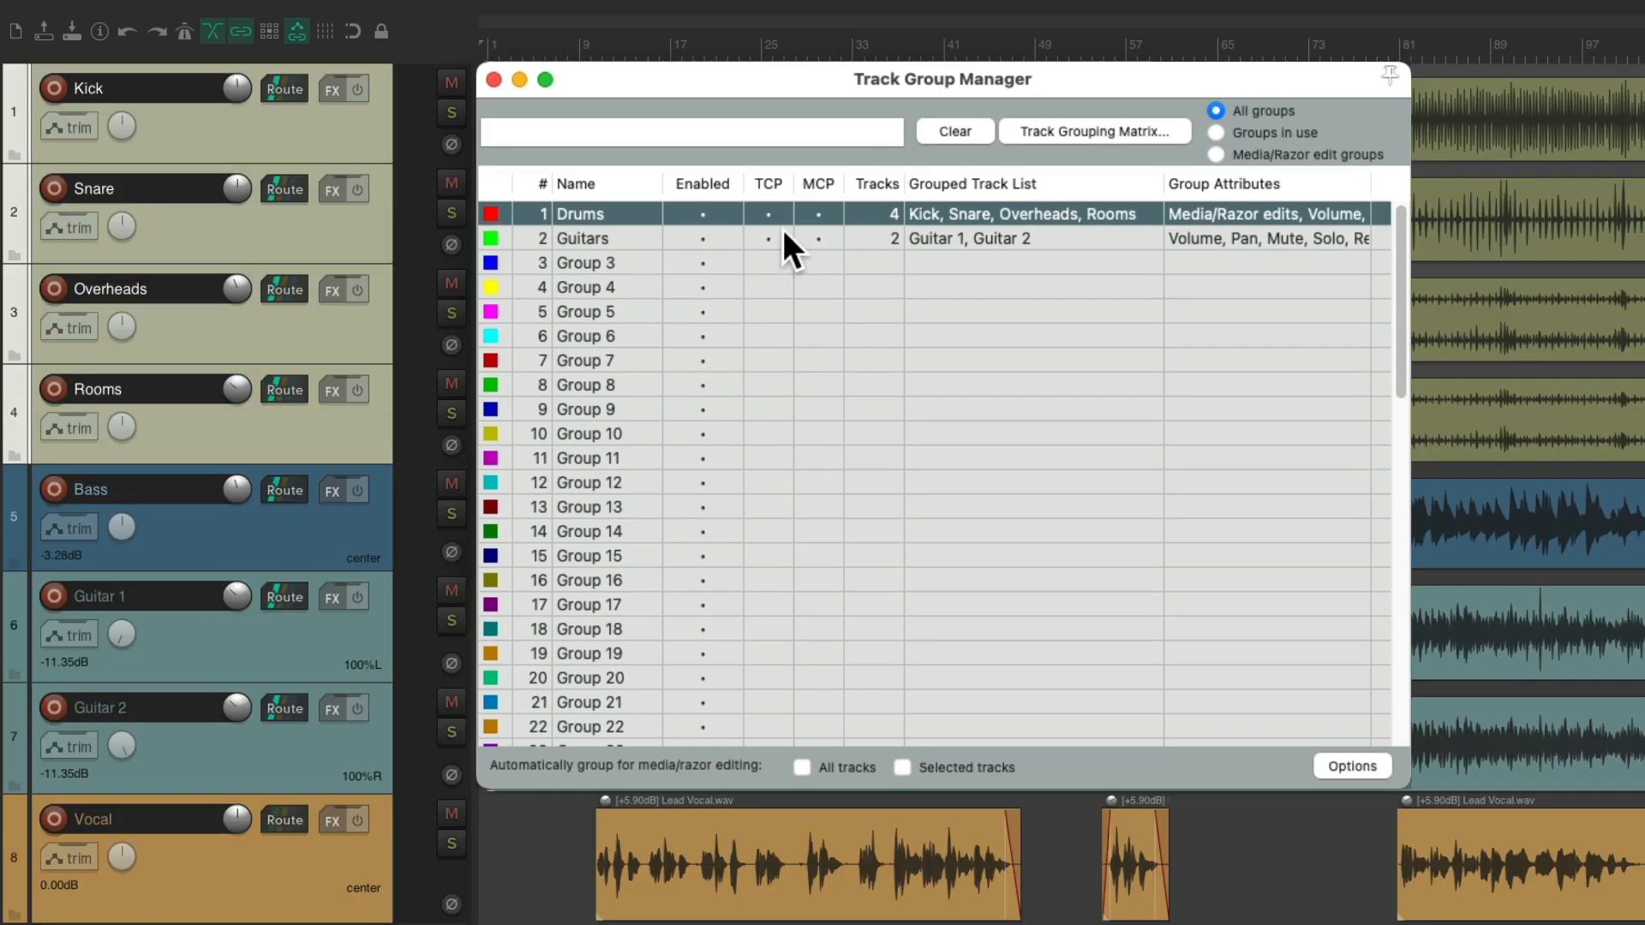
- Toggle the Guitars group's TCP cell so its grouping applies in the track panel
{"action": "left_click", "coordinate": [583, 238]}
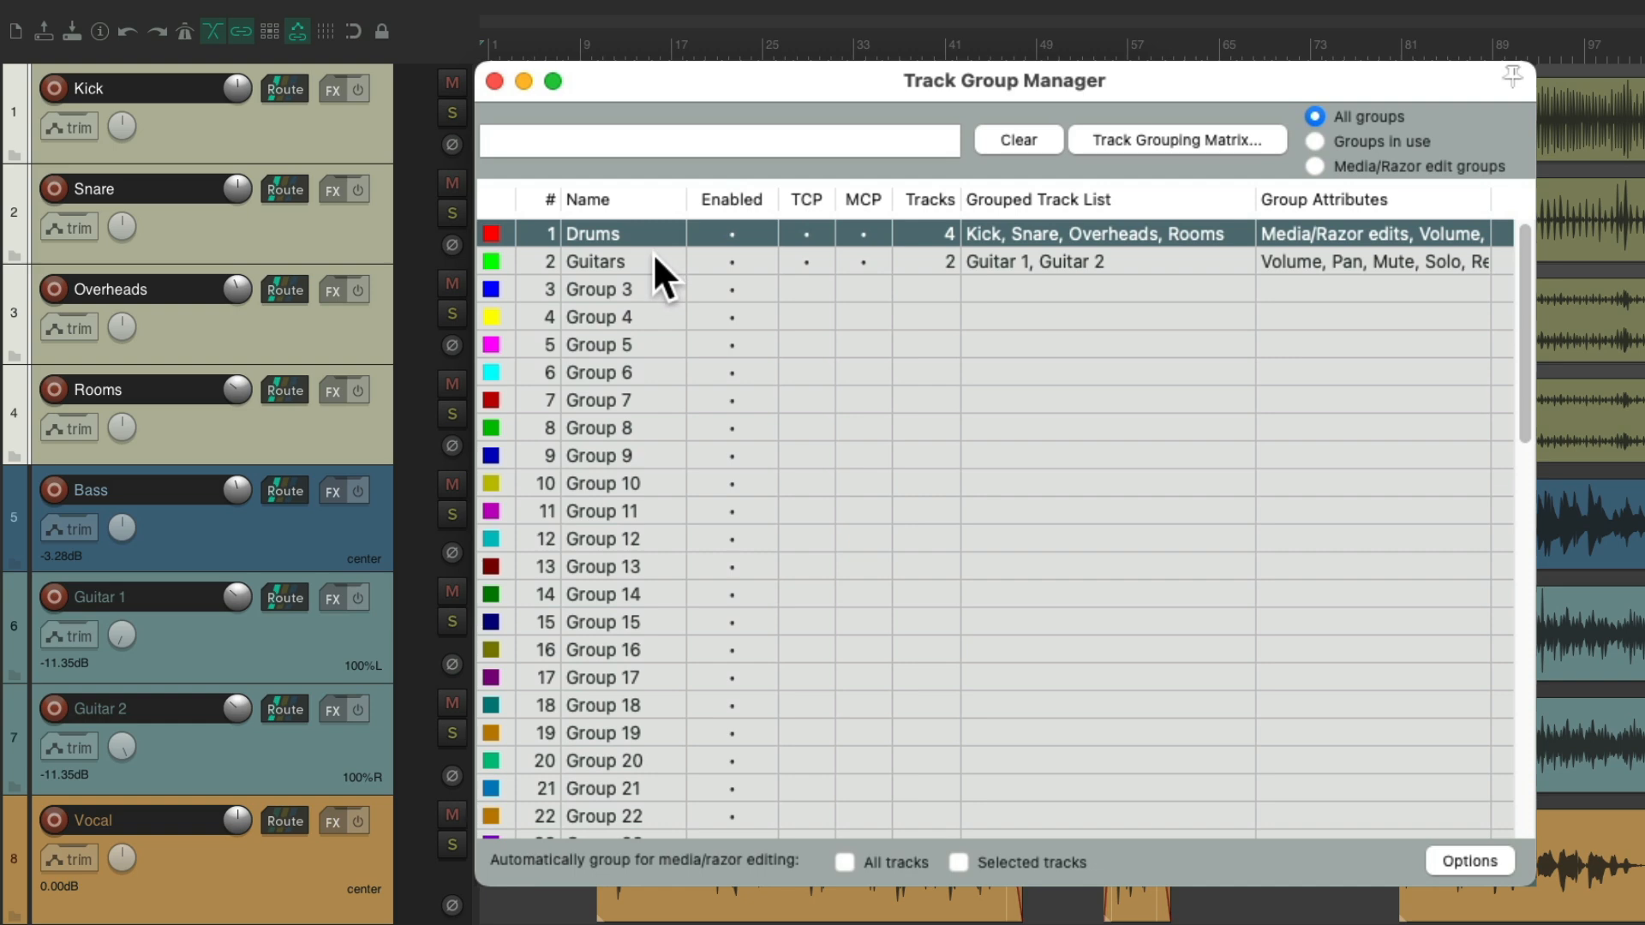
- Select the Guitars tracks, then Drums, then Guitars (Guitar 1 and Guitar 2) again
{"action": "left_click", "coordinate": [595, 260]}
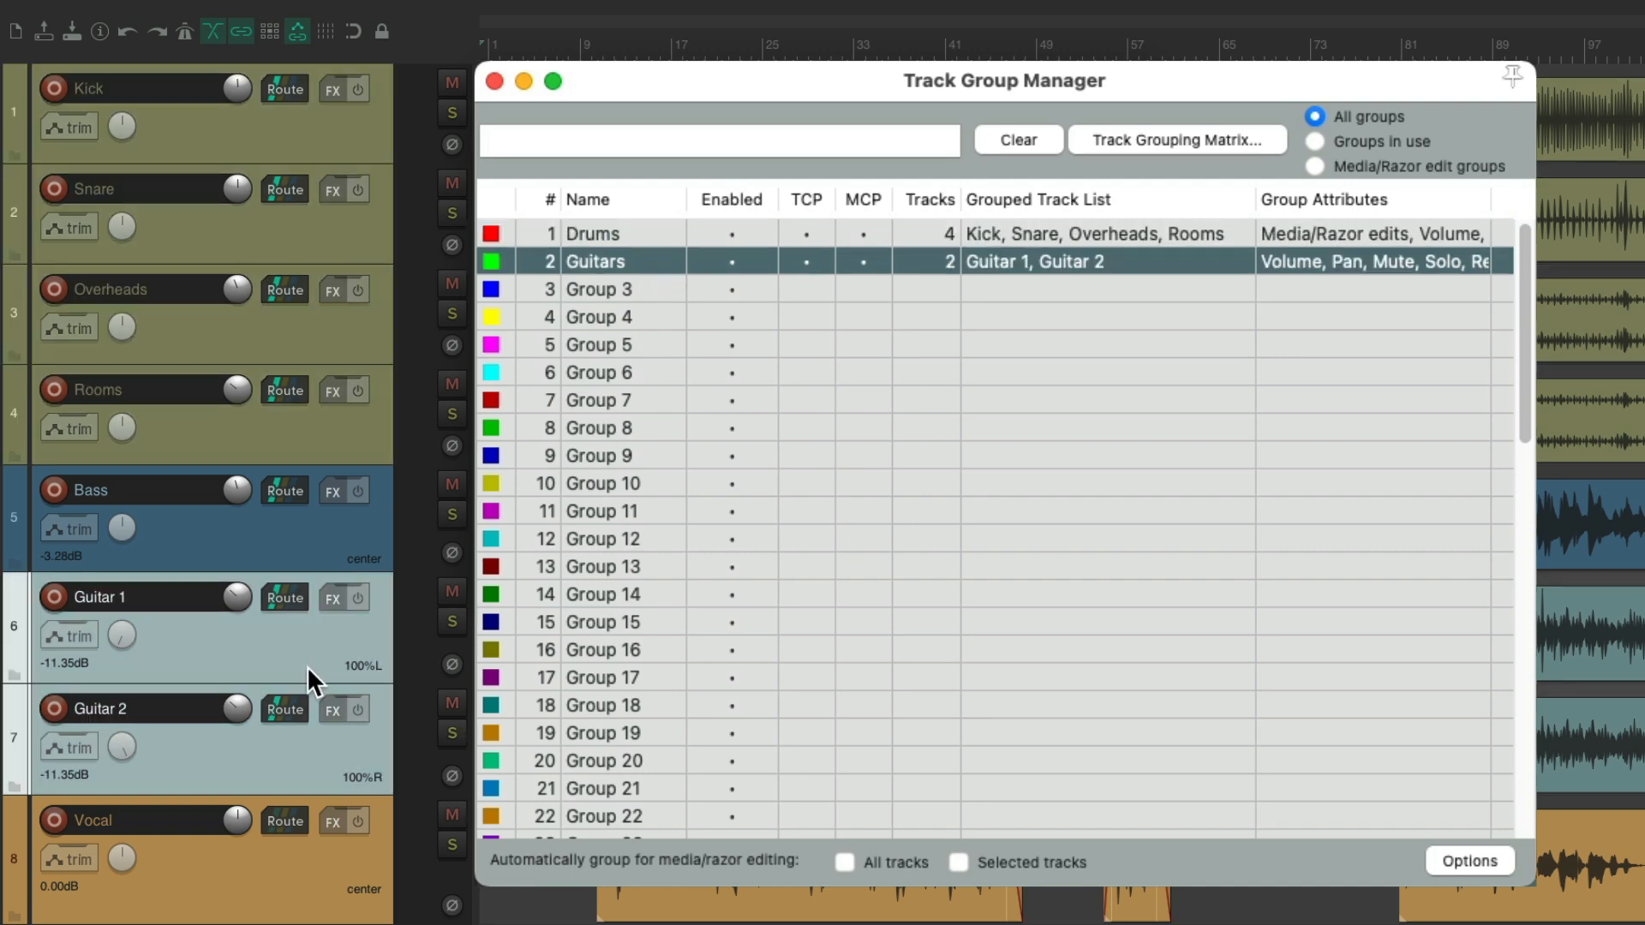
{"action": "left_click", "coordinate": [593, 234]}
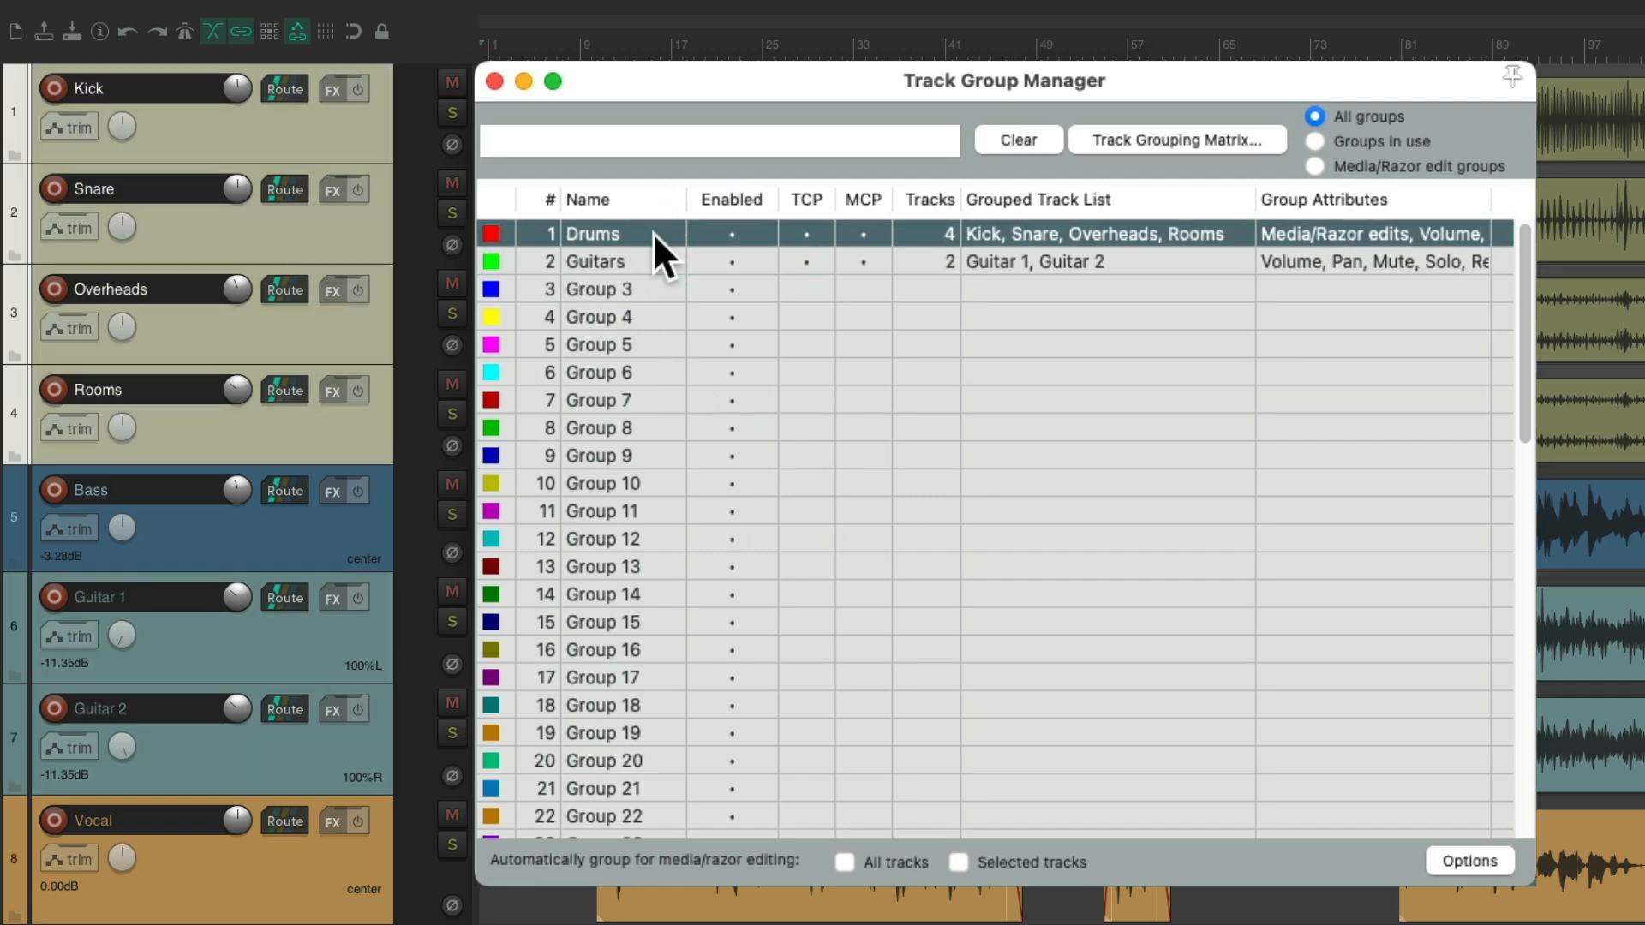
{"action": "left_click", "coordinate": [595, 261]}
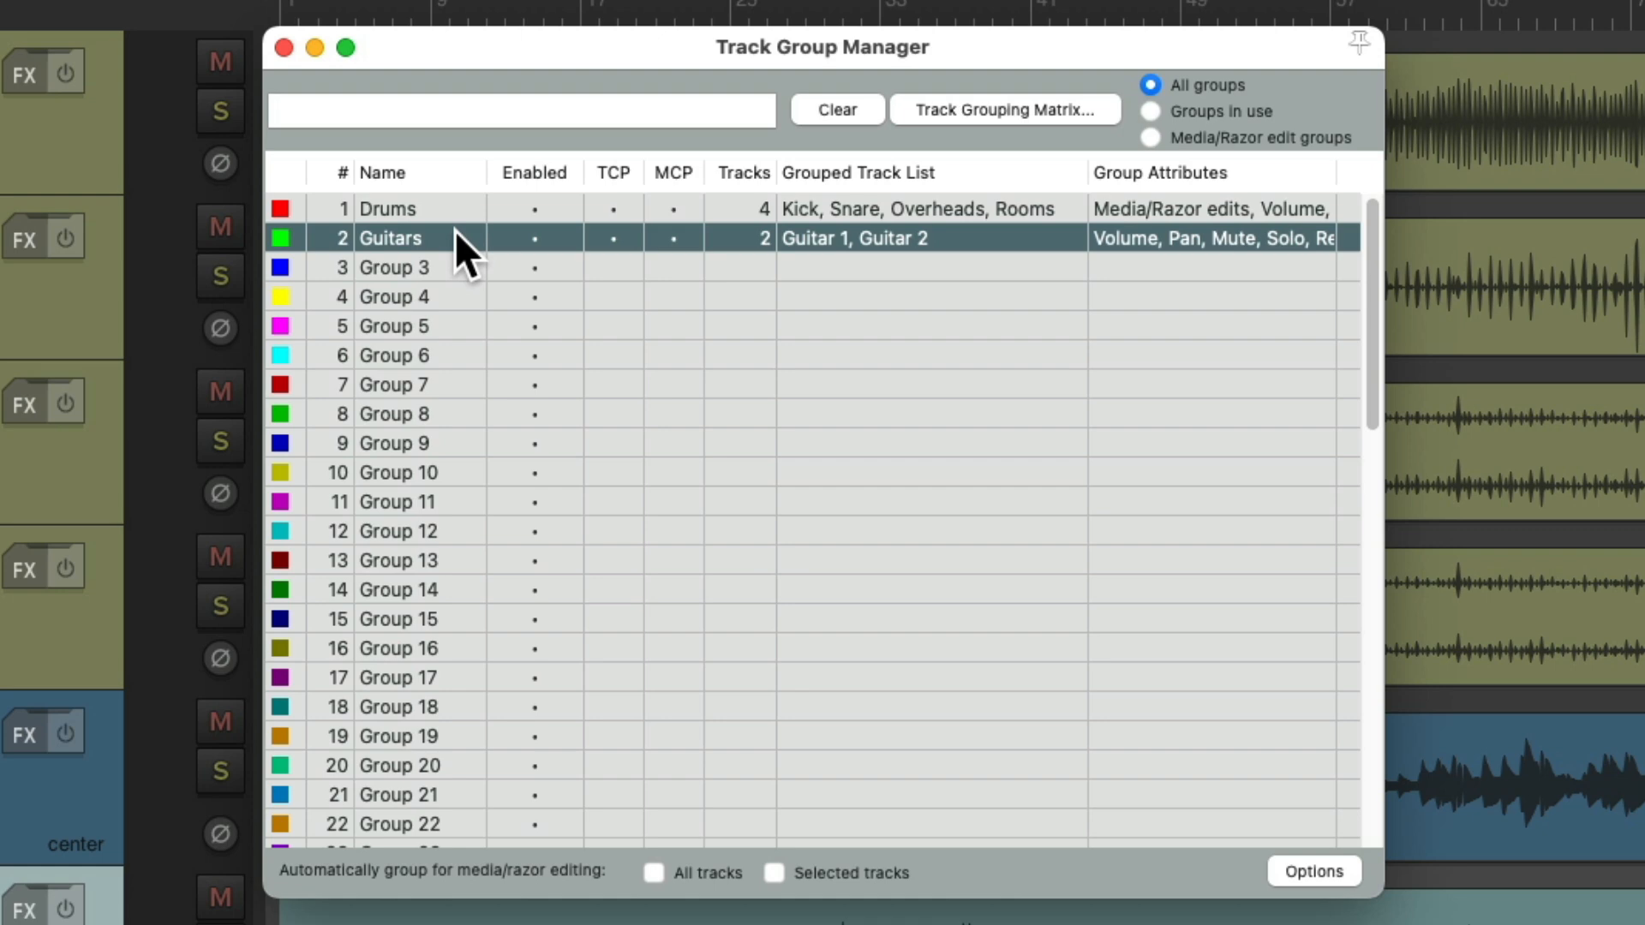
{"action": "mouse_move", "coordinate": [1201, 125]}
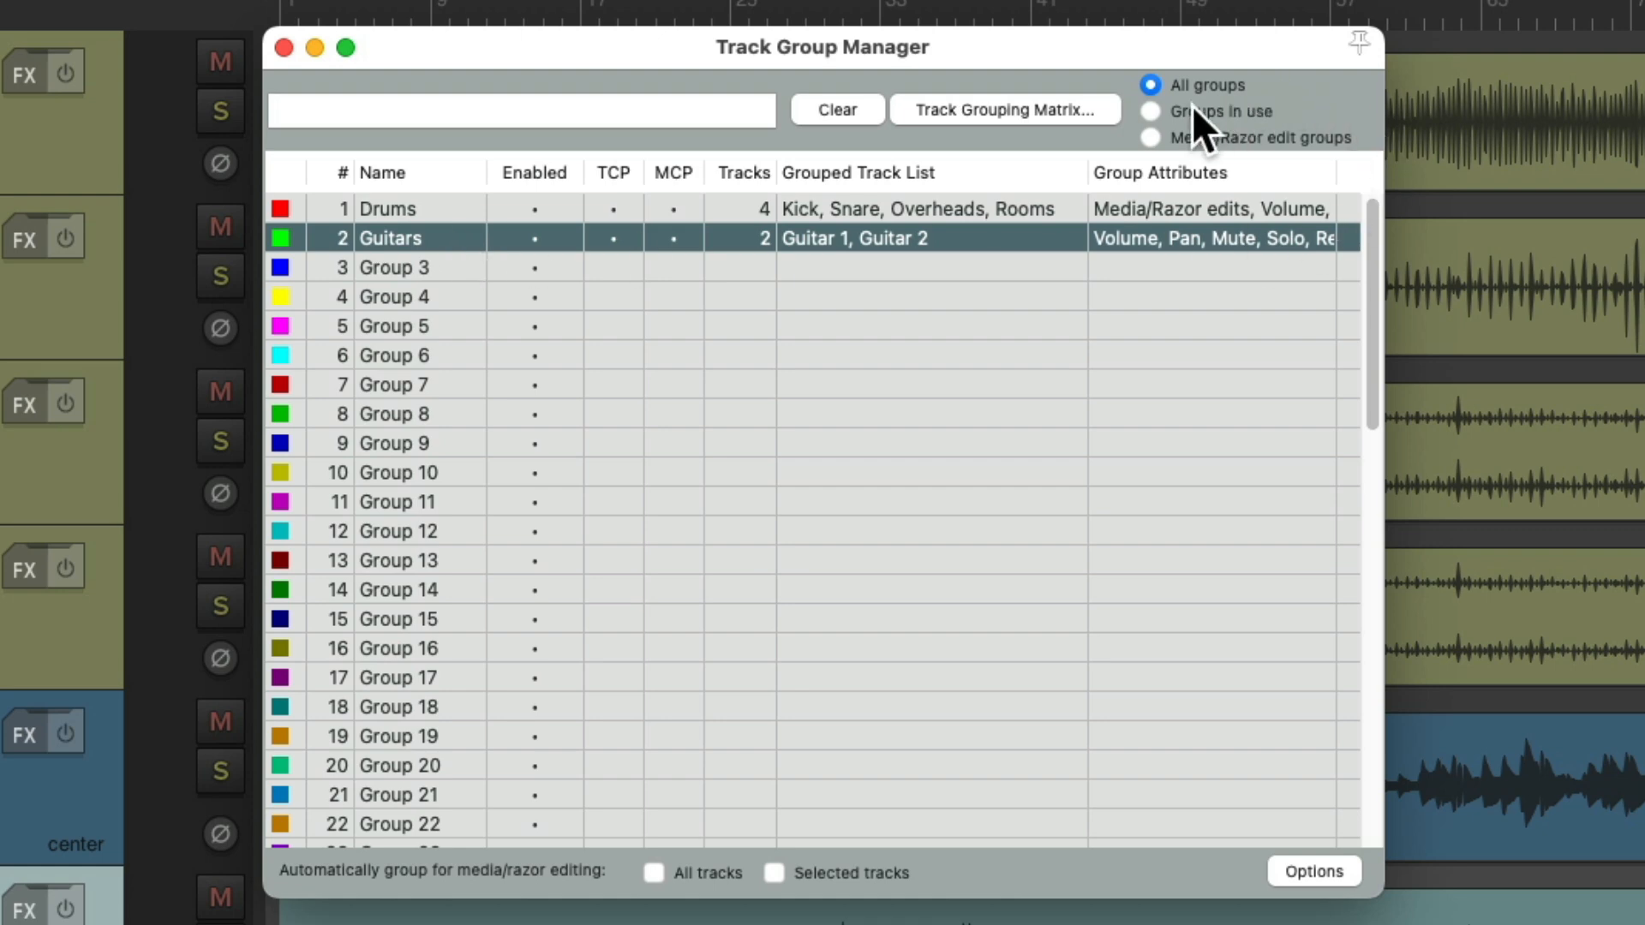
{"action": "left_click", "coordinate": [1150, 112]}
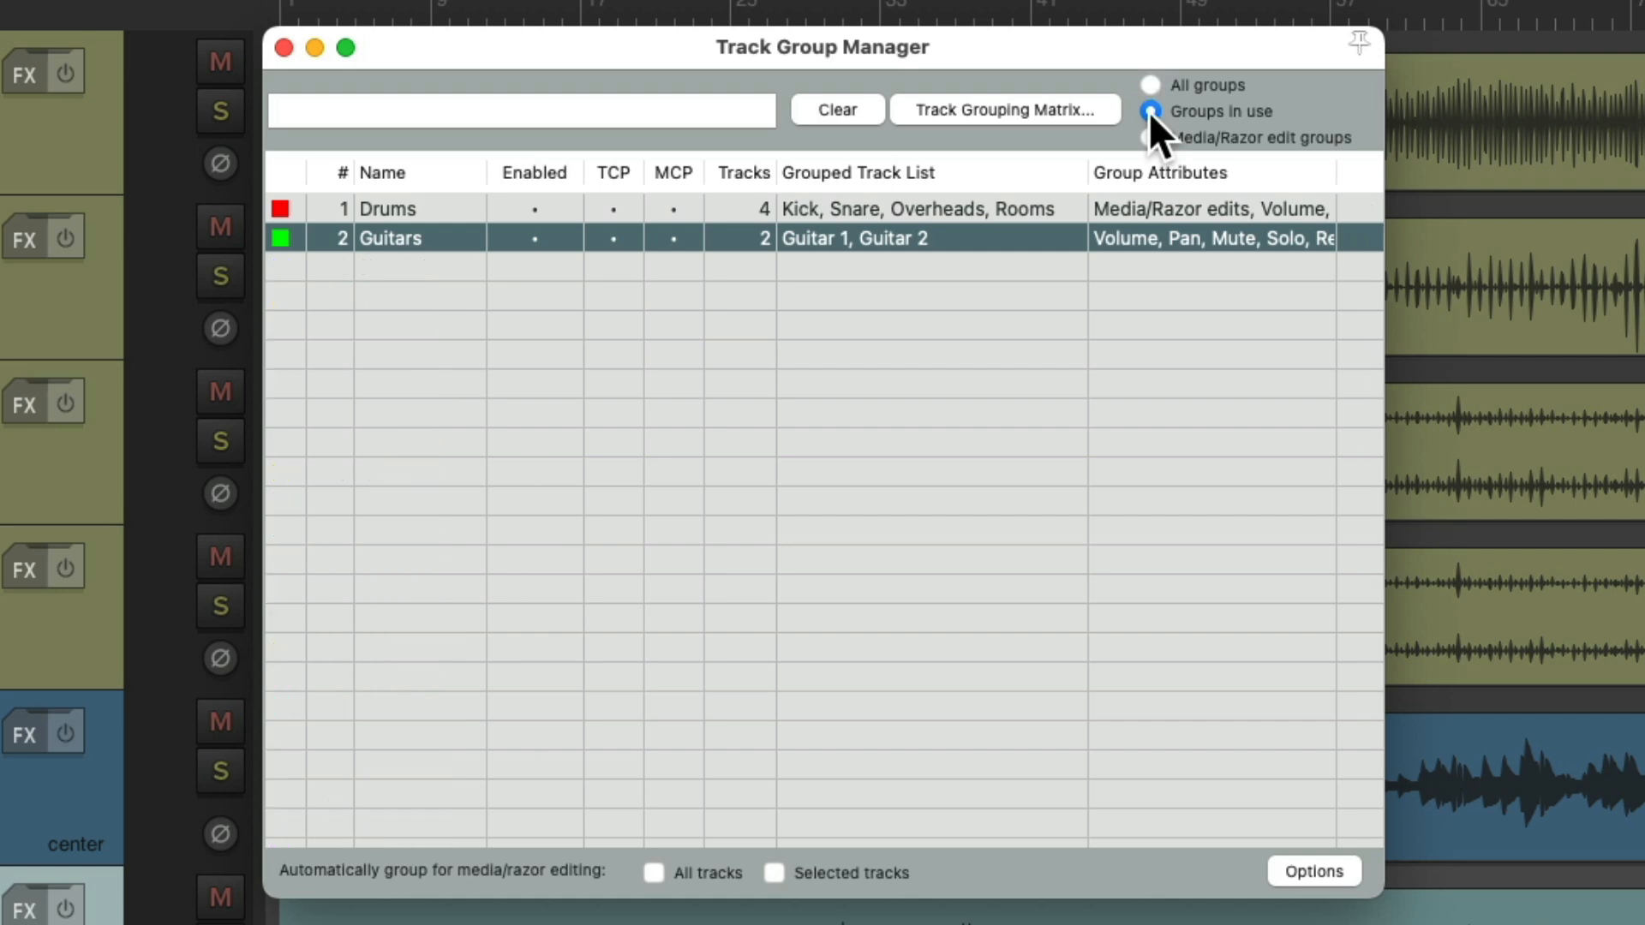
{"action": "left_click", "coordinate": [1151, 137]}
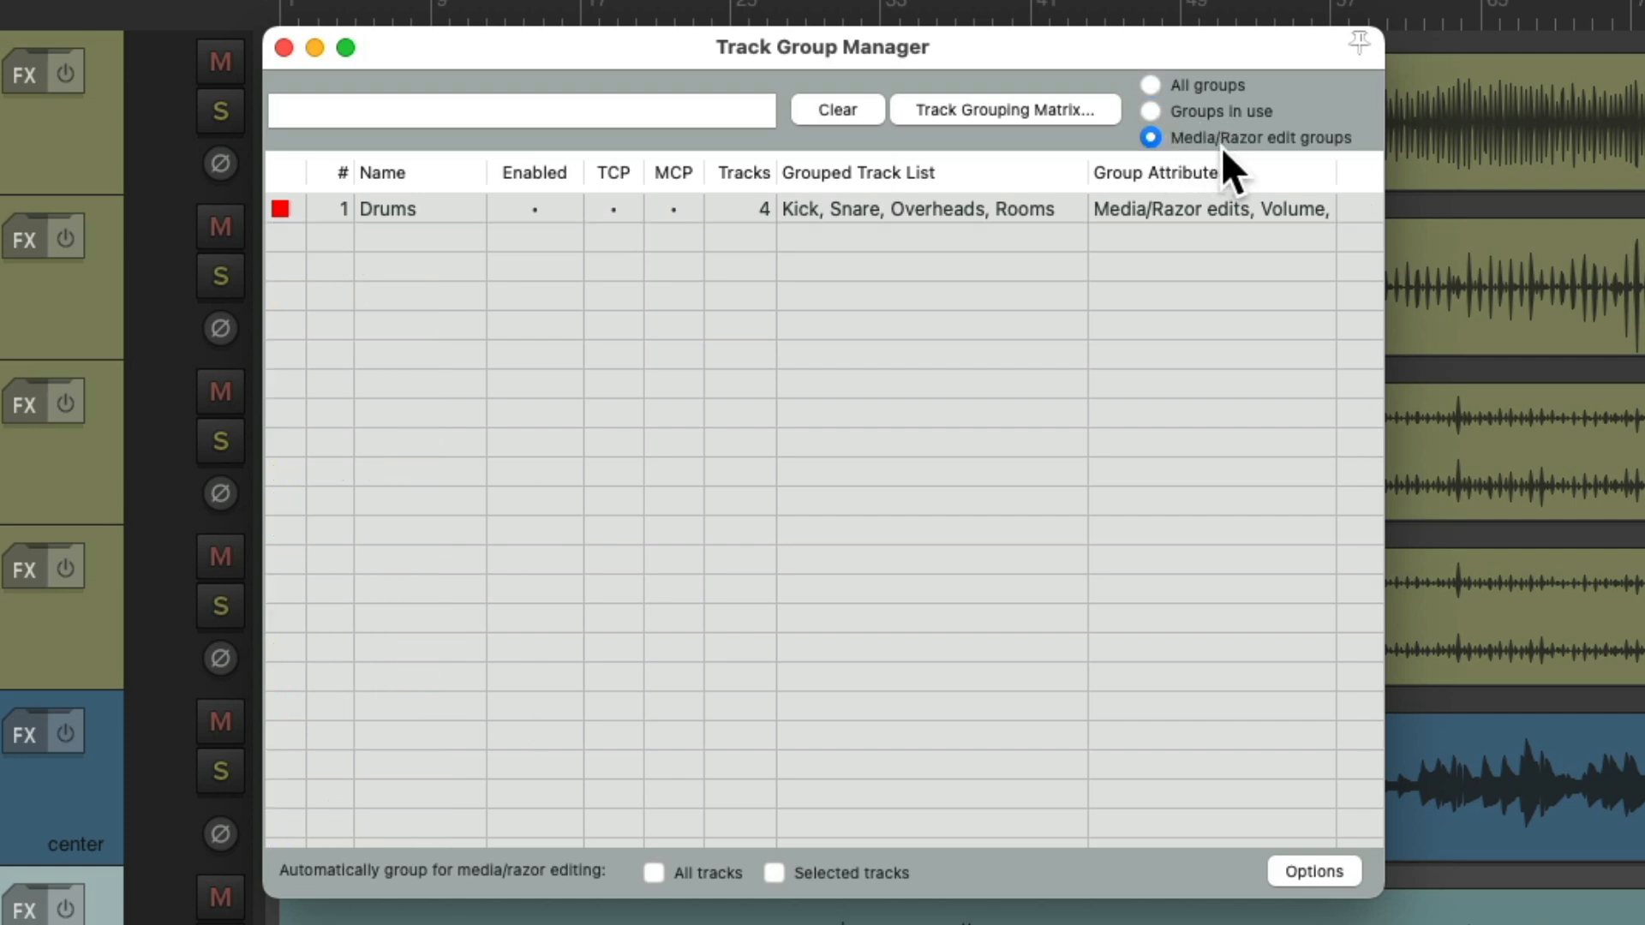
{"action": "mouse_move", "coordinate": [1171, 109]}
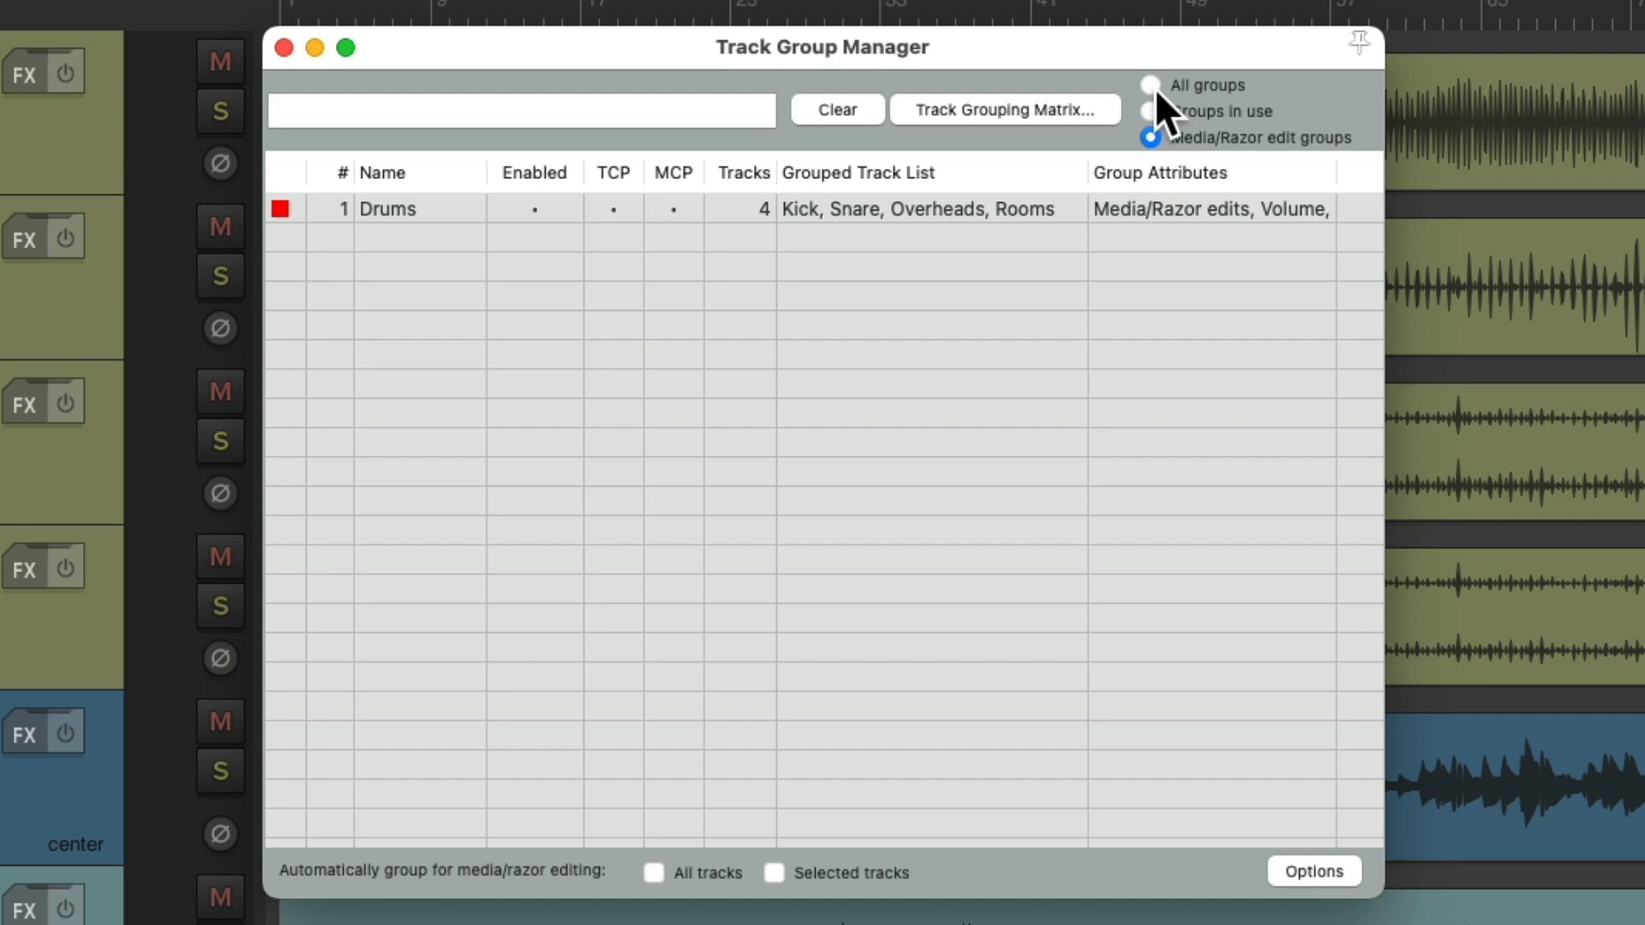
{"action": "left_click", "coordinate": [1152, 86]}
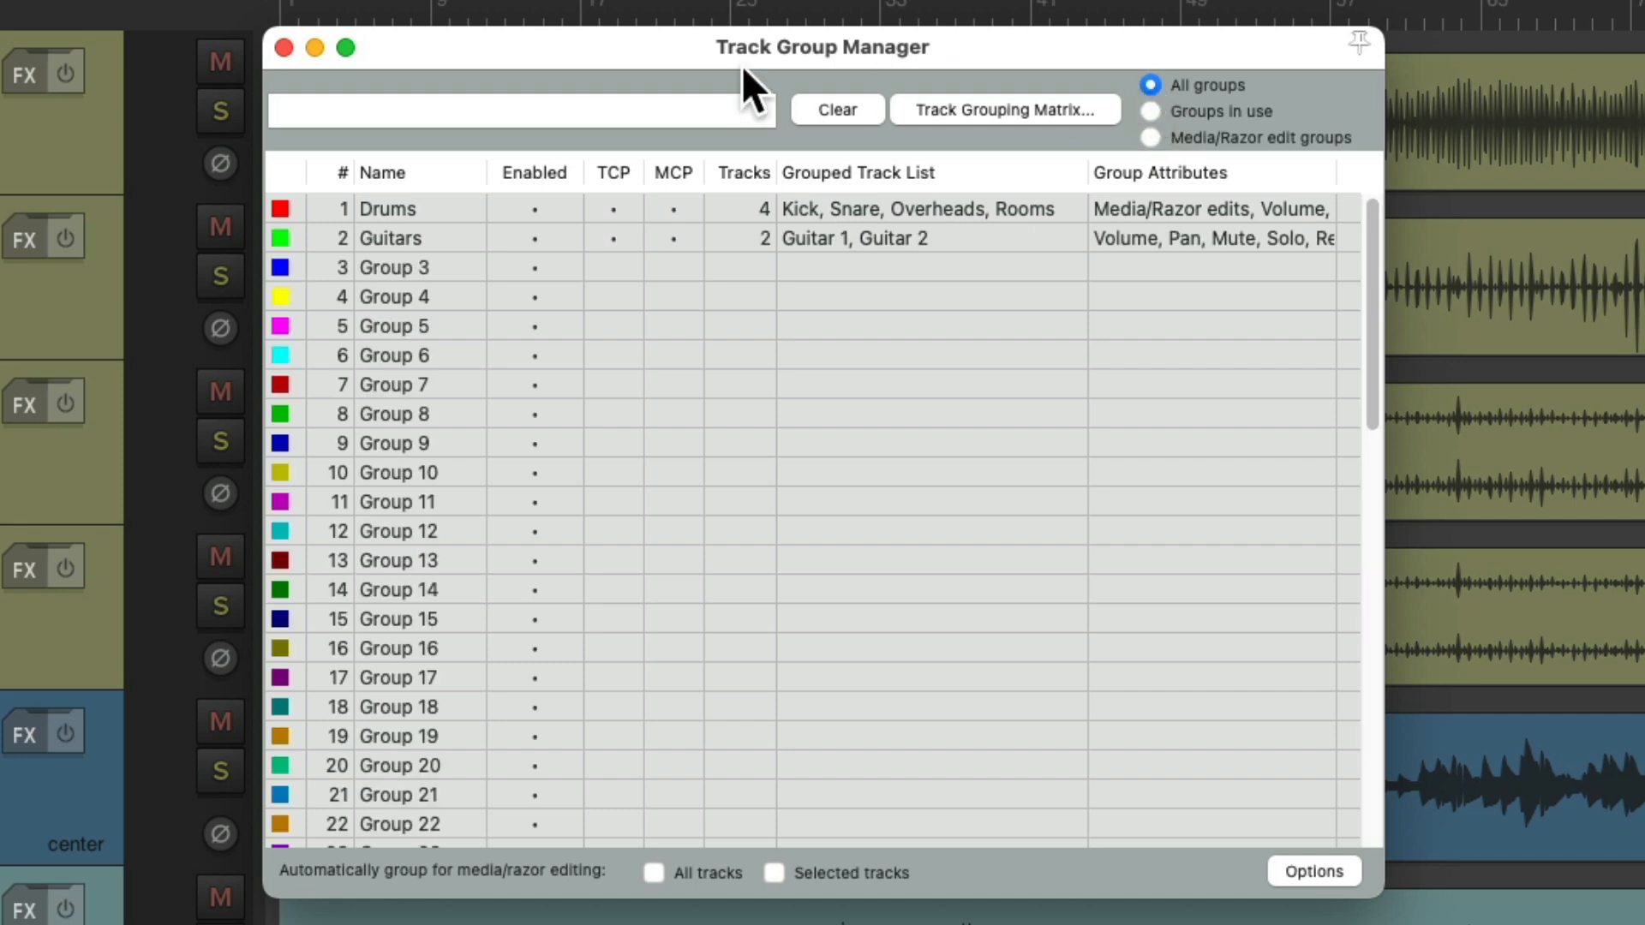
{"action": "mouse_move", "coordinate": [514, 123]}
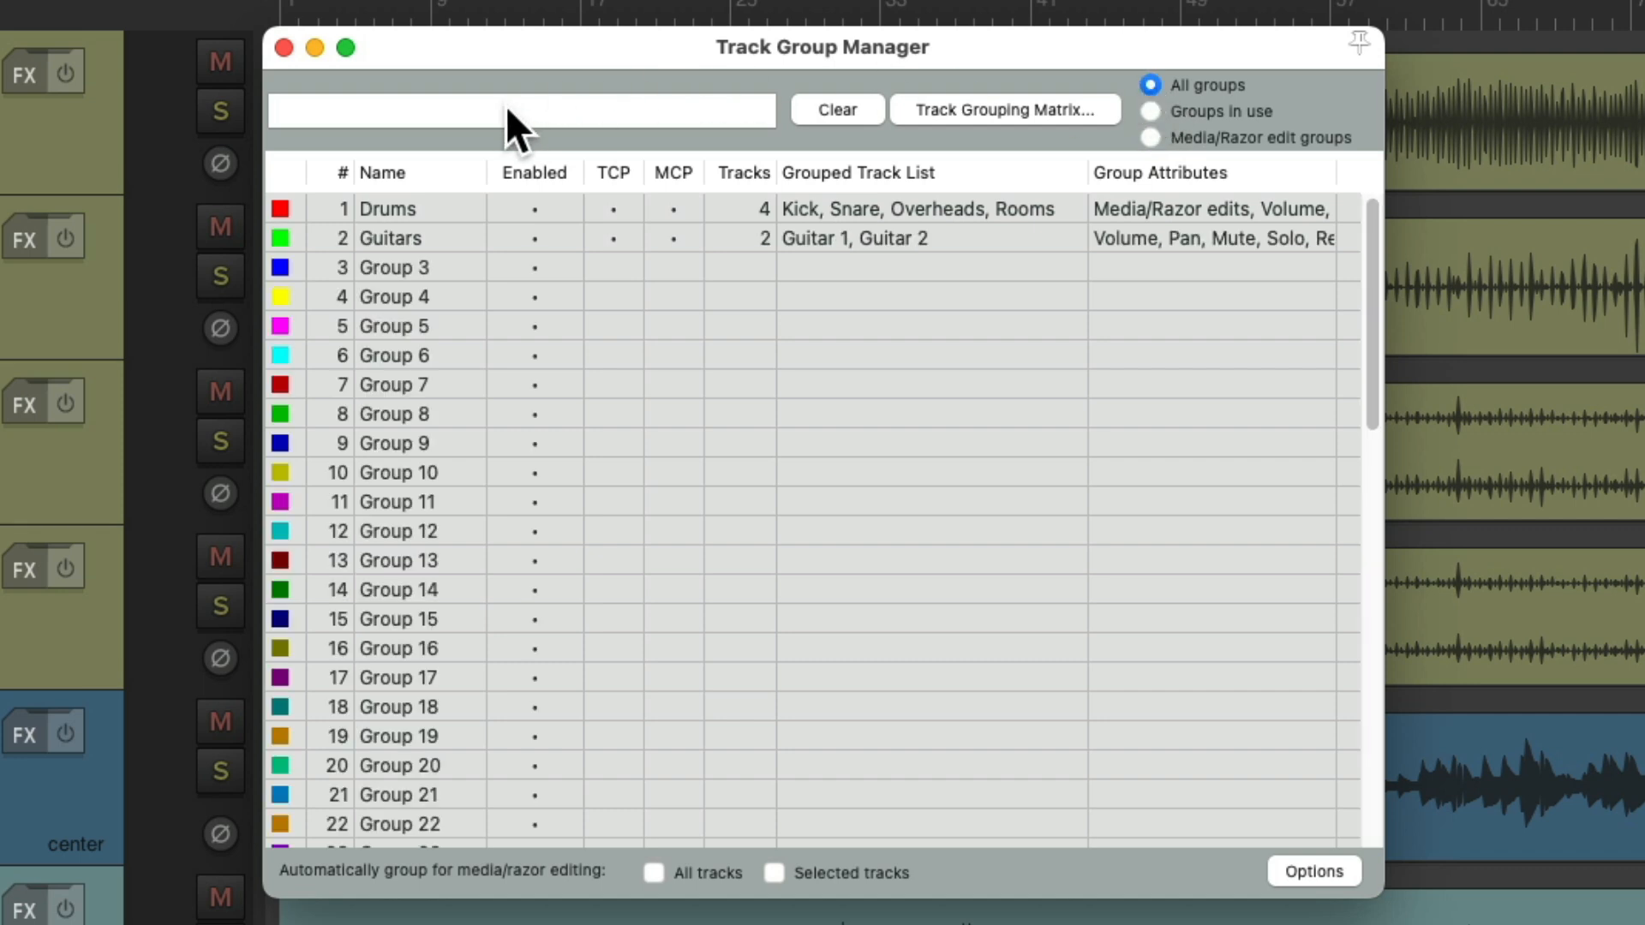
{"action": "type", "text": "Drums"}
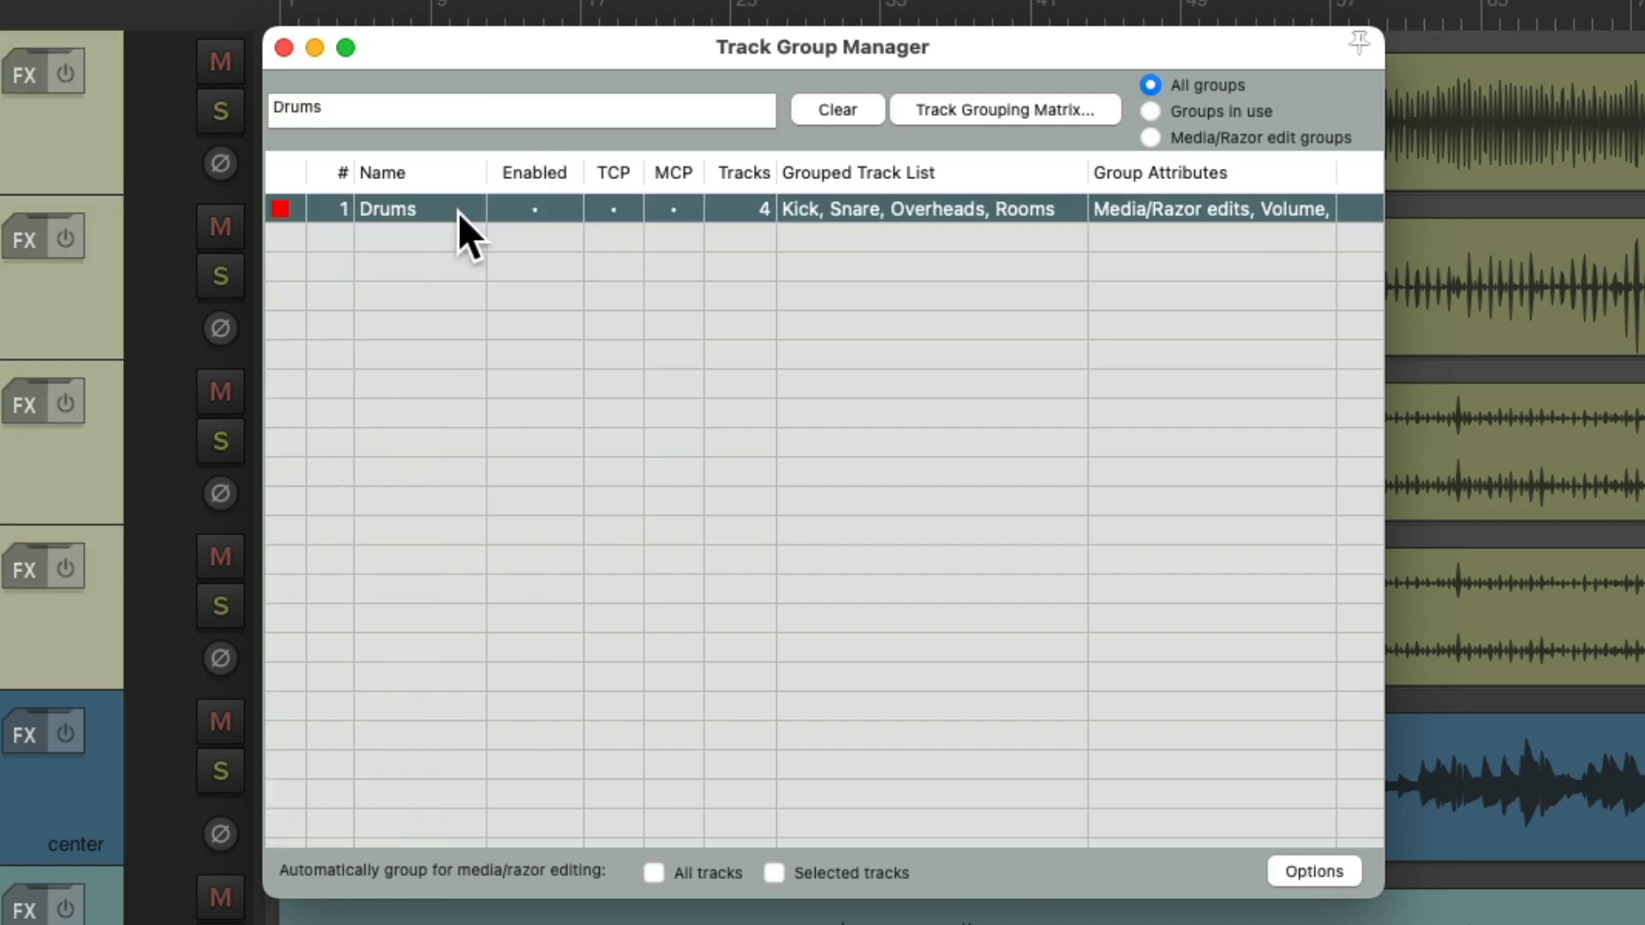
{"action": "type", "text": "G"}
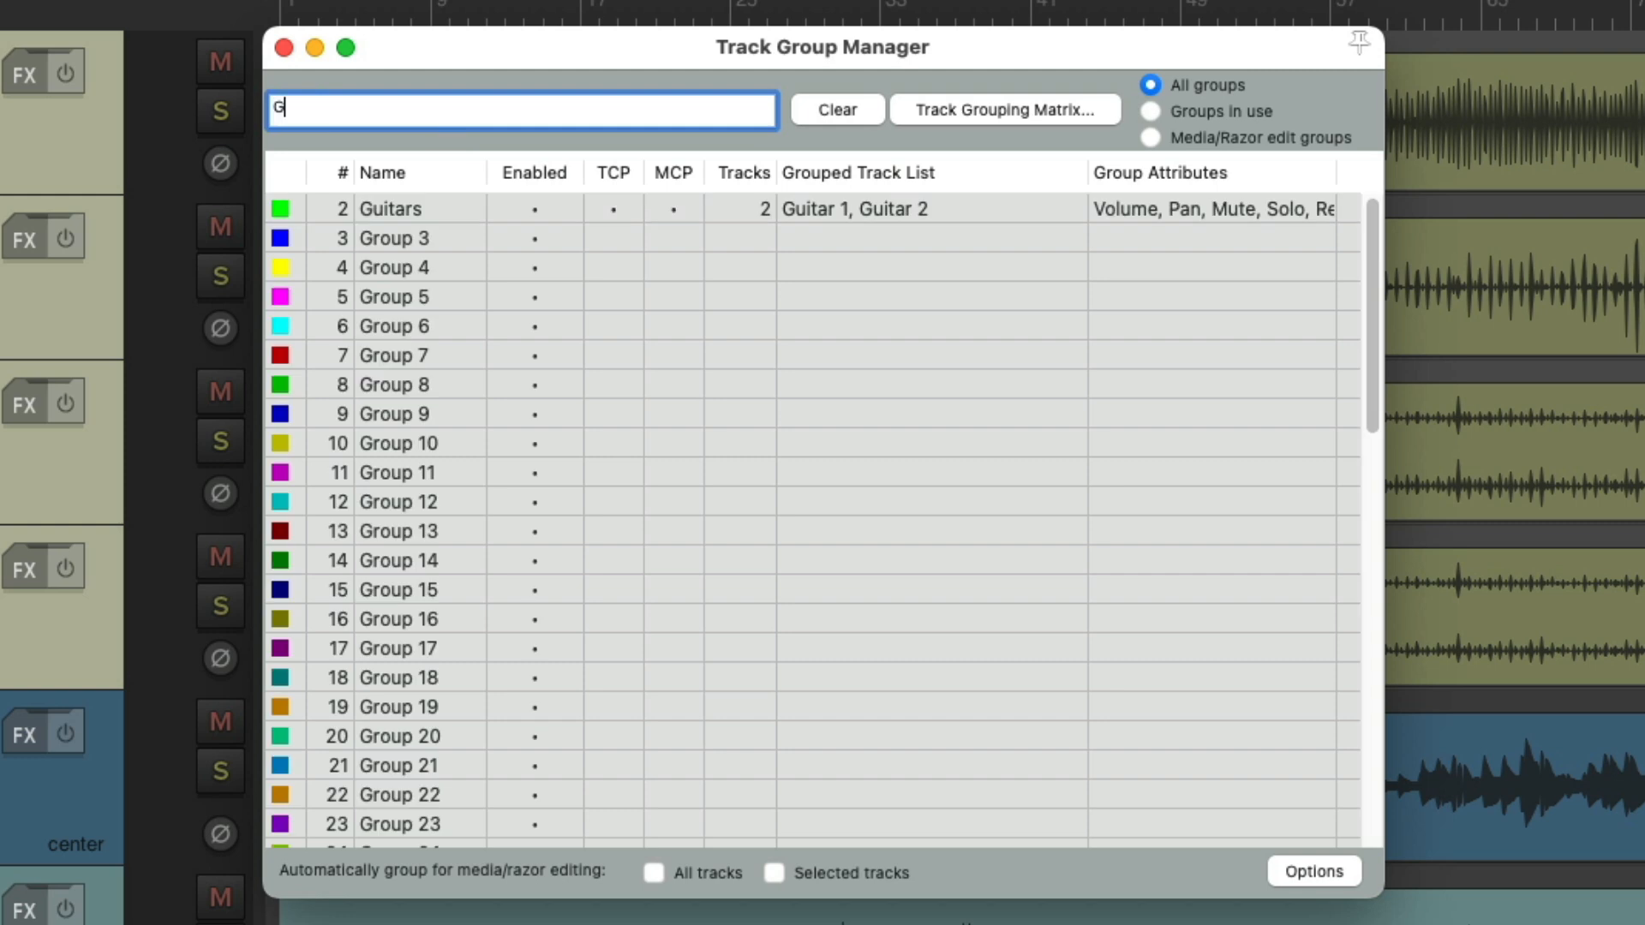
{"action": "type", "text": "uitar"}
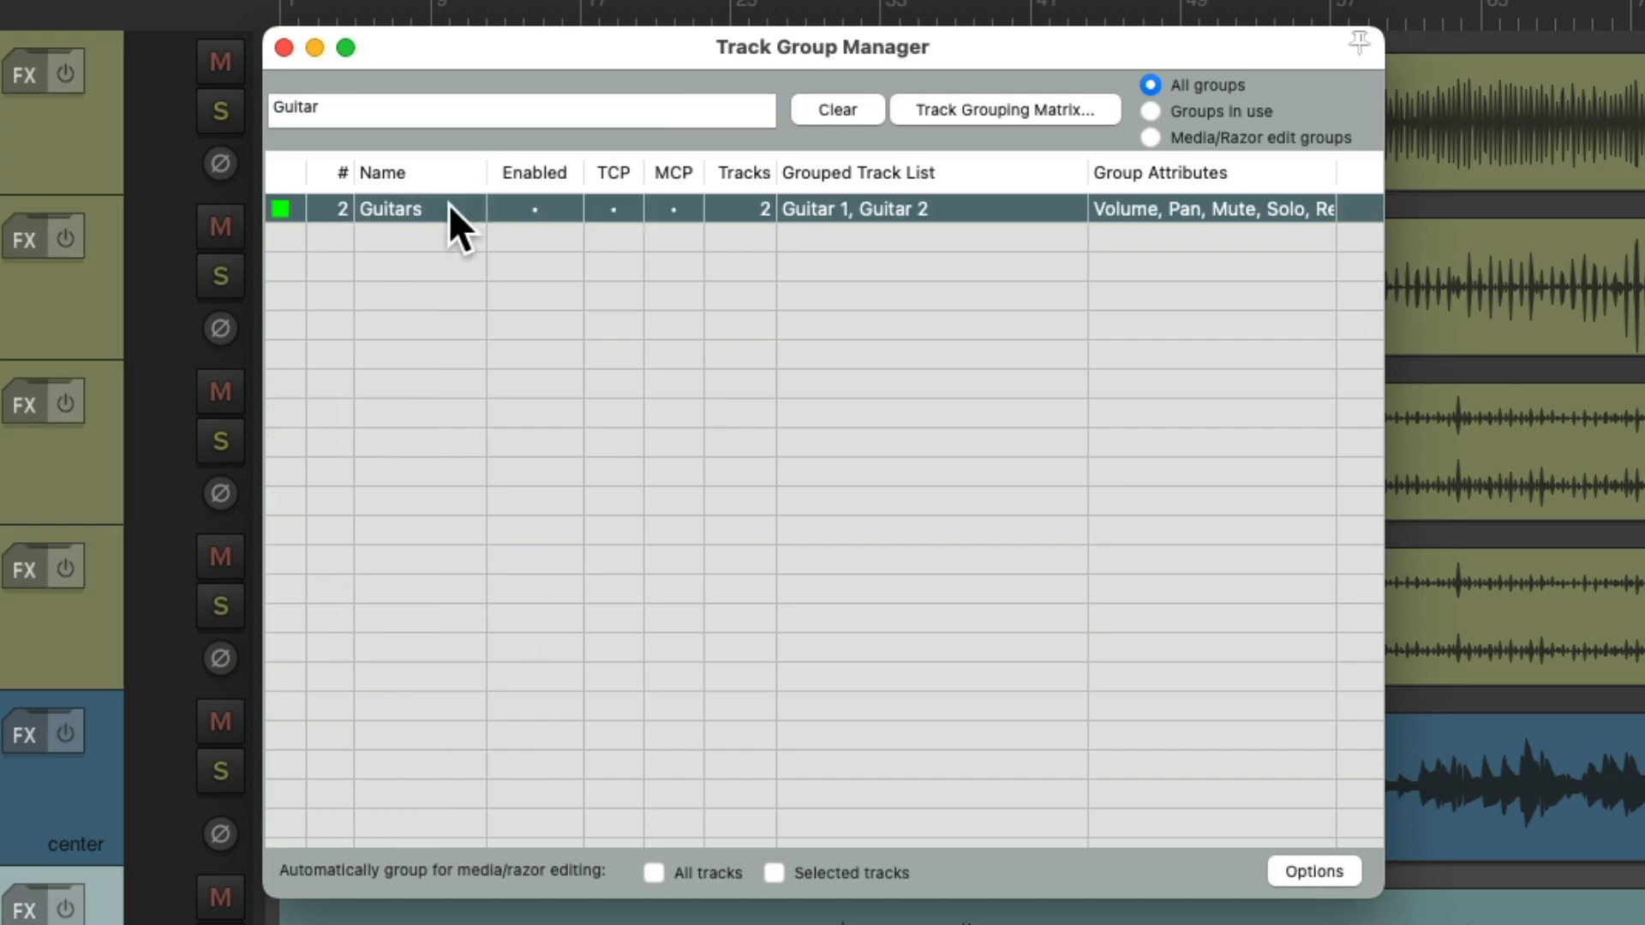
{"action": "left_click", "coordinate": [837, 110]}
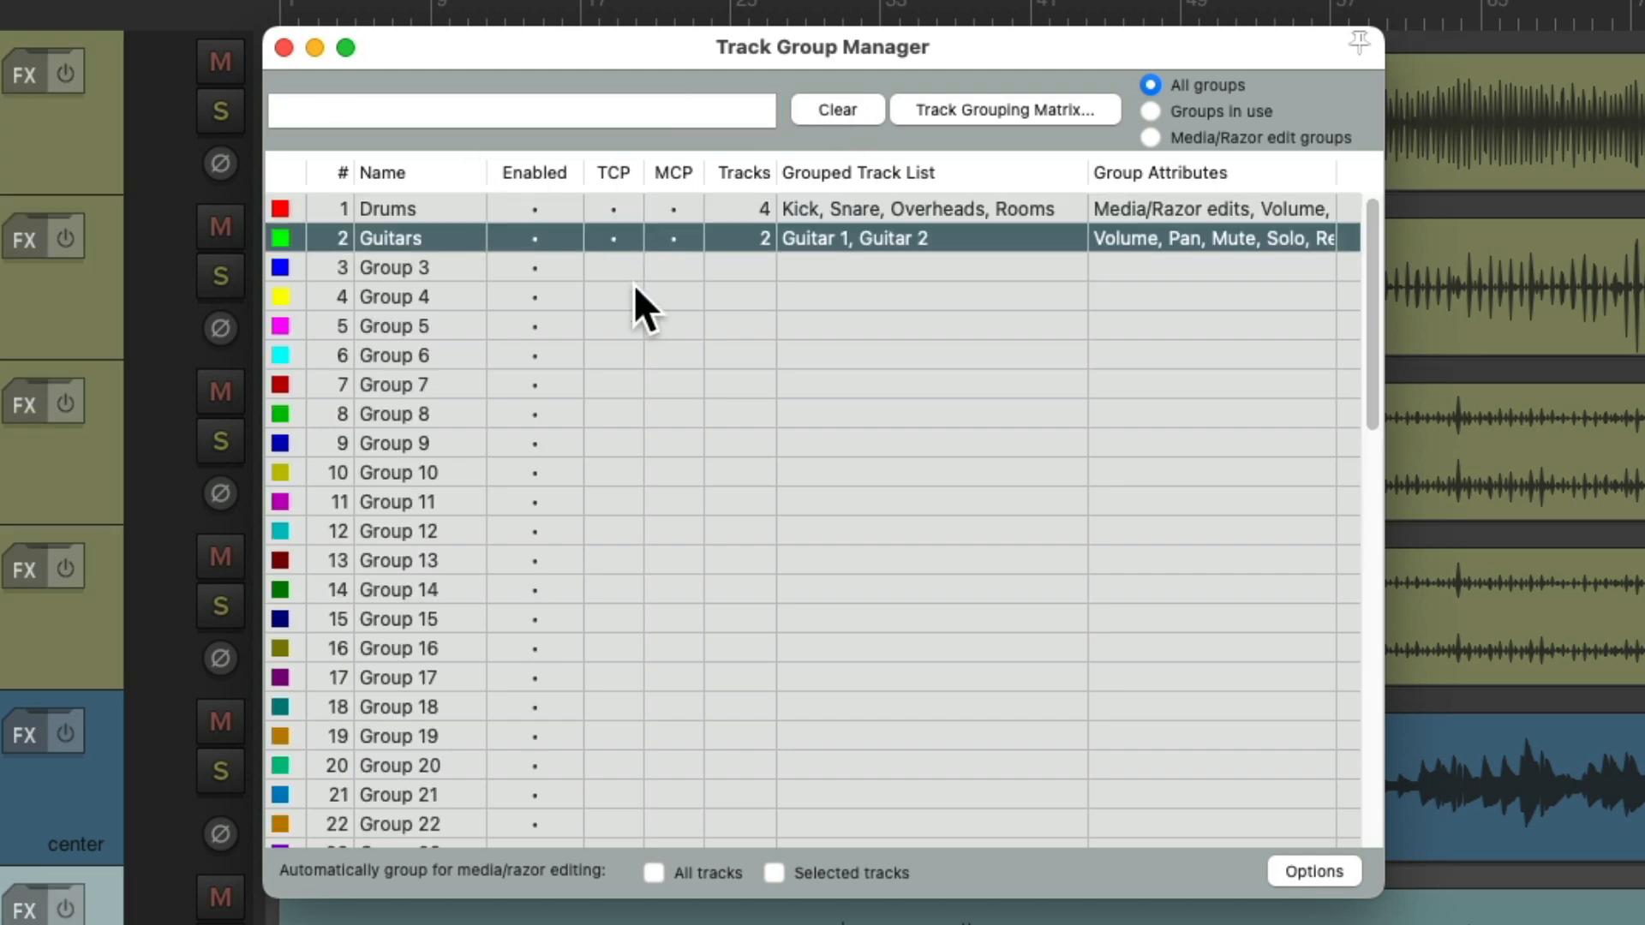